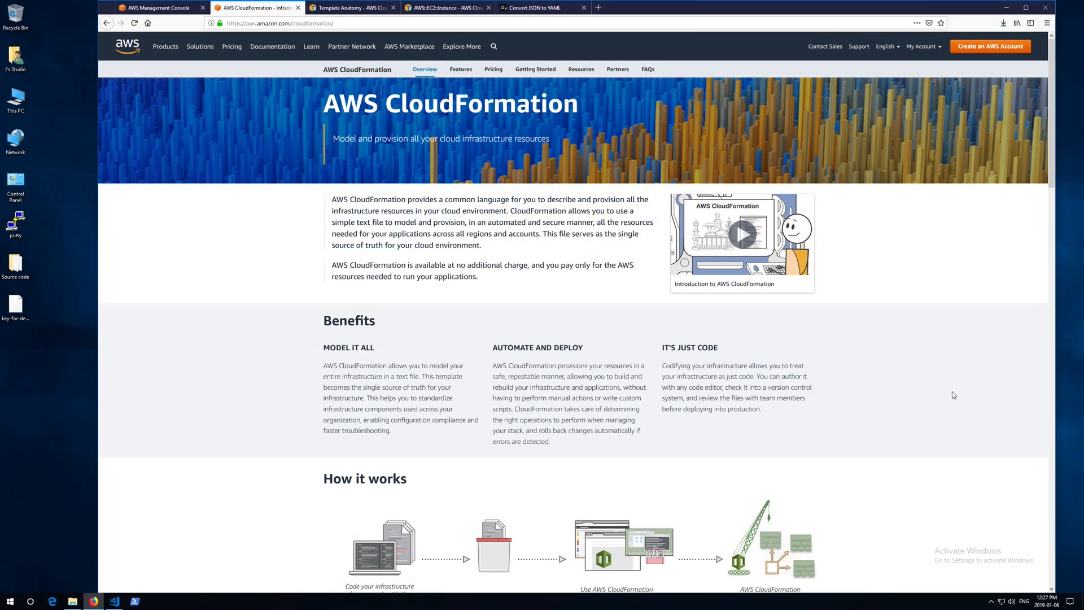
pyautogui.moveTo(555, 339)
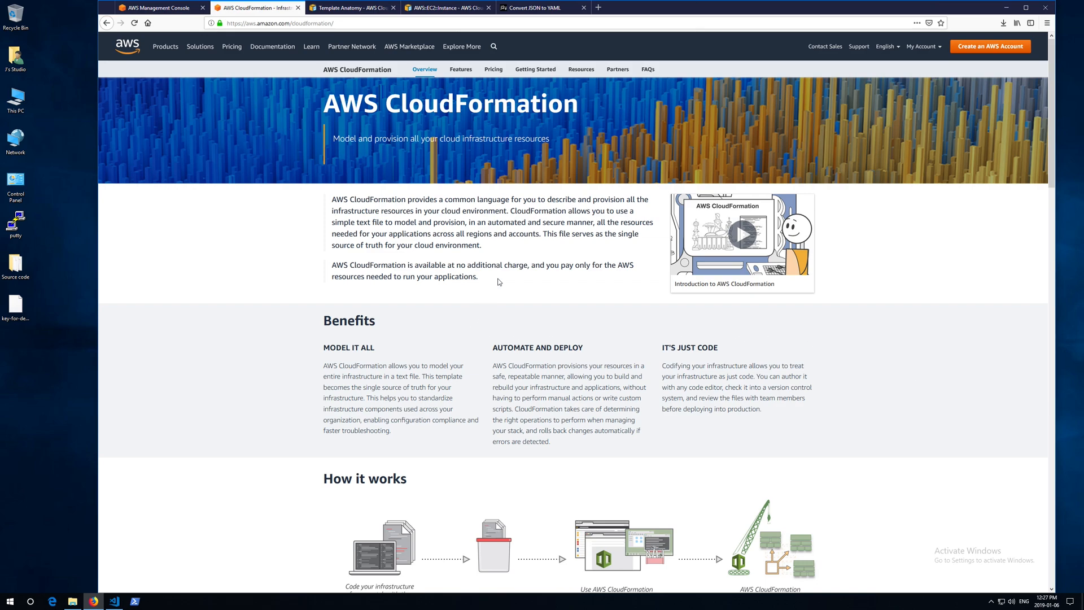
pyautogui.moveTo(451, 142)
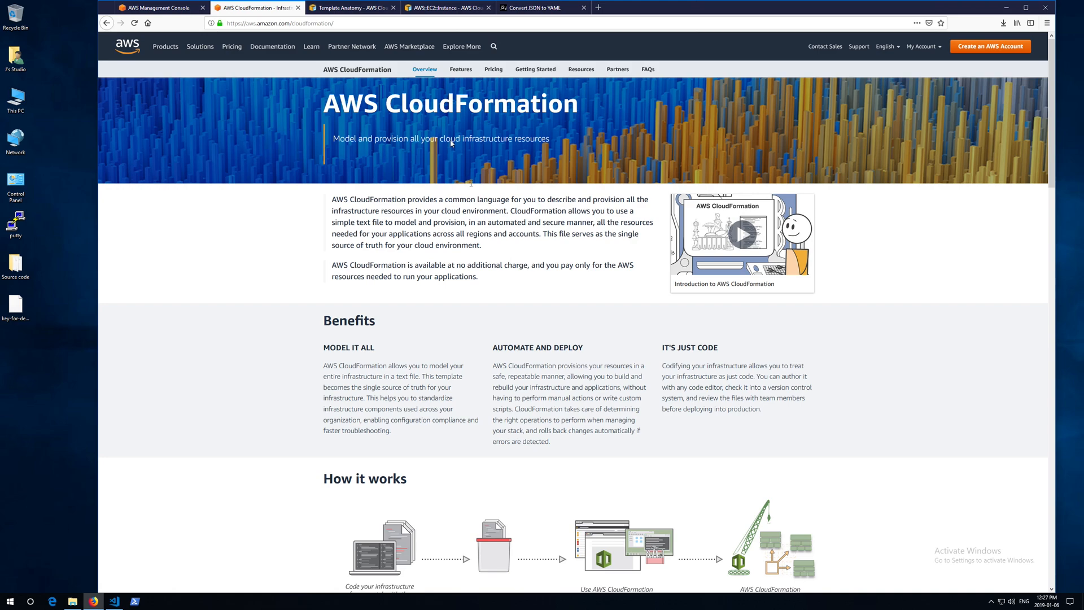
# Step: Highlight 'JSON- or YAML-' in Template Anatomy and read the JSON example and Template Sections
pyautogui.click(352, 7)
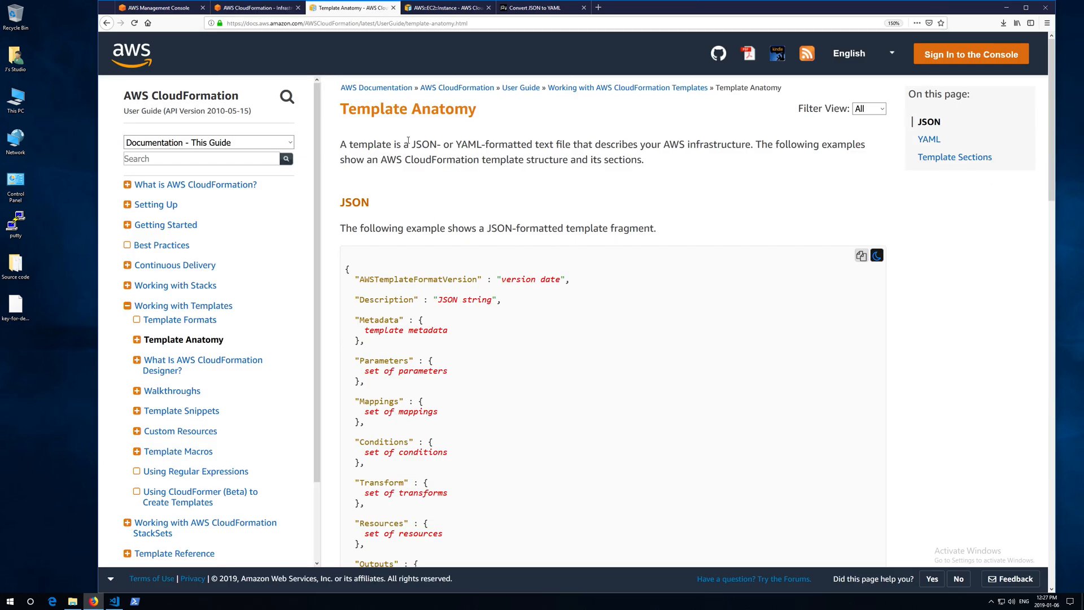
pyautogui.moveTo(412, 144); pyautogui.dragTo(484, 144)
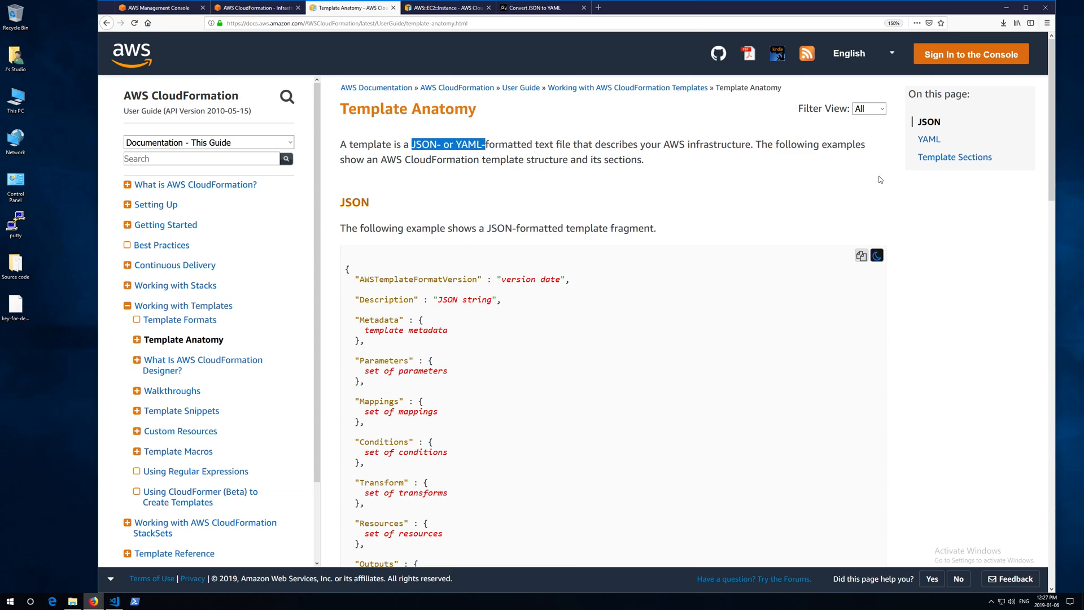
pyautogui.scroll(-3)
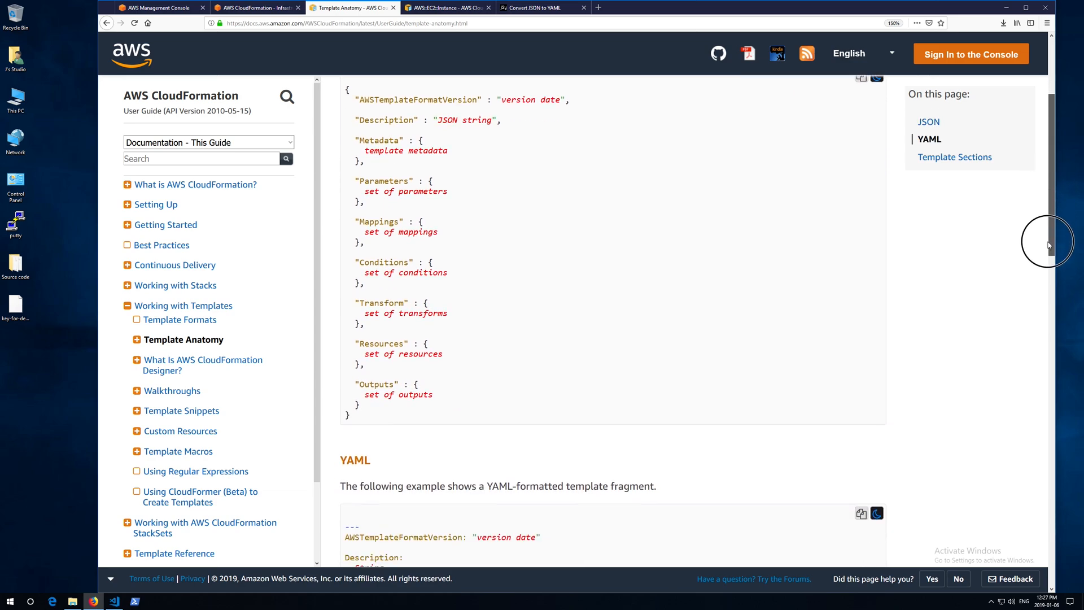
pyautogui.scroll(-3)
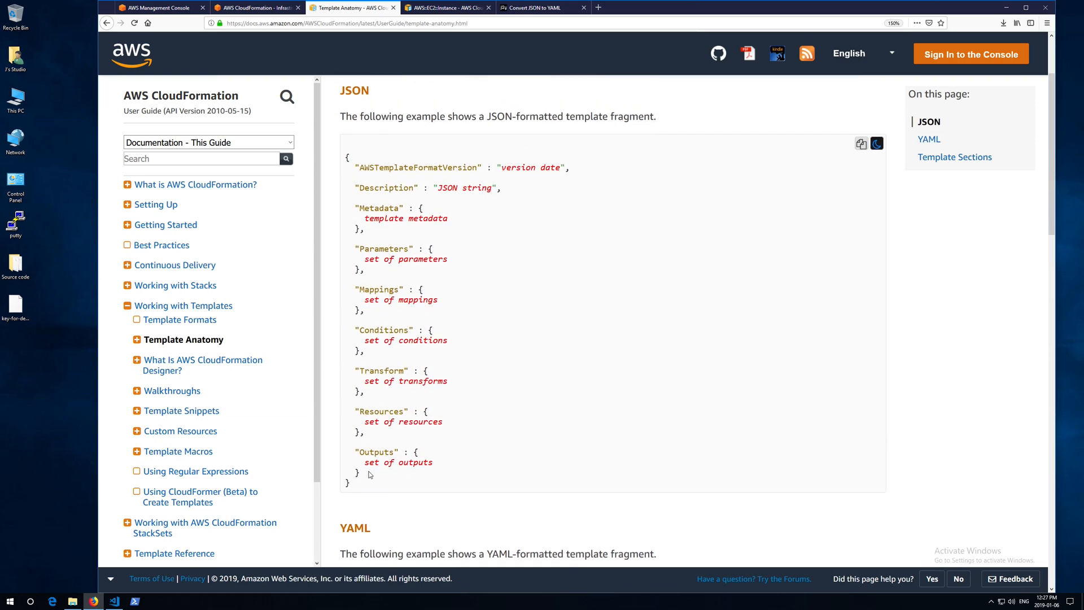
pyautogui.moveTo(348, 167); pyautogui.dragTo(366, 473)
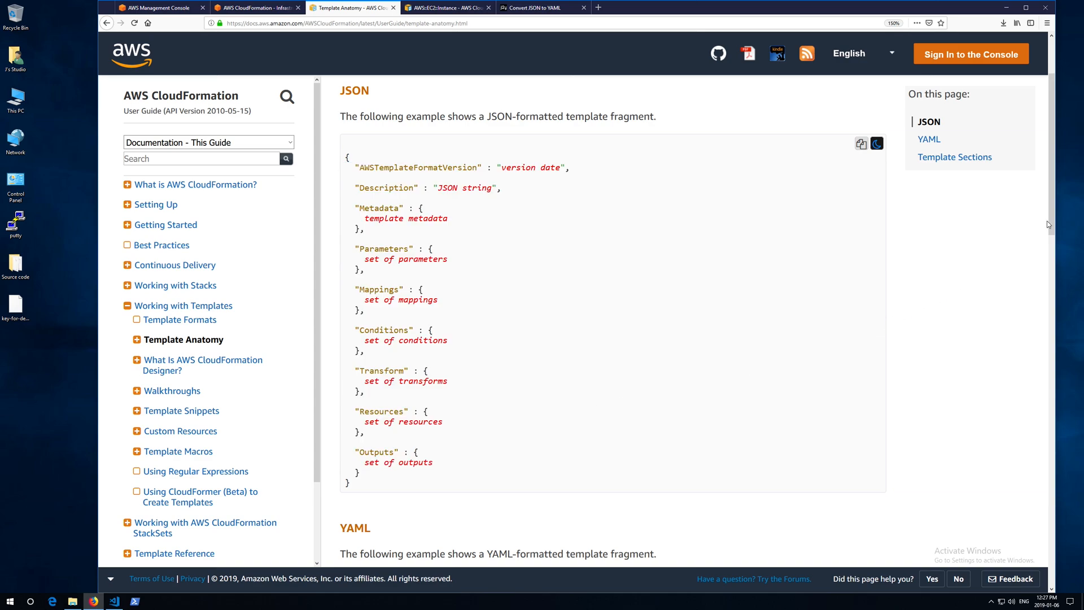
pyautogui.scroll(-3)
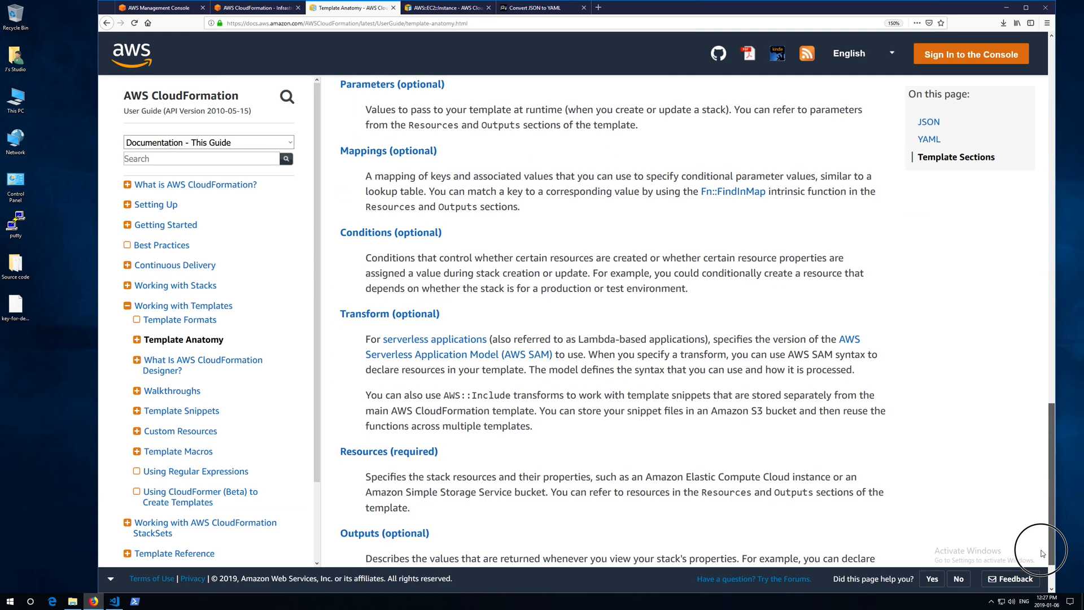
pyautogui.scroll(-3)
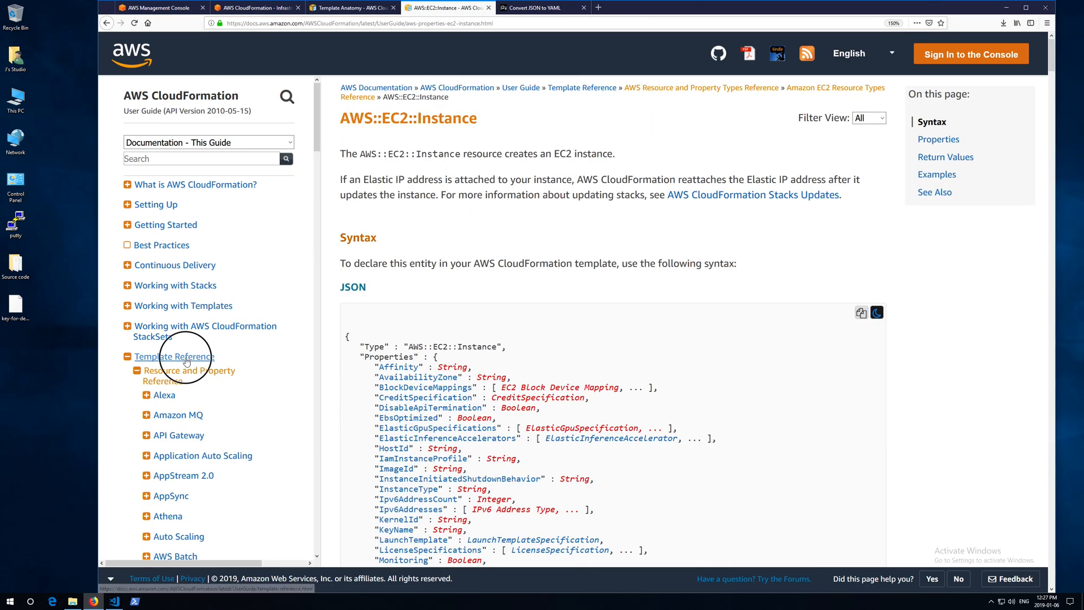
# Step: Navigate from Template Reference through EC2 resource types to the AWS::EC2::Instance page
pyautogui.click(186, 375)
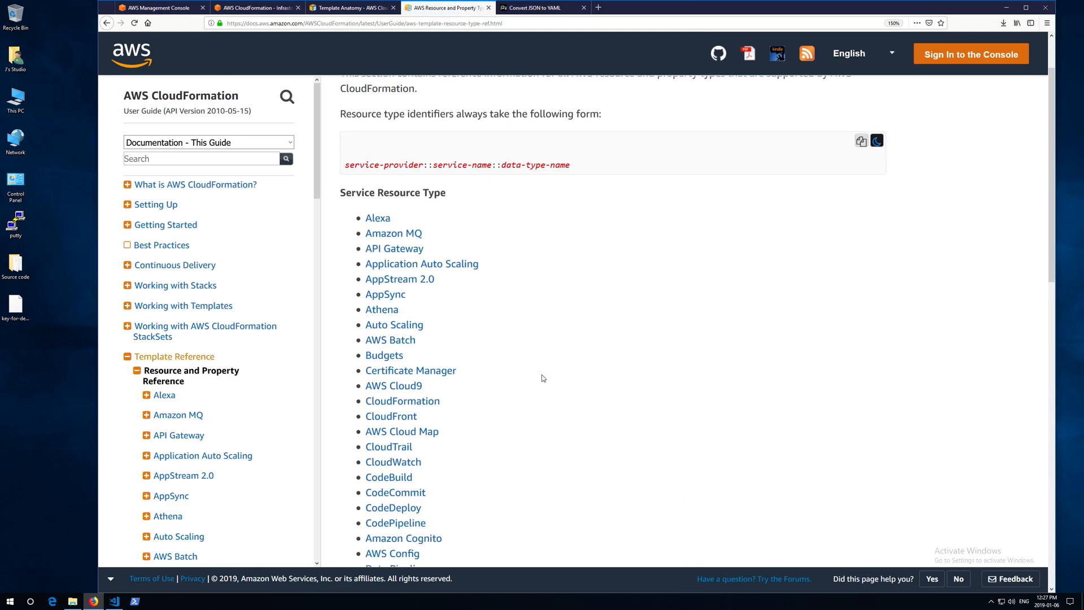
pyautogui.scroll(-3)
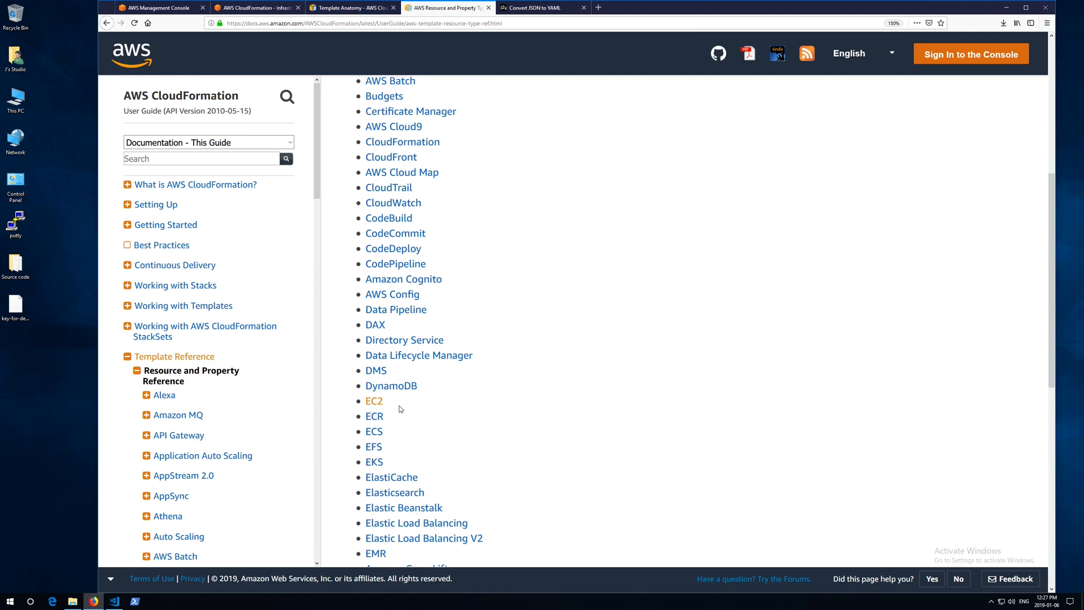
pyautogui.click(373, 401)
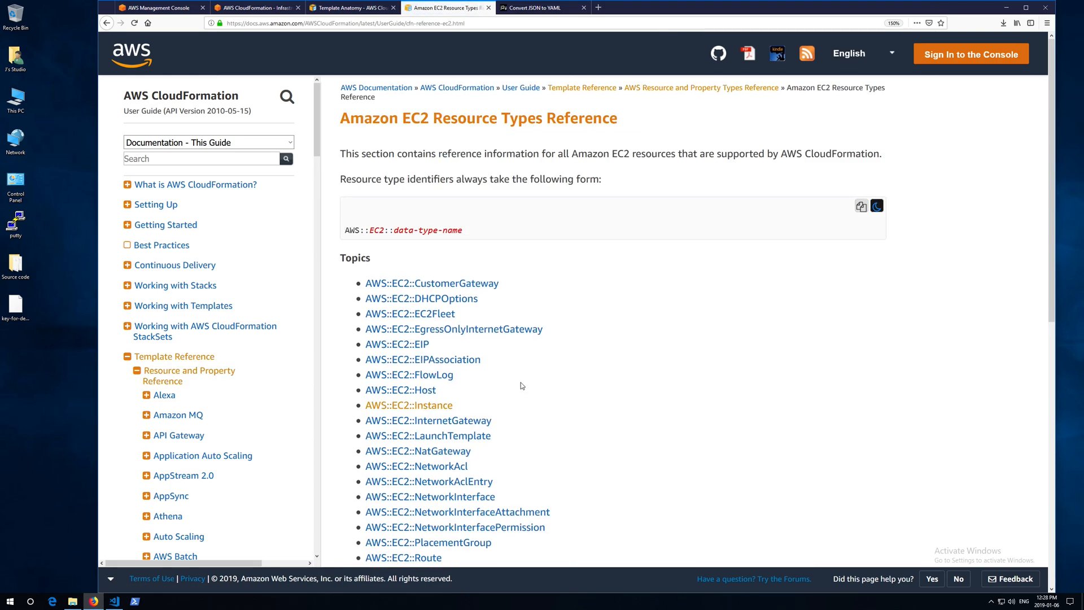
pyautogui.click(408, 404)
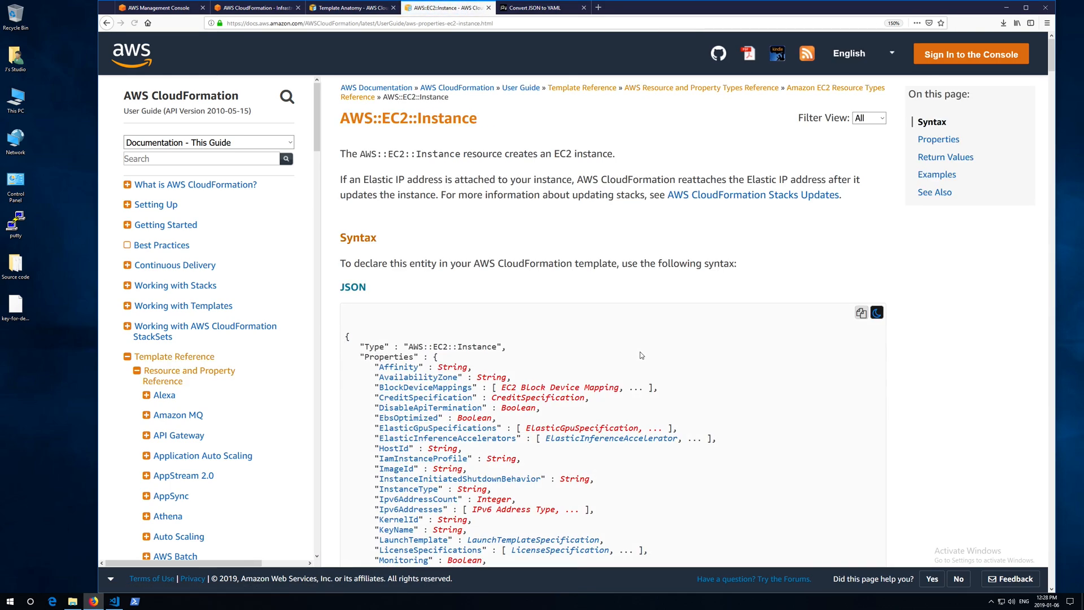
# Step: Mark the Properties block in the JSON syntax and review the property details below
pyautogui.scroll(-3)
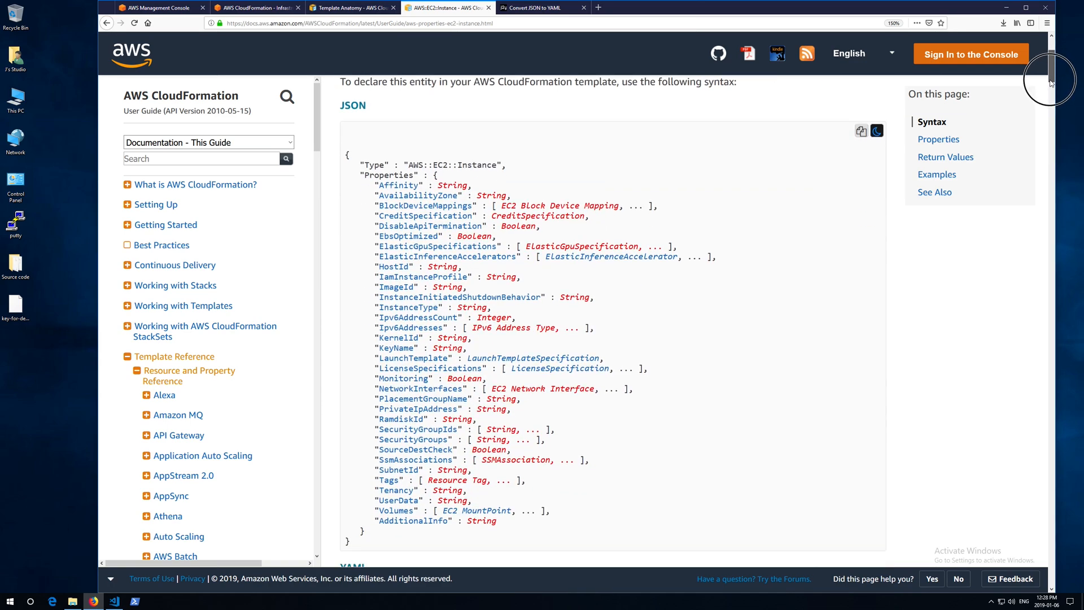
pyautogui.scroll(-3)
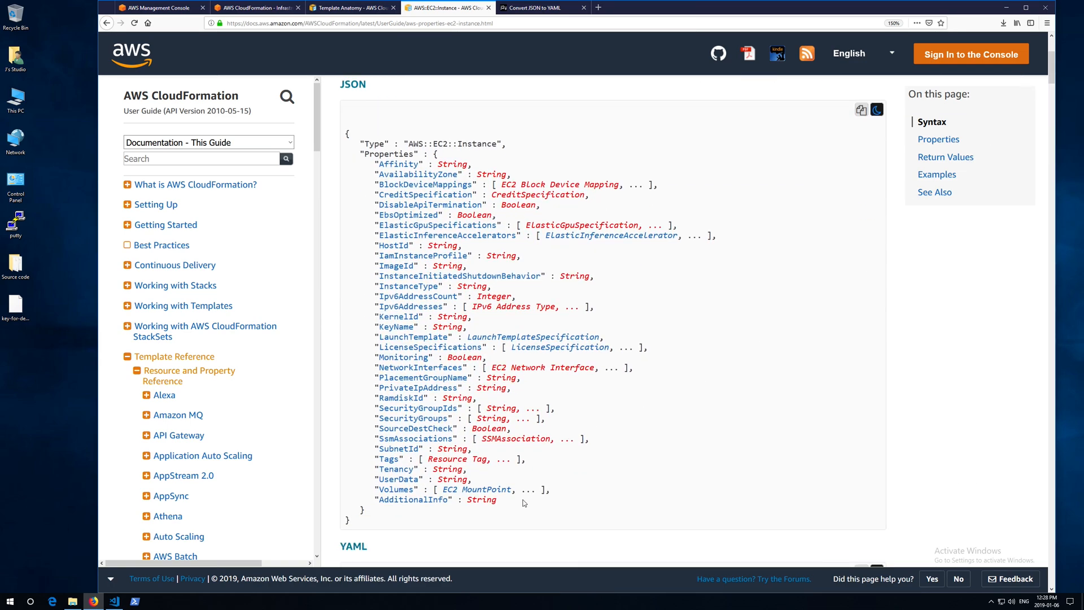
pyautogui.moveTo(366, 154); pyautogui.dragTo(496, 500)
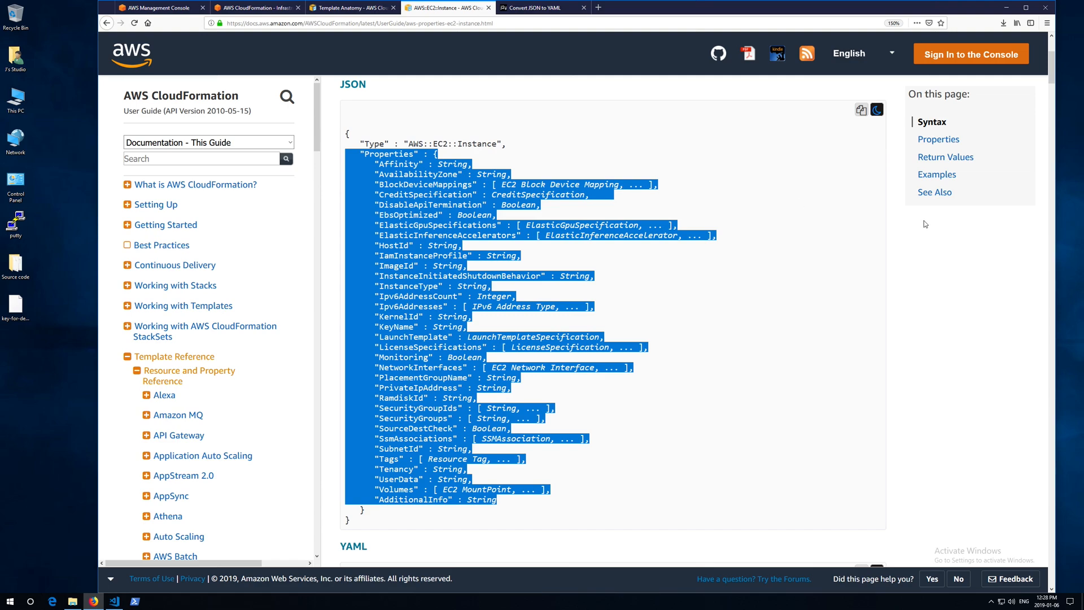
pyautogui.scroll(-3)
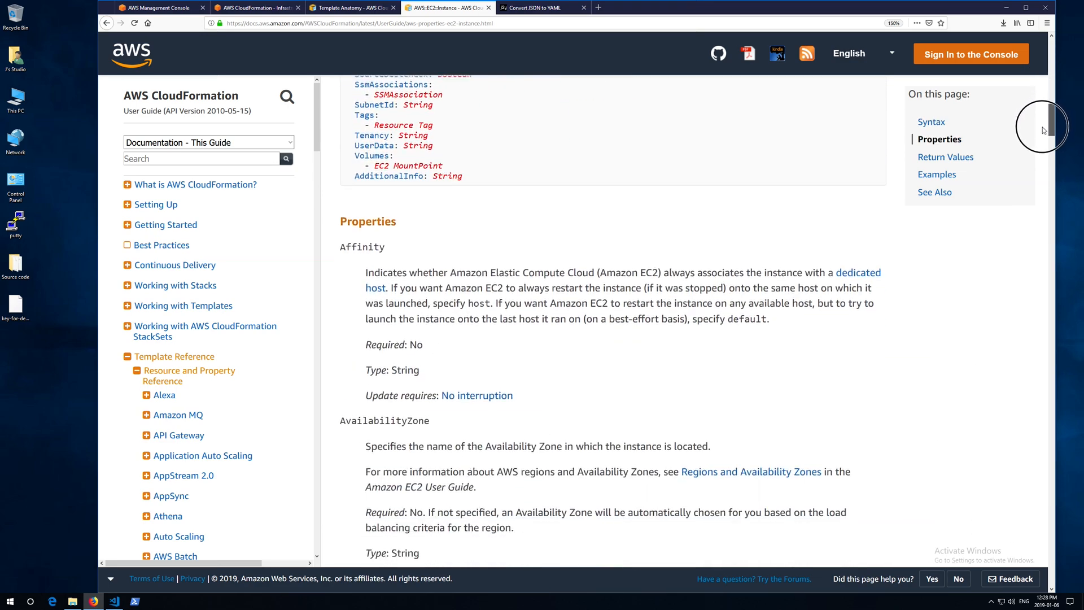
pyautogui.scroll(-3)
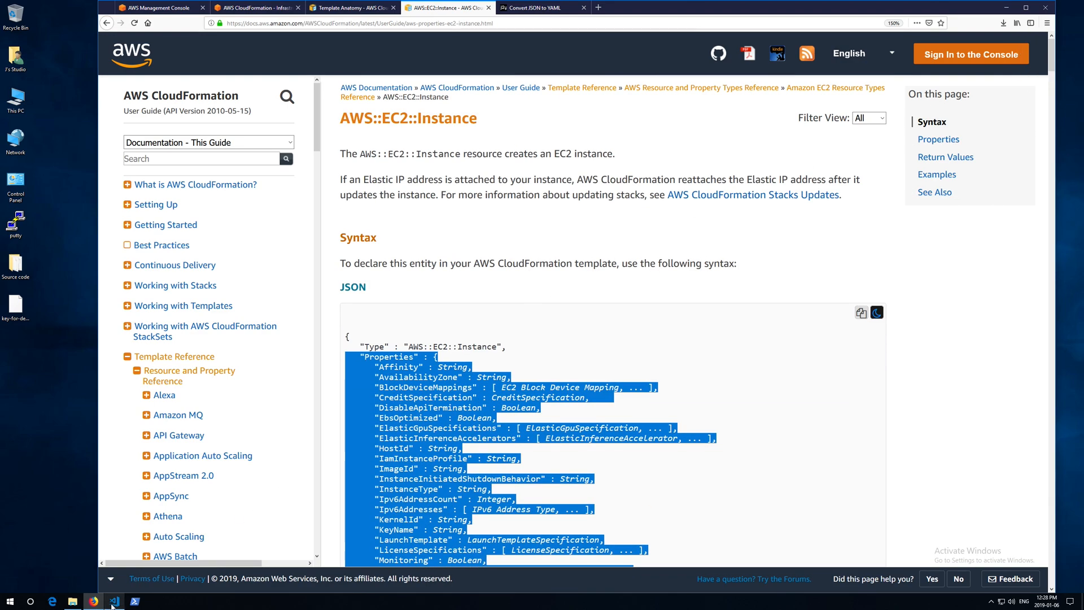
# Step: In ec2_instance.json, expand Resources and the SecurityGroupDemoSvrTraffic resource of type AWS::EC2::SecurityGroup
pyautogui.click(105, 601)
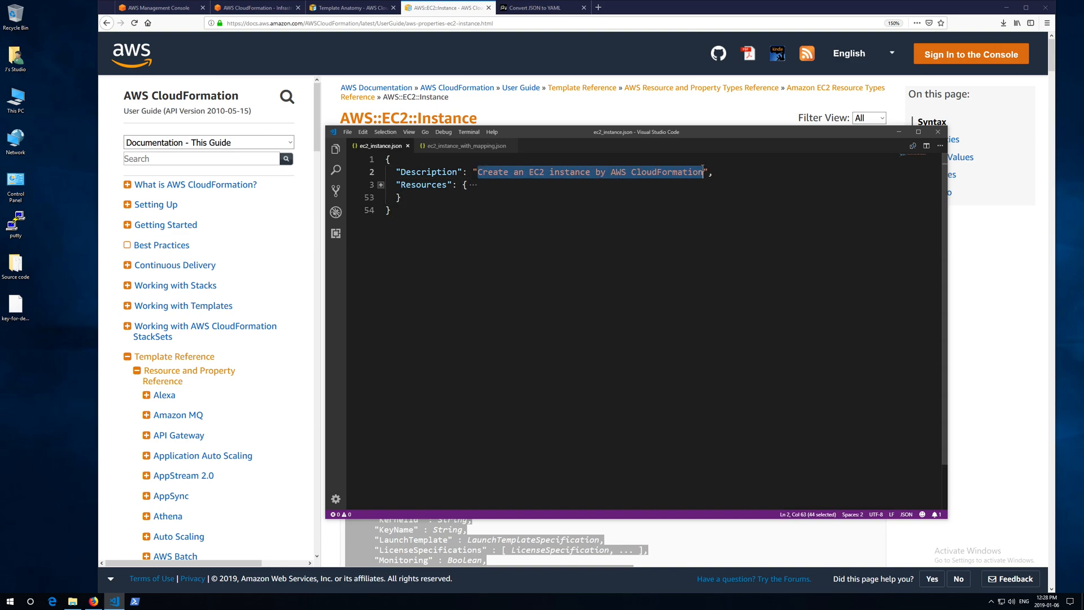
pyautogui.click(380, 185)
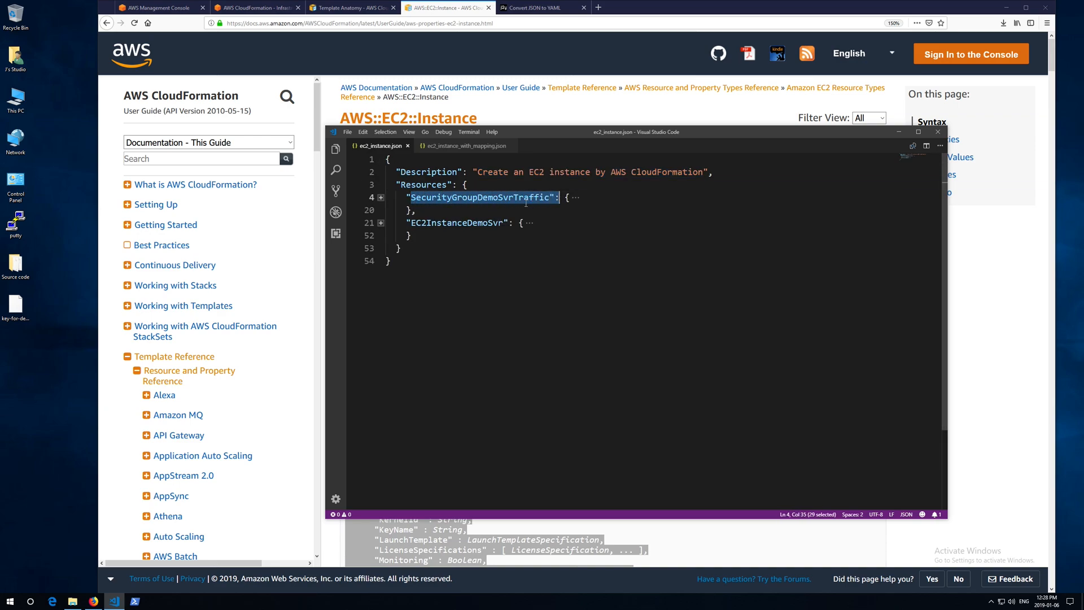
pyautogui.doubleClick(458, 223)
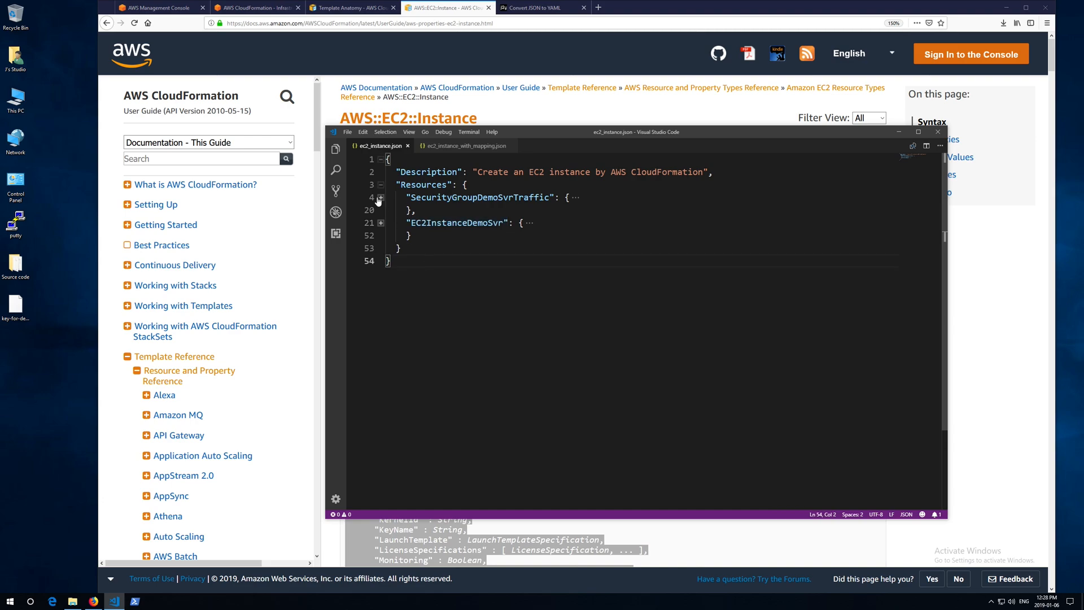
pyautogui.click(380, 198)
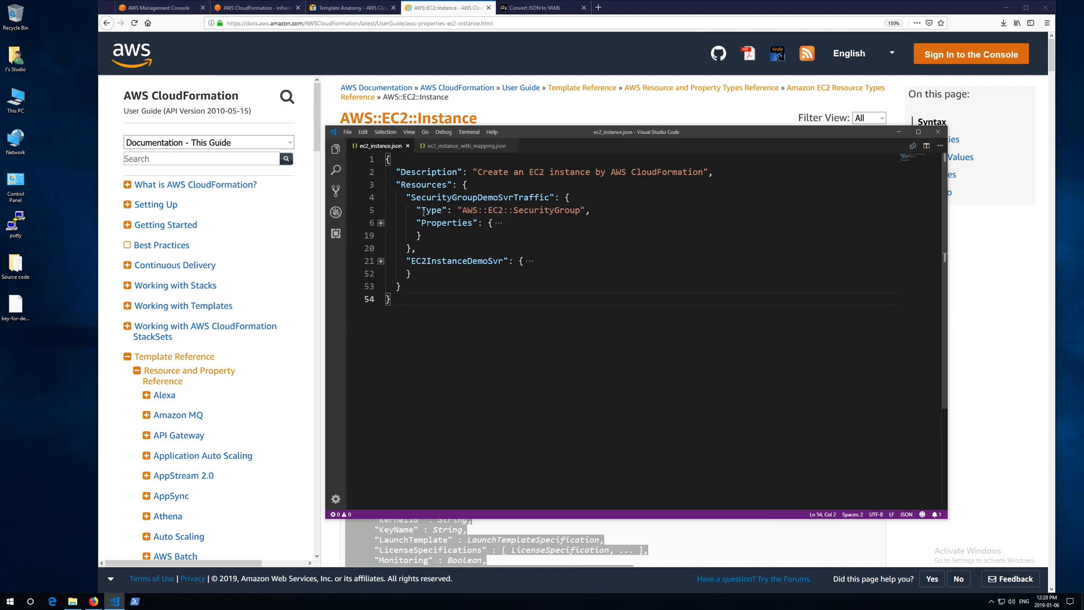
pyautogui.doubleClick(429, 210)
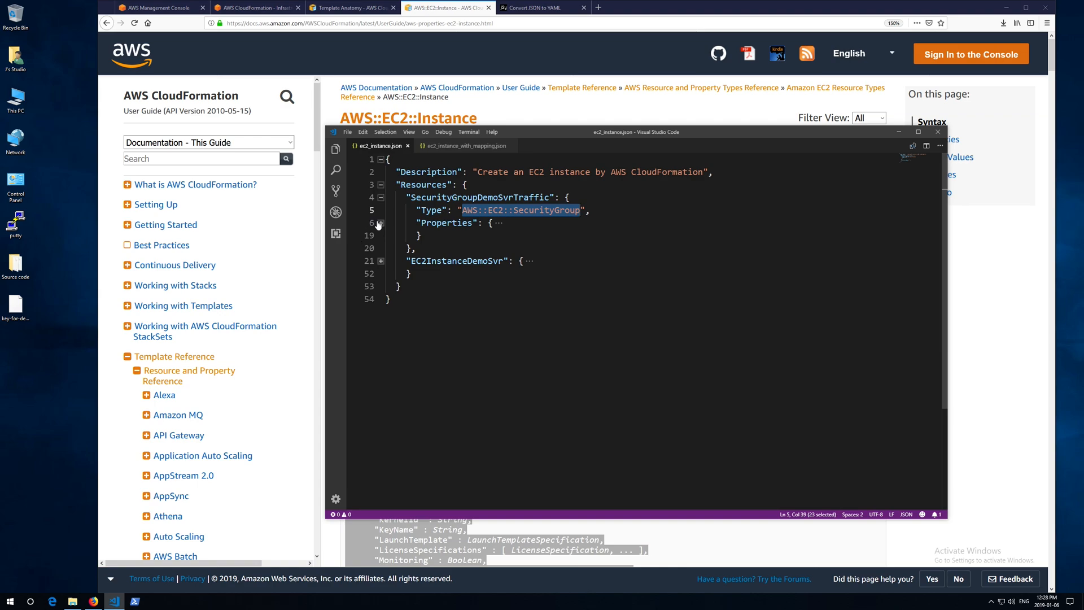
# Step: Reveal its GroupDescription, SecurityGroupIngress port 22 rule and VpcId vpc-ffdeb184
pyautogui.click(379, 223)
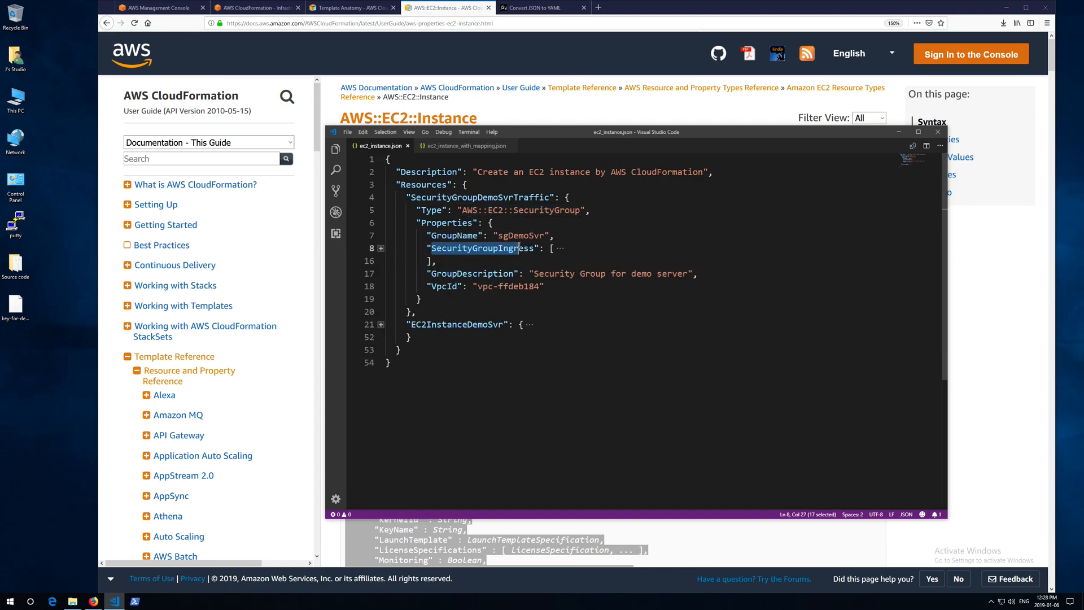
pyautogui.click(491, 274)
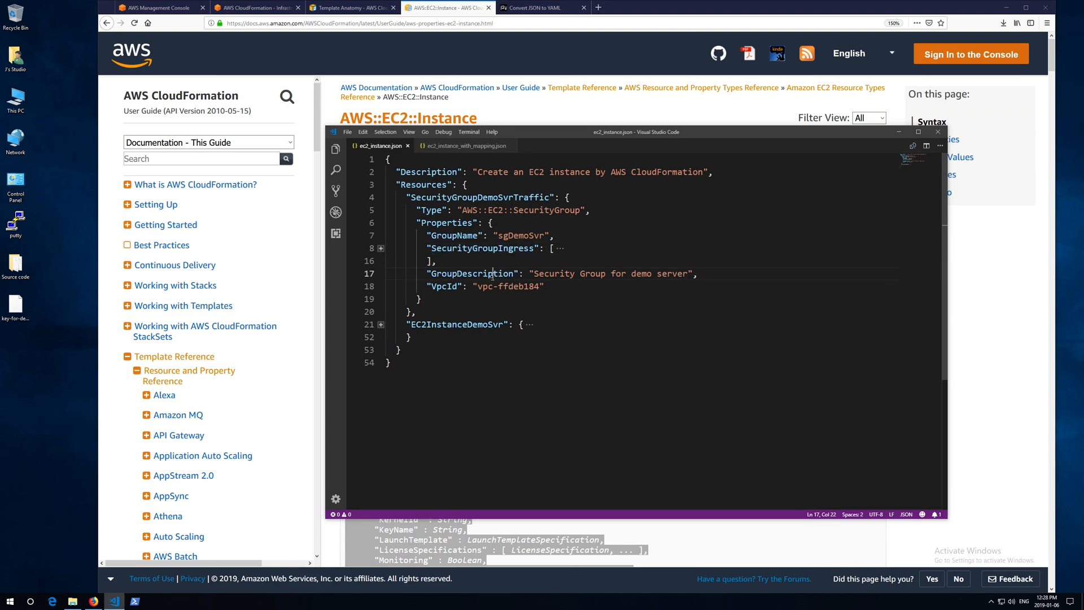
pyautogui.doubleClick(444, 287)
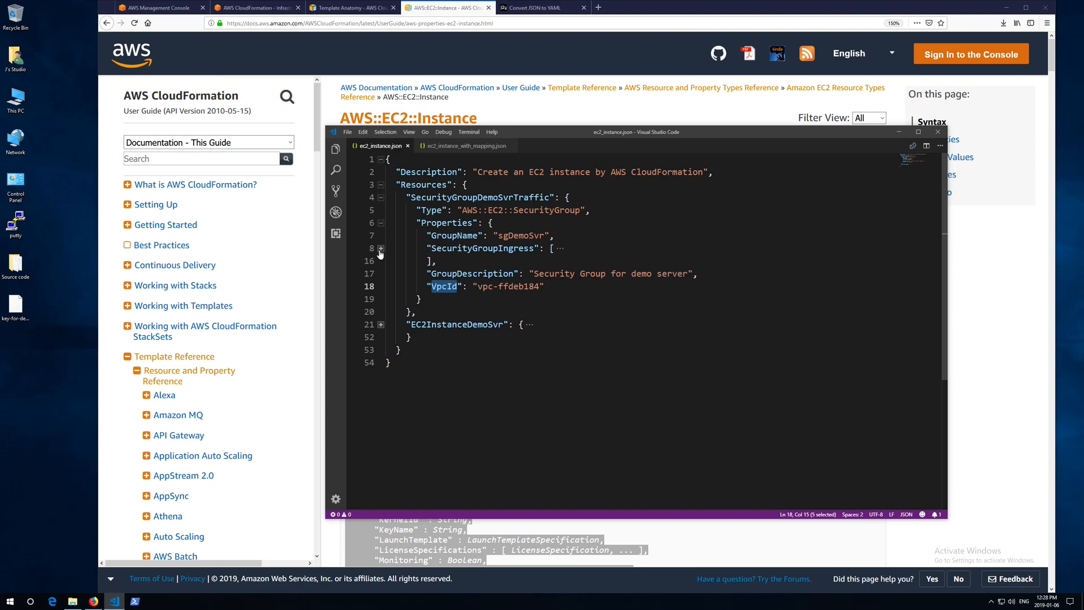
pyautogui.click(379, 249)
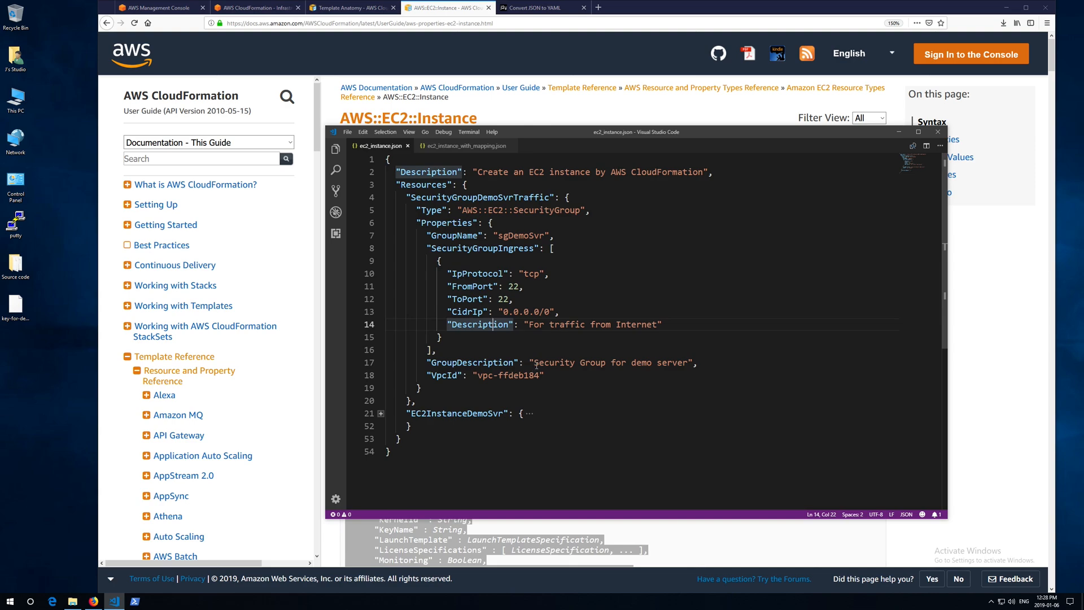
pyautogui.doubleClick(472, 362)
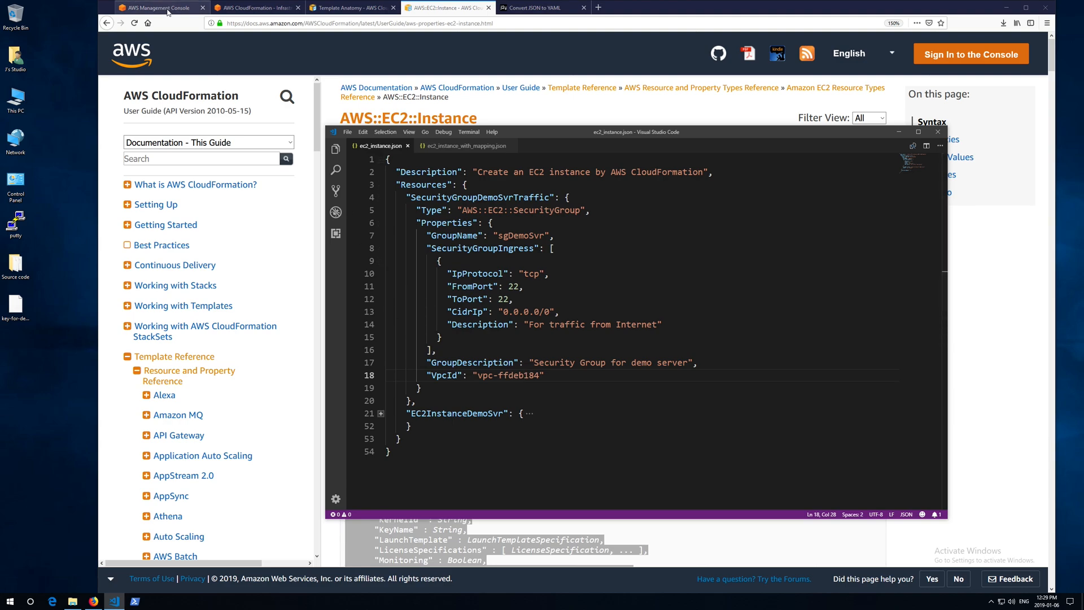
# Step: List the VPCs in the console to confirm vpc-ffdeb184, then return to the template
pyautogui.click(159, 8)
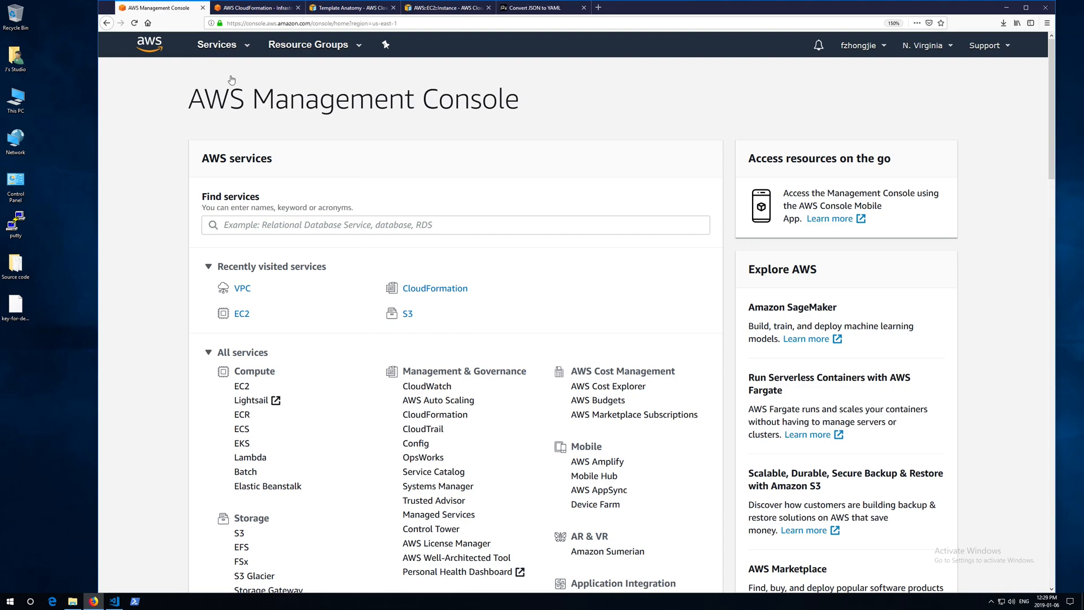
pyautogui.click(241, 287)
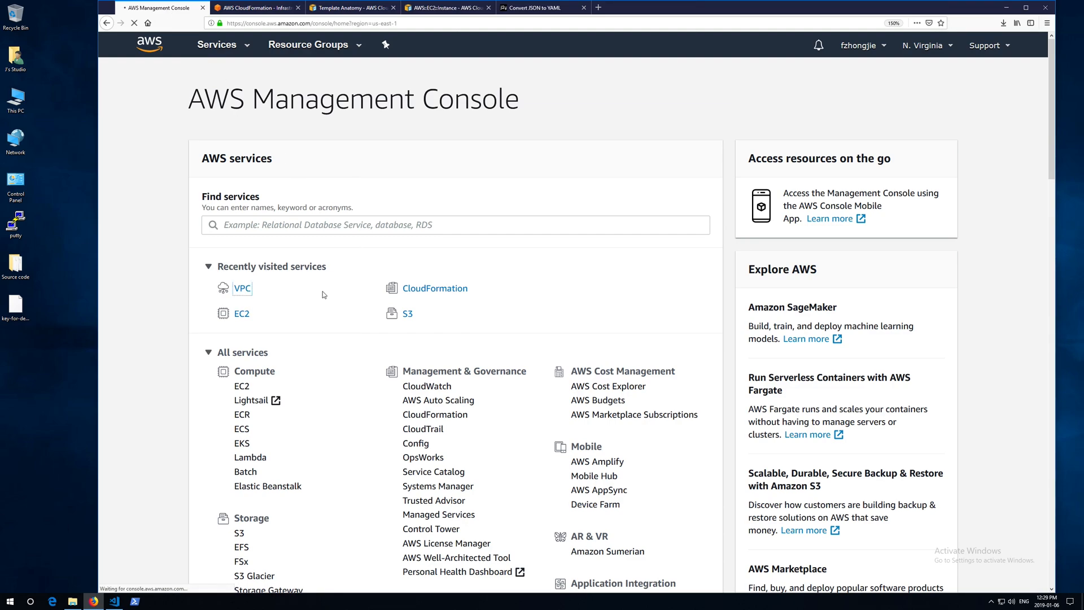
pyautogui.click(243, 288)
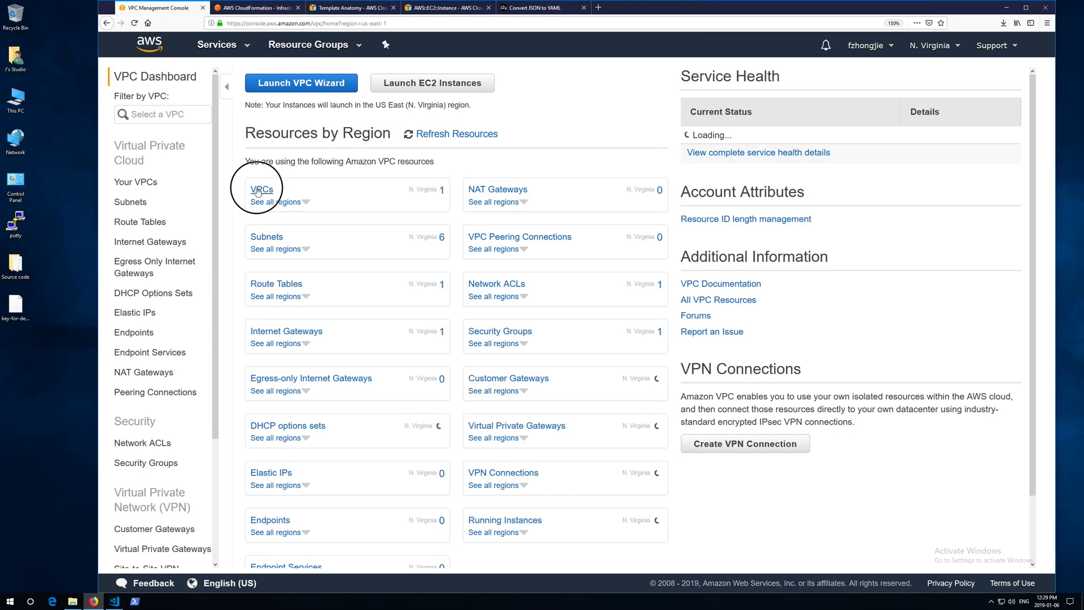
pyautogui.click(262, 188)
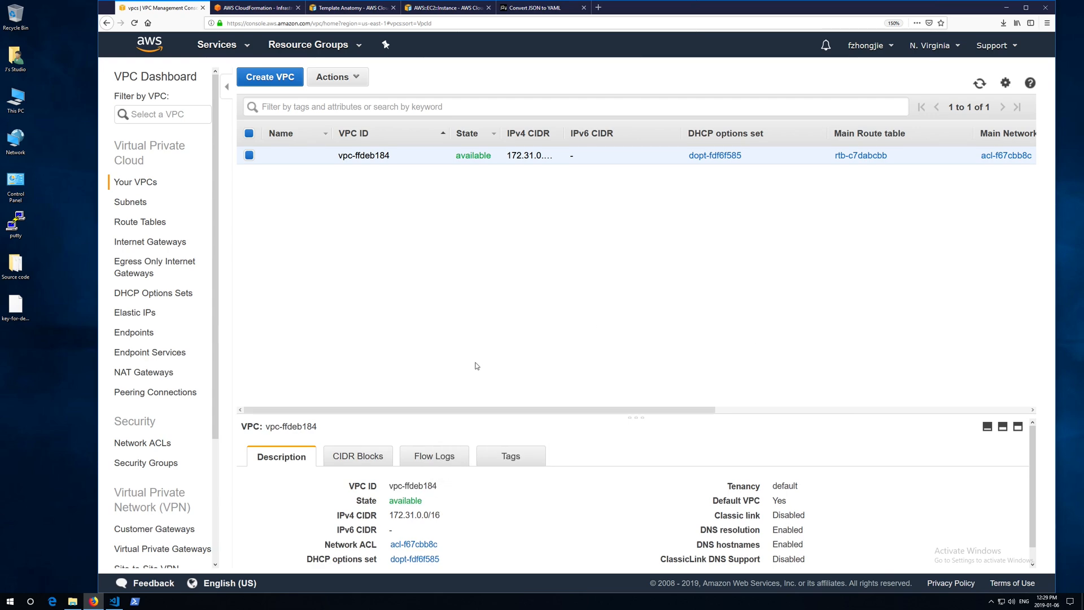
pyautogui.click(113, 600)
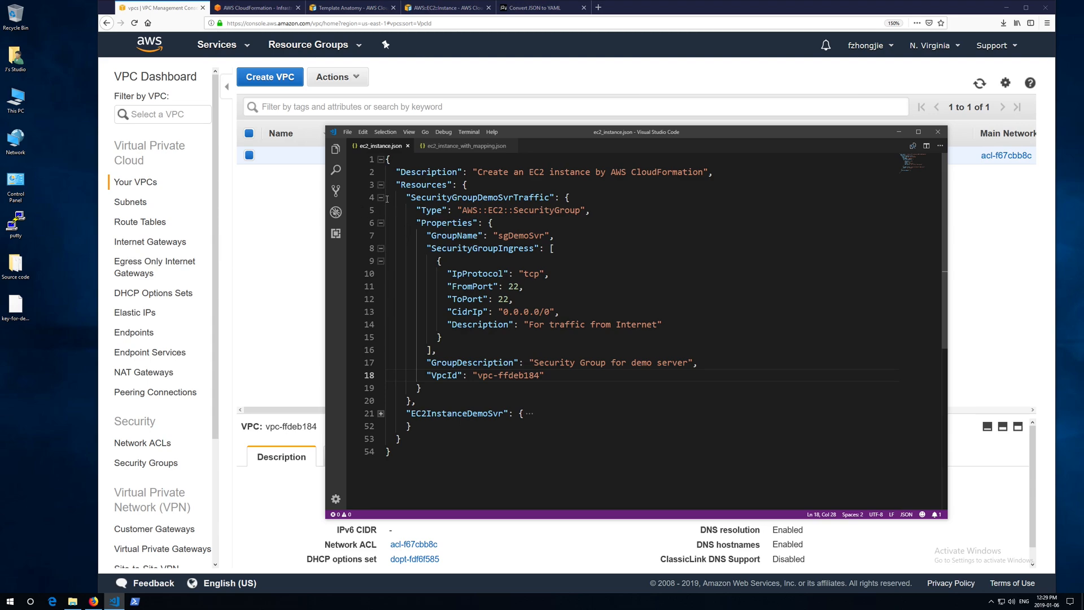
# Step: Expand EC2InstanceDemoSvr and highlight its AWS::EC2::Instance type, BlockDeviceMappings and availability zone us-east-1a
pyautogui.click(379, 198)
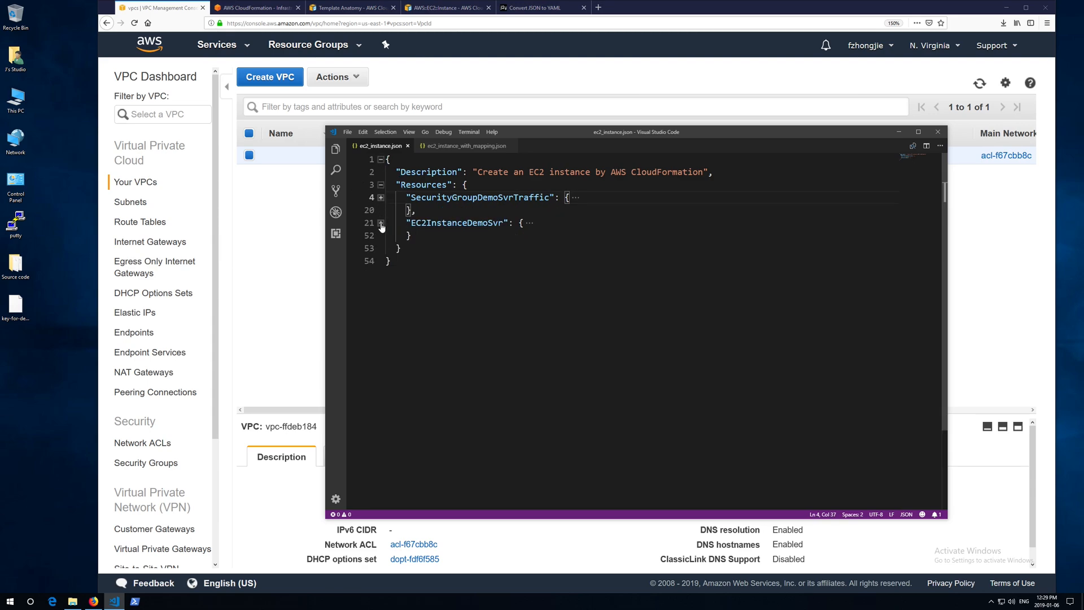
pyautogui.click(380, 222)
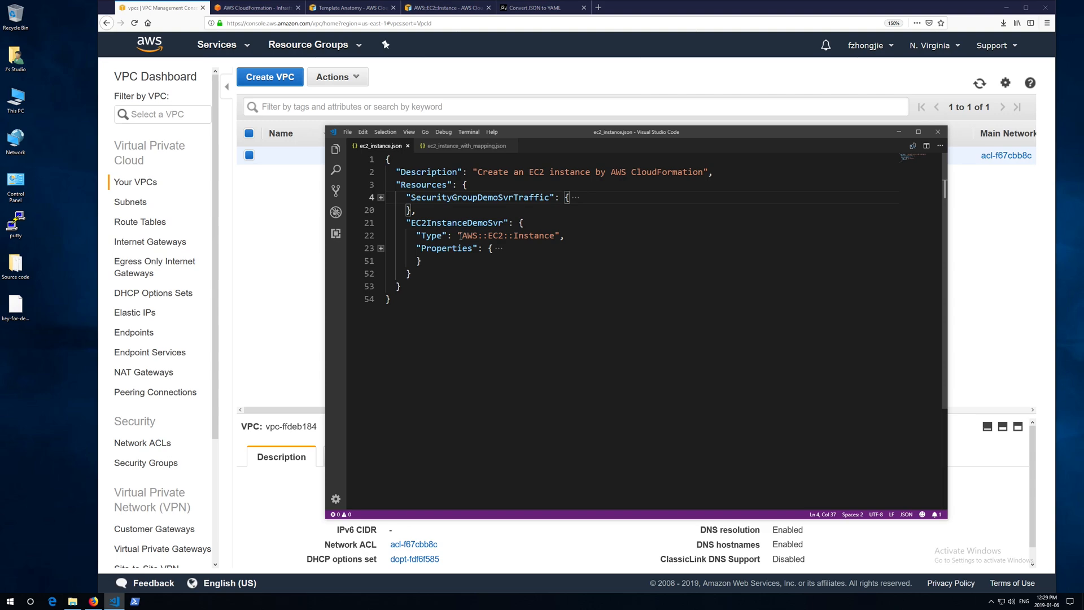
pyautogui.doubleClick(505, 236)
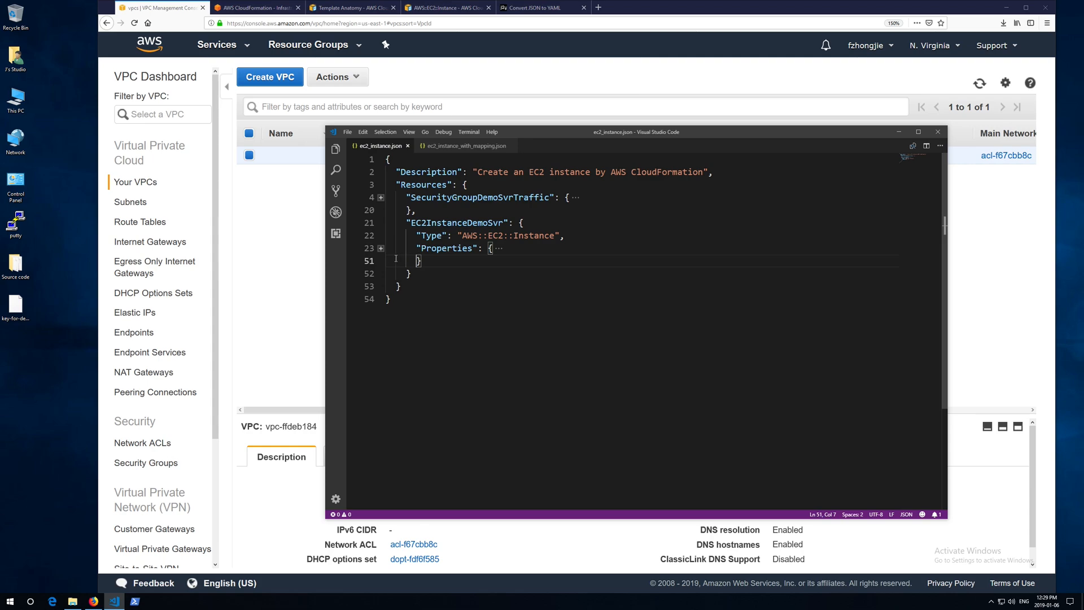
pyautogui.click(379, 248)
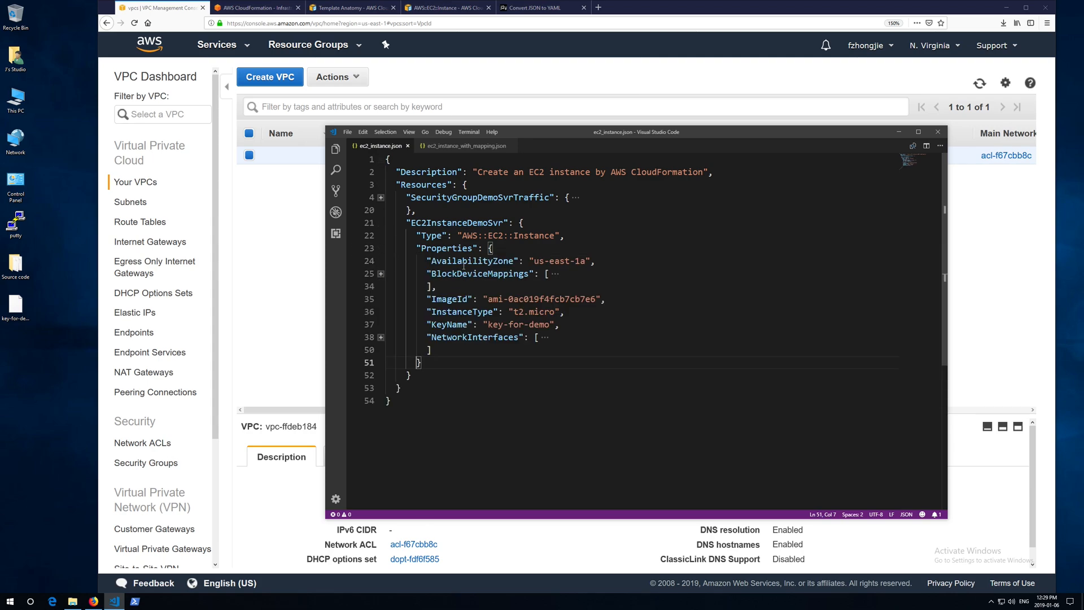
pyautogui.doubleClick(477, 273)
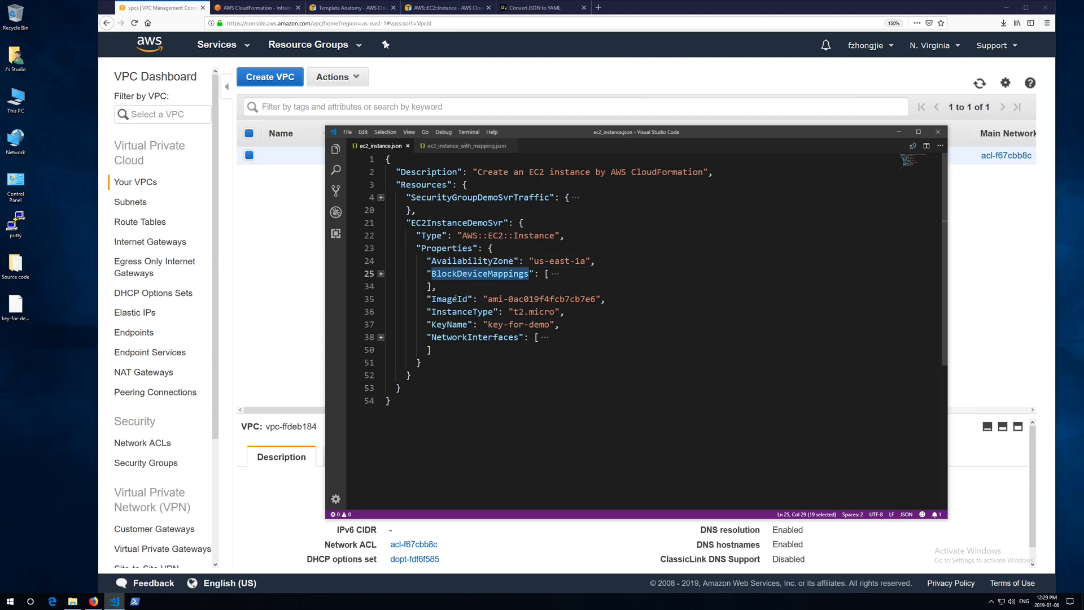
pyautogui.doubleClick(448, 324)
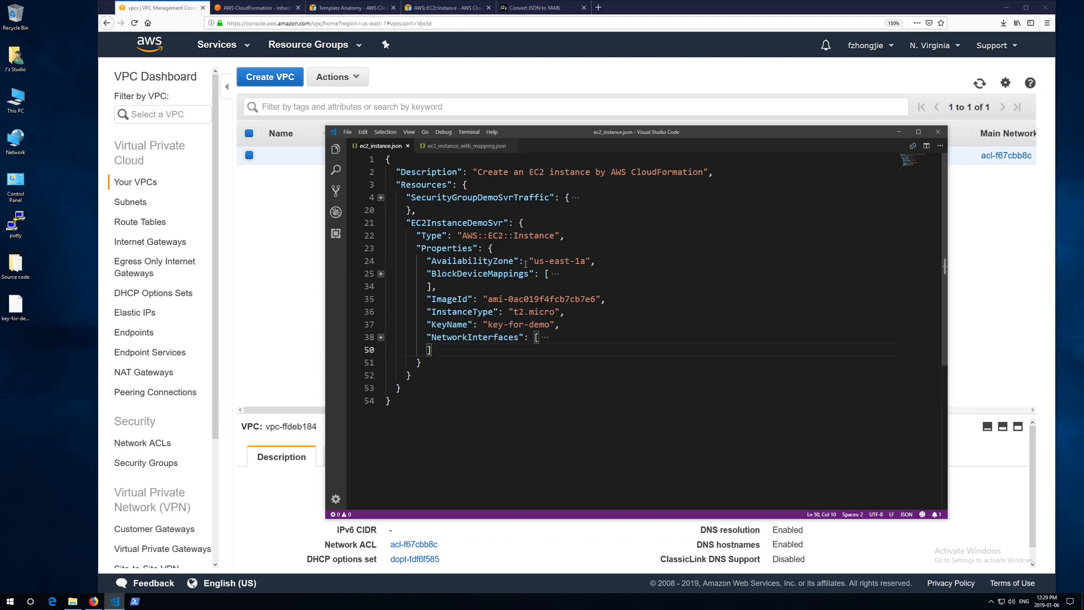
pyautogui.doubleClick(556, 261)
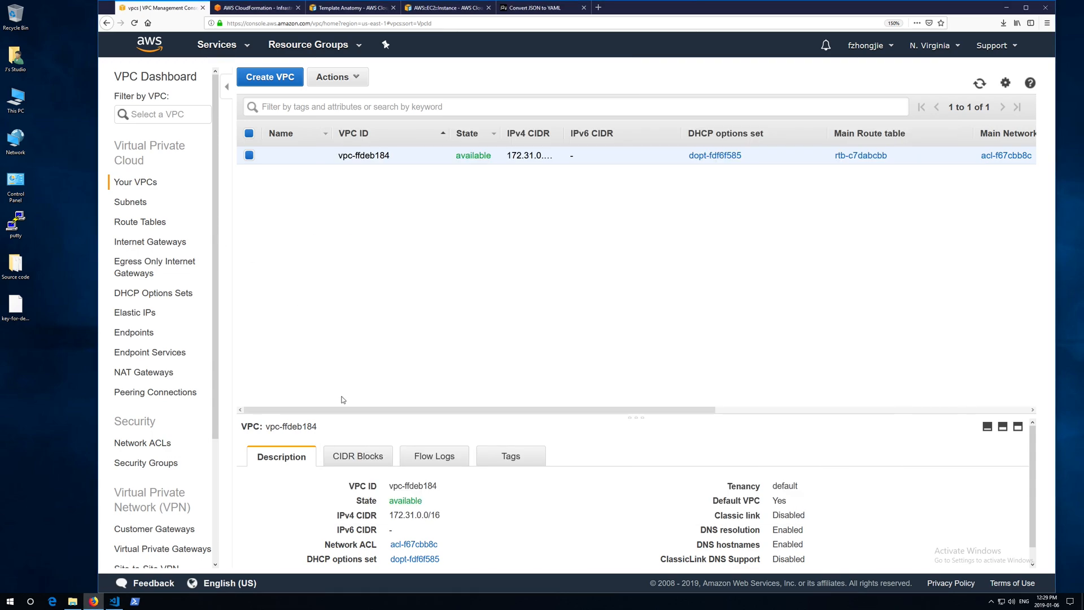
# Step: List the six default-VPC subnets, including subnet-1fde0355 in us-east-1a, then return to the editor
pyautogui.click(130, 201)
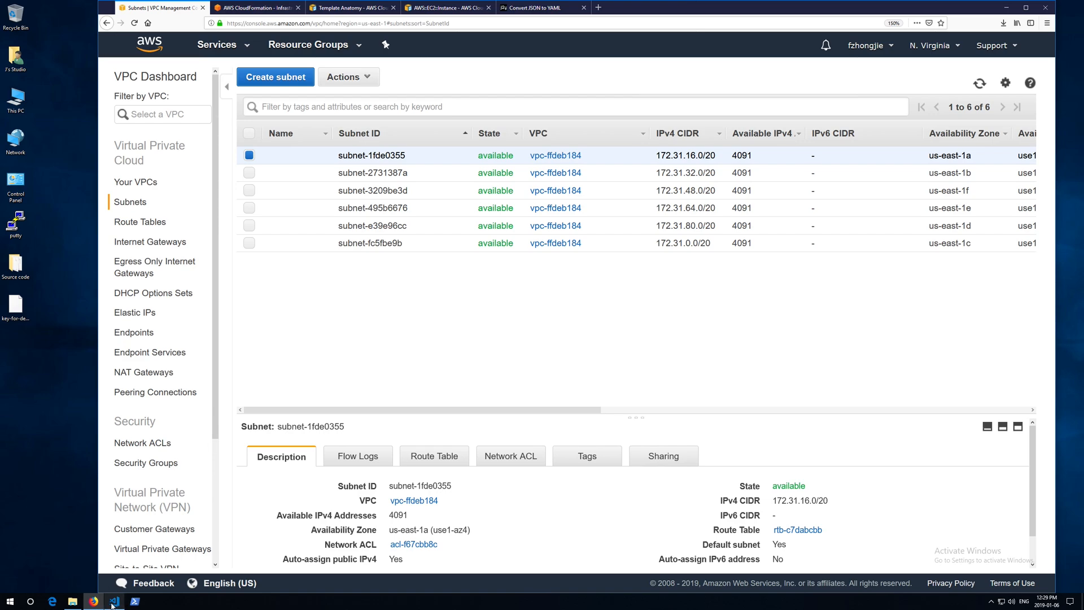
pyautogui.click(113, 600)
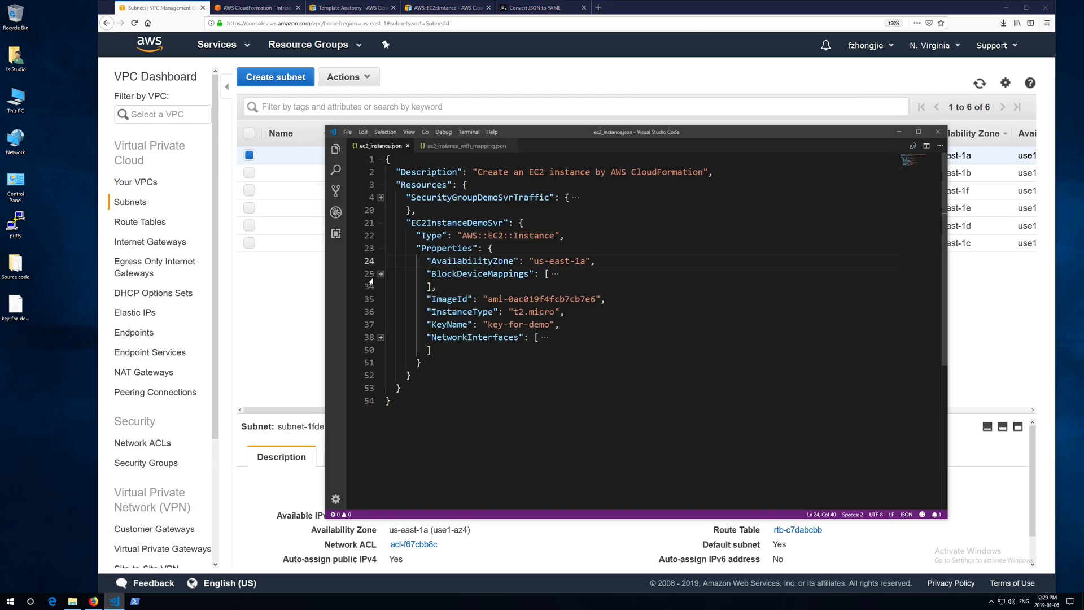
pyautogui.click(380, 273)
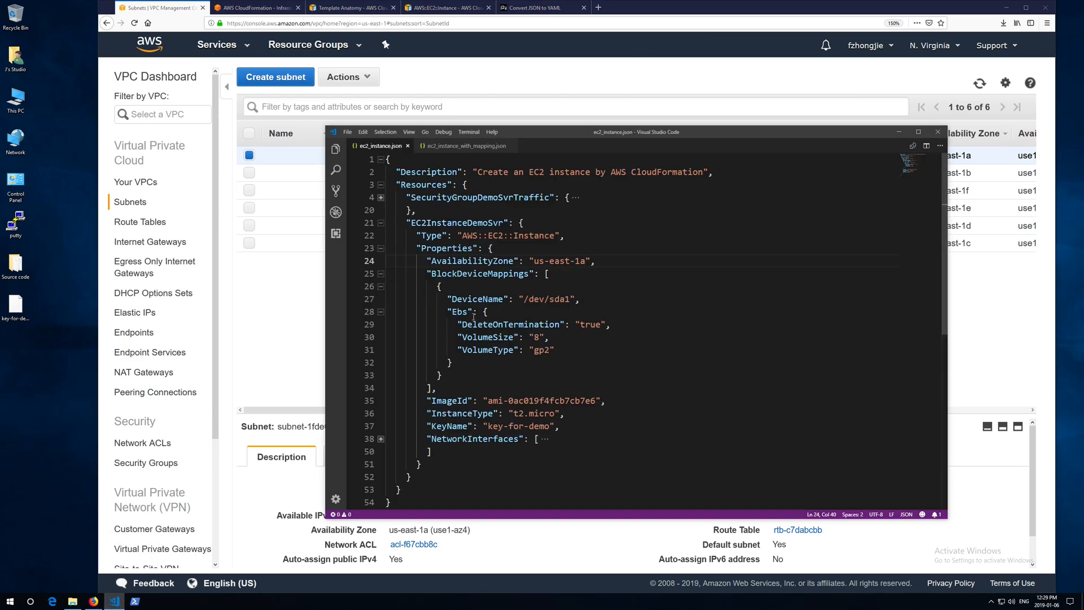
pyautogui.doubleClick(545, 299)
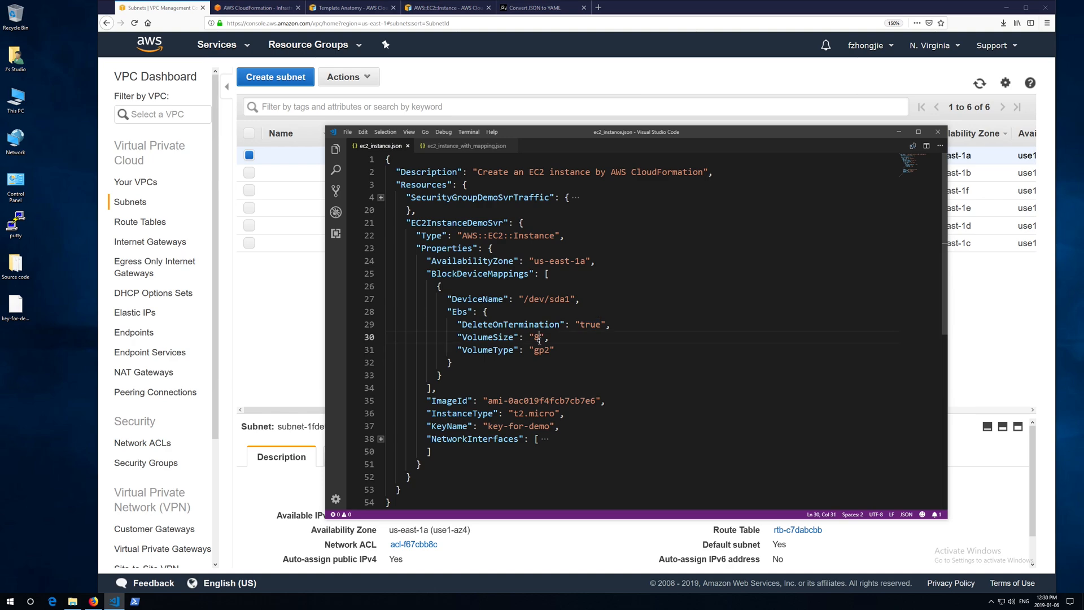
pyautogui.doubleClick(540, 350)
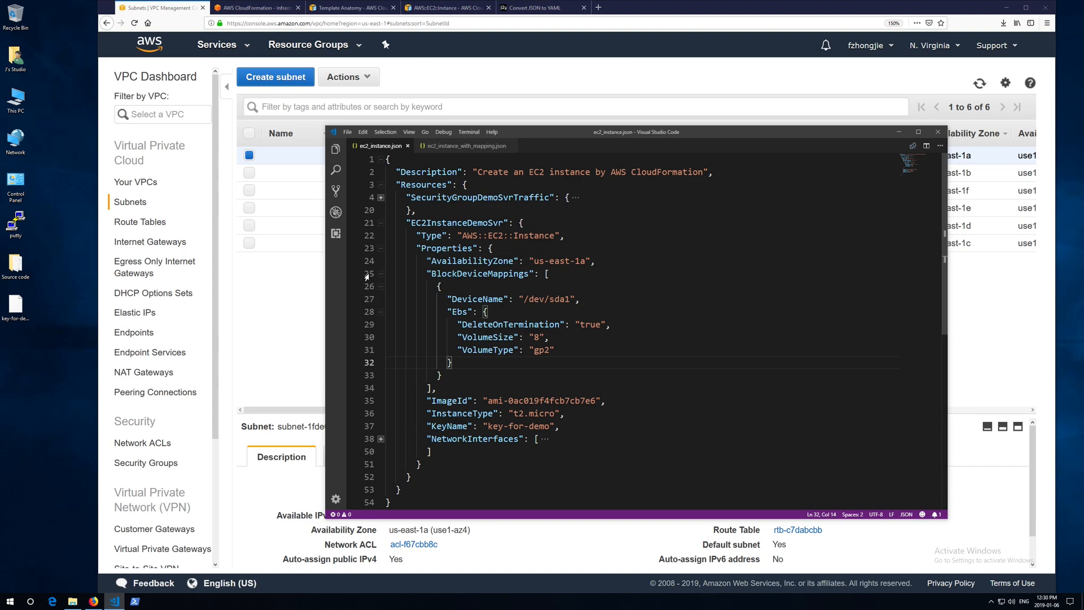
pyautogui.click(380, 274)
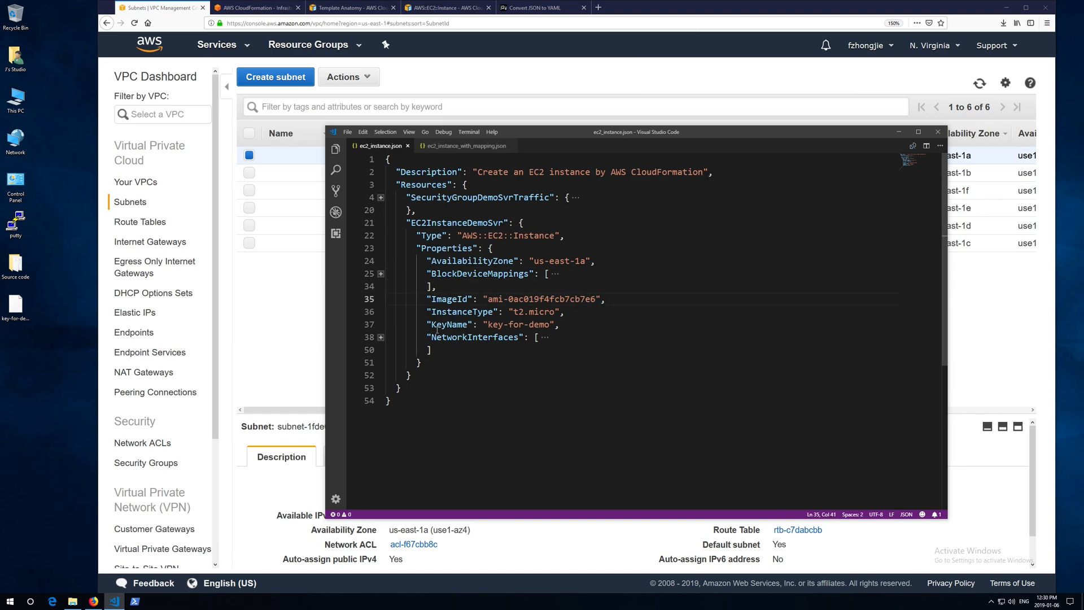
pyautogui.click(217, 44)
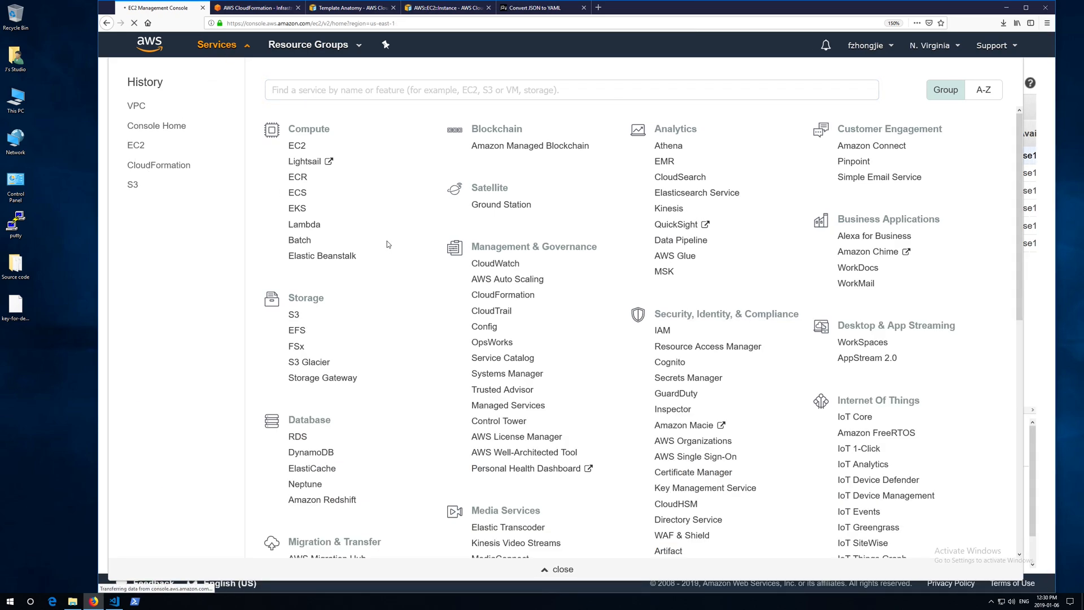
# Step: Start the EC2 launch wizard and pick the Ubuntu Server 18.04 image ami-0ac019f4fcb7cb7e6
pyautogui.click(136, 144)
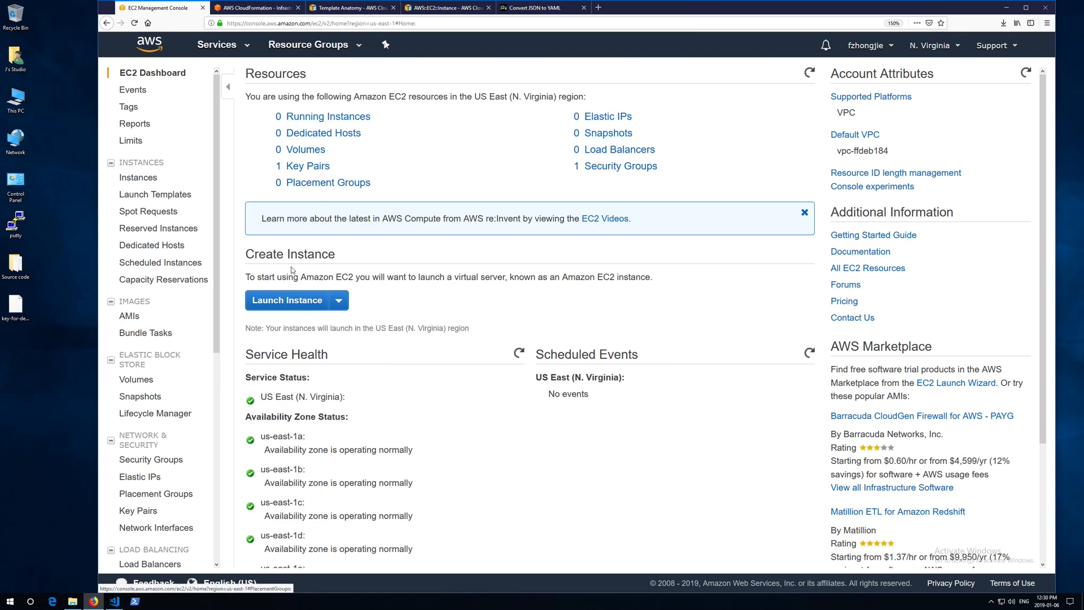
pyautogui.click(286, 300)
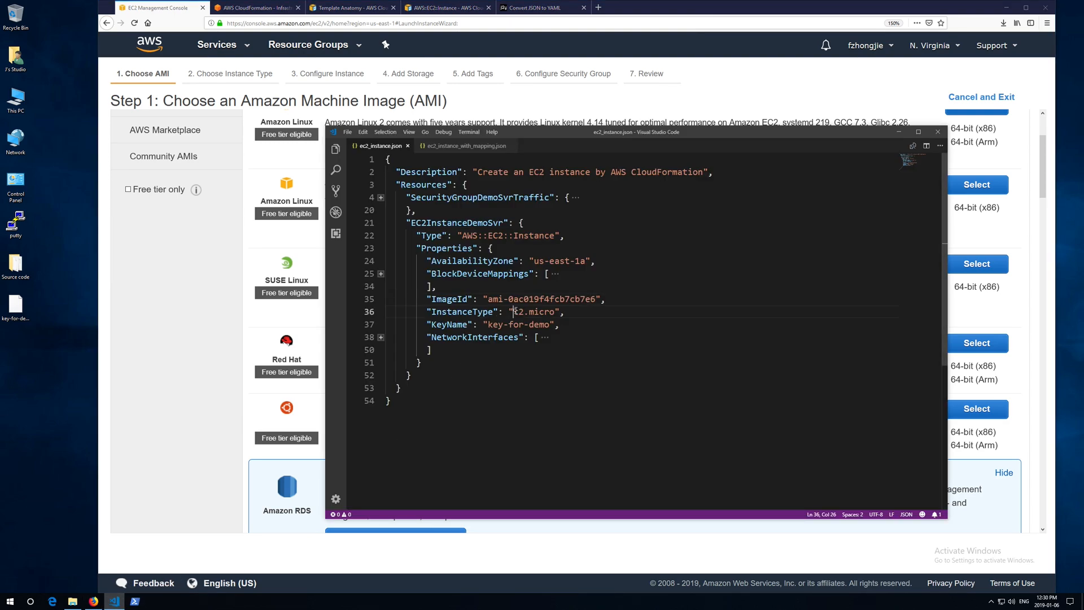
pyautogui.doubleClick(534, 311)
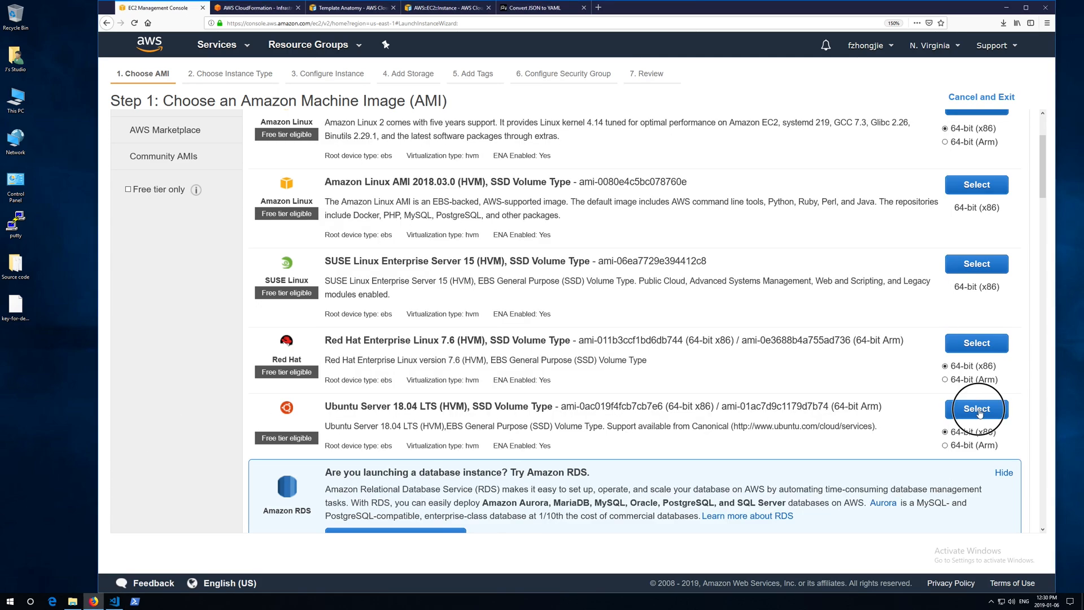
pyautogui.click(976, 409)
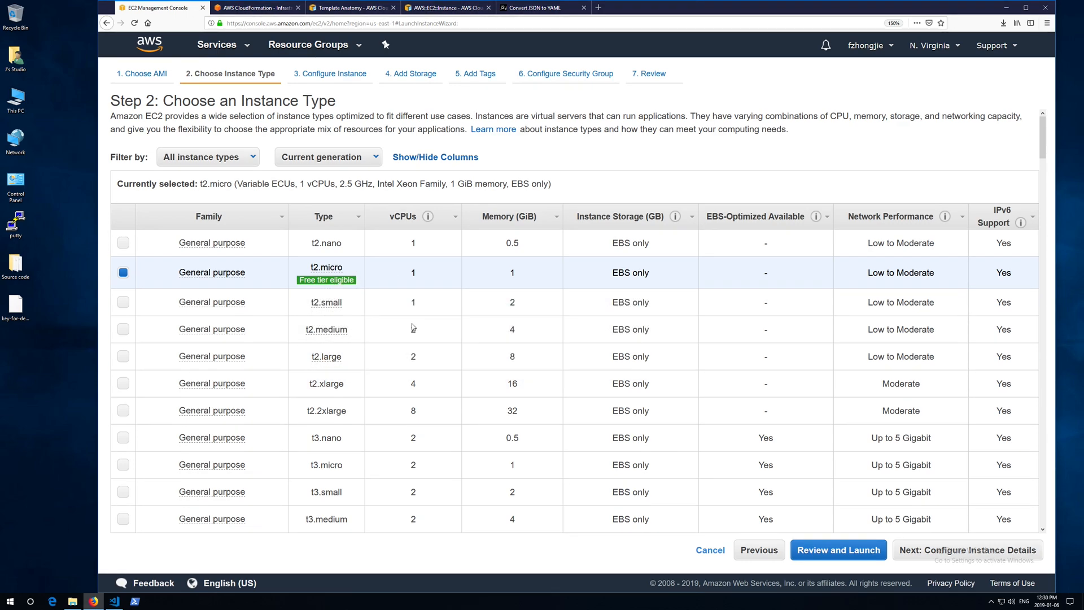
# Step: Compare the template's t2.micro instance type, then return to the console's Services menu
pyautogui.click(114, 600)
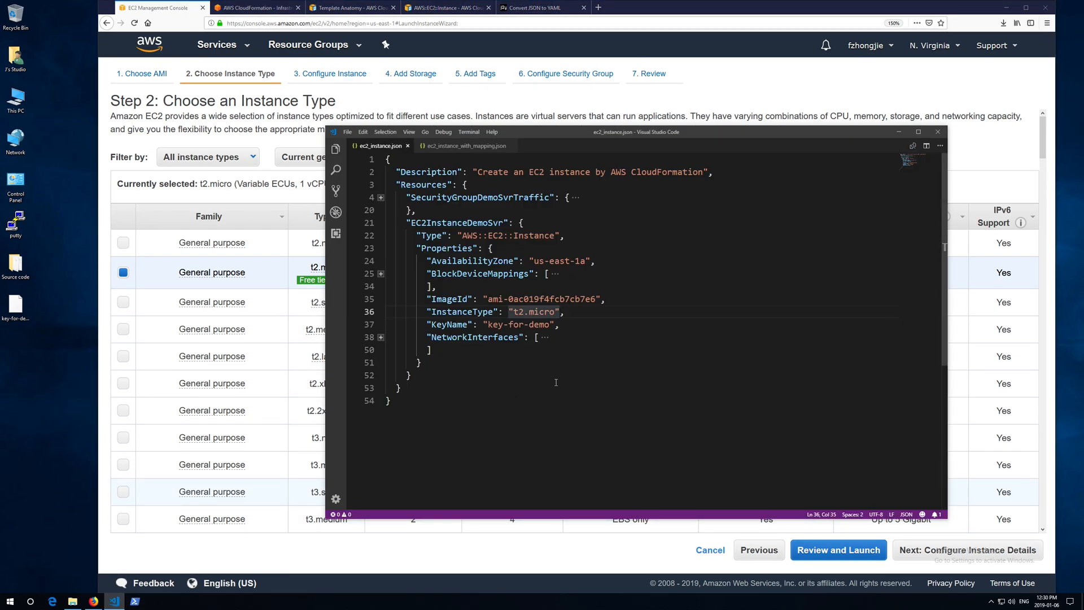
pyautogui.click(488, 325)
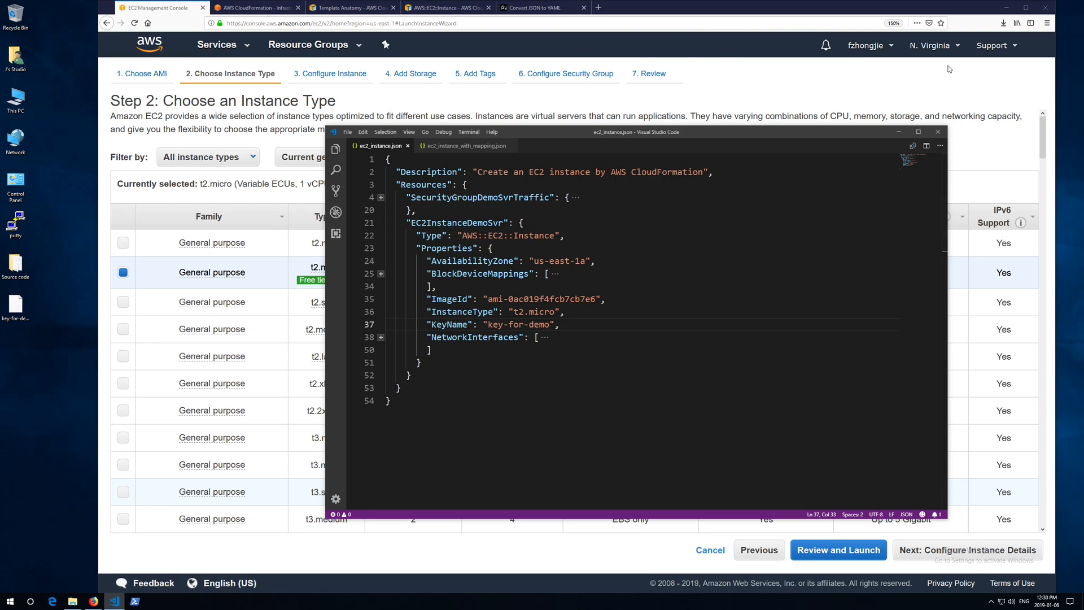
pyautogui.click(216, 44)
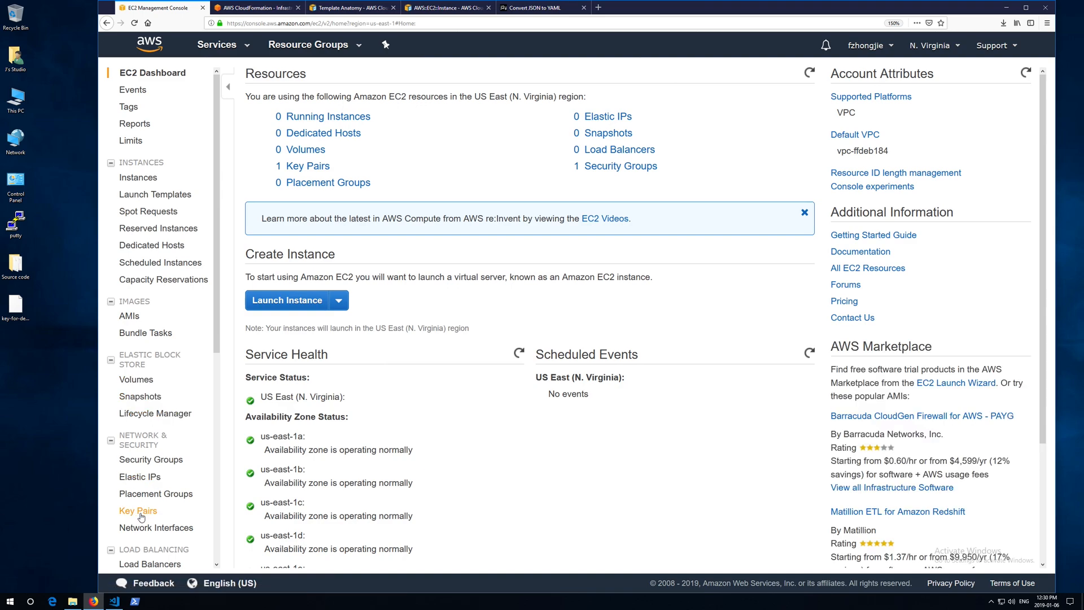
# Step: Show key-for-demo in Key Pairs and match it to the template's network interface and KeyName
pyautogui.click(138, 510)
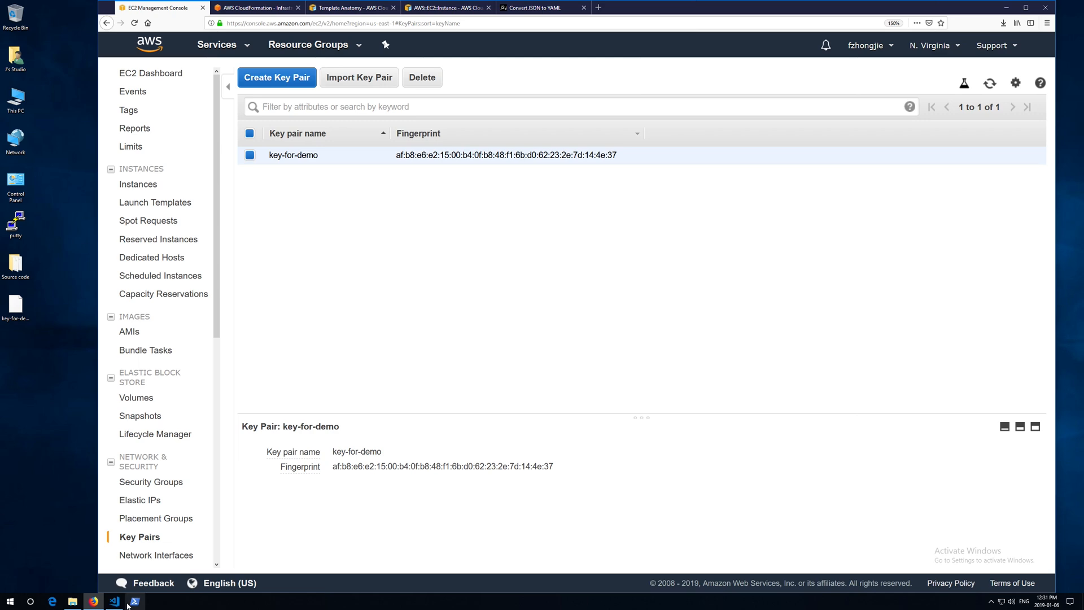
pyautogui.click(114, 601)
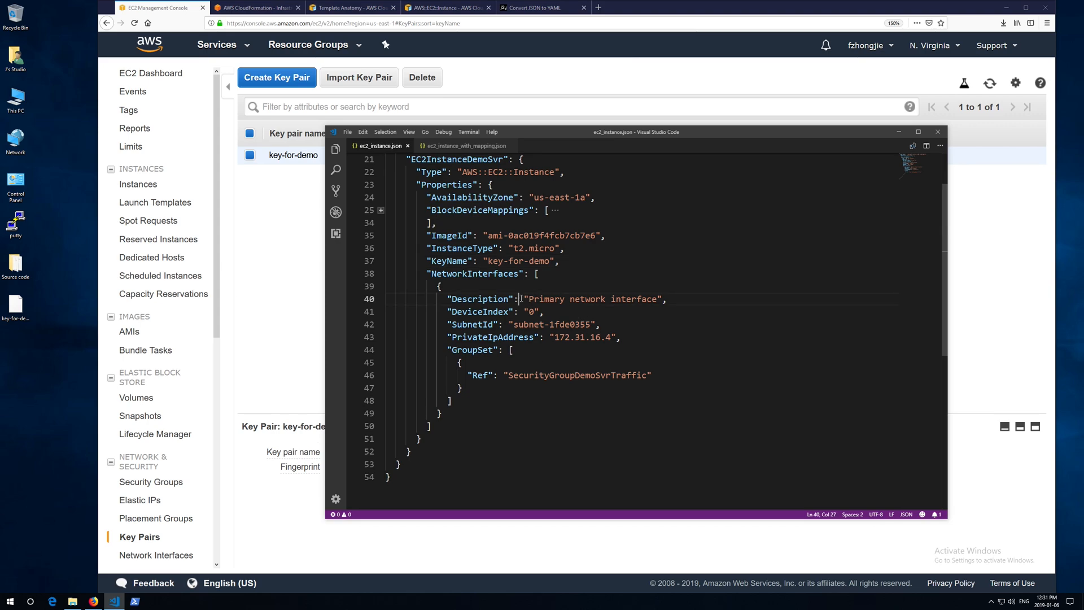
pyautogui.doubleClick(480, 312)
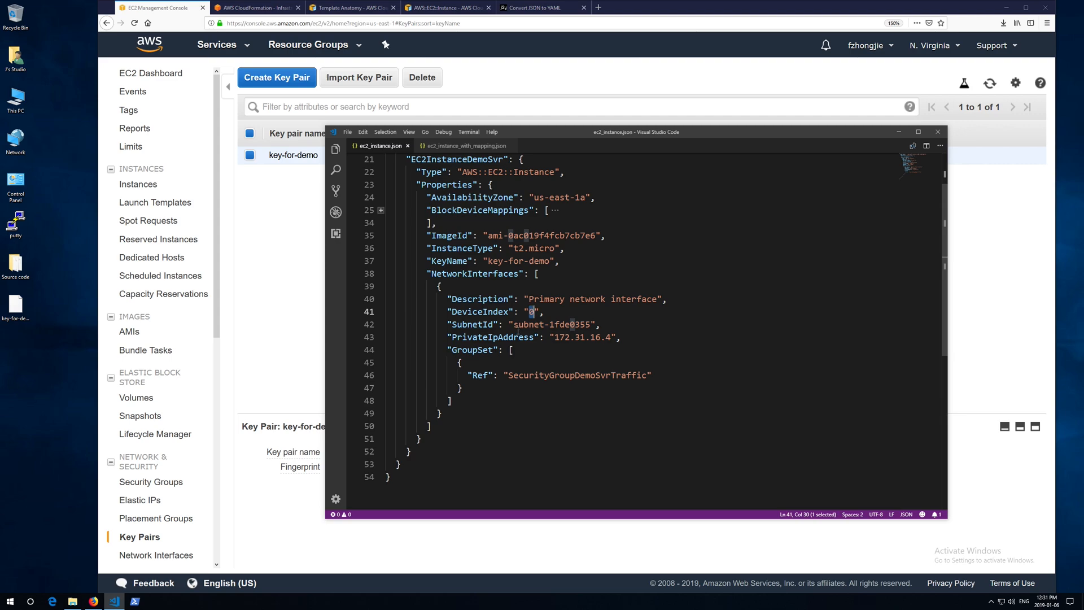
pyautogui.doubleClick(553, 324)
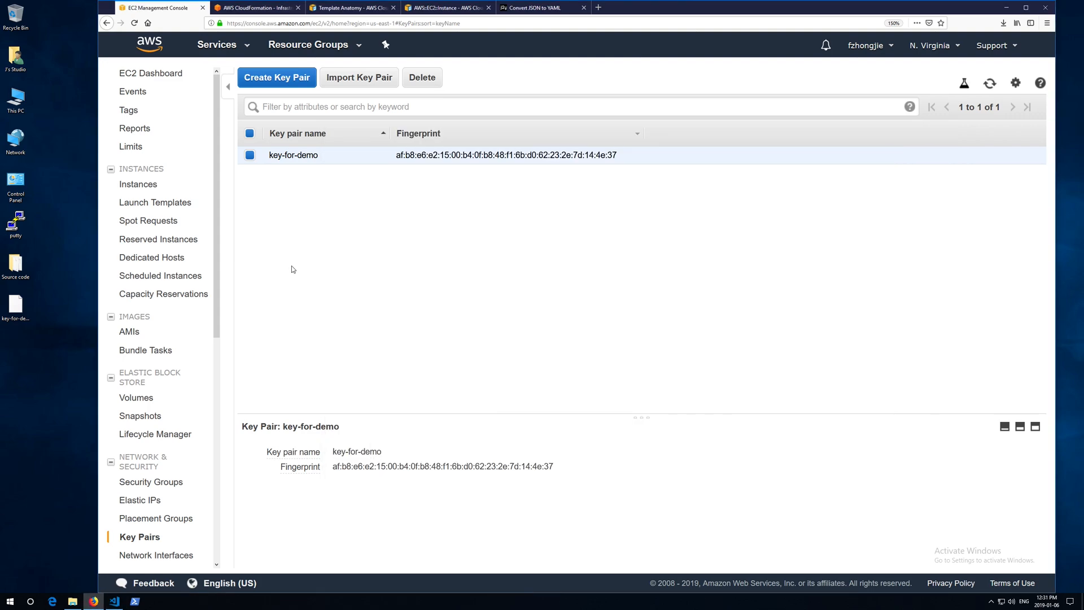
# Step: Show subnet-1fde0355's CIDR 172.31.16.0/20 and match it to the template's SubnetId and IP 172.31.16.4
pyautogui.click(216, 44)
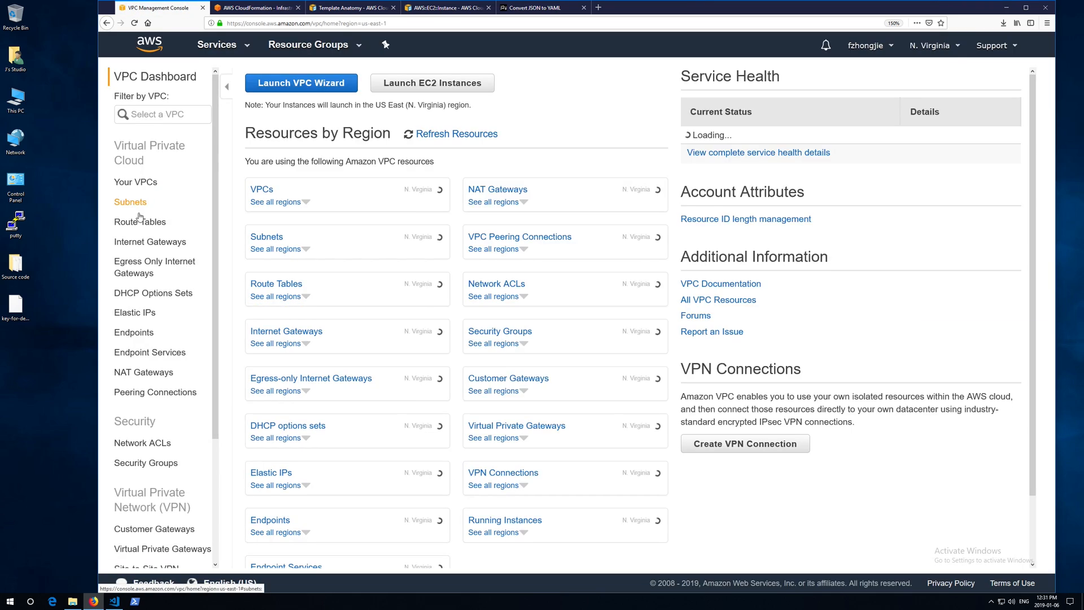
pyautogui.click(129, 201)
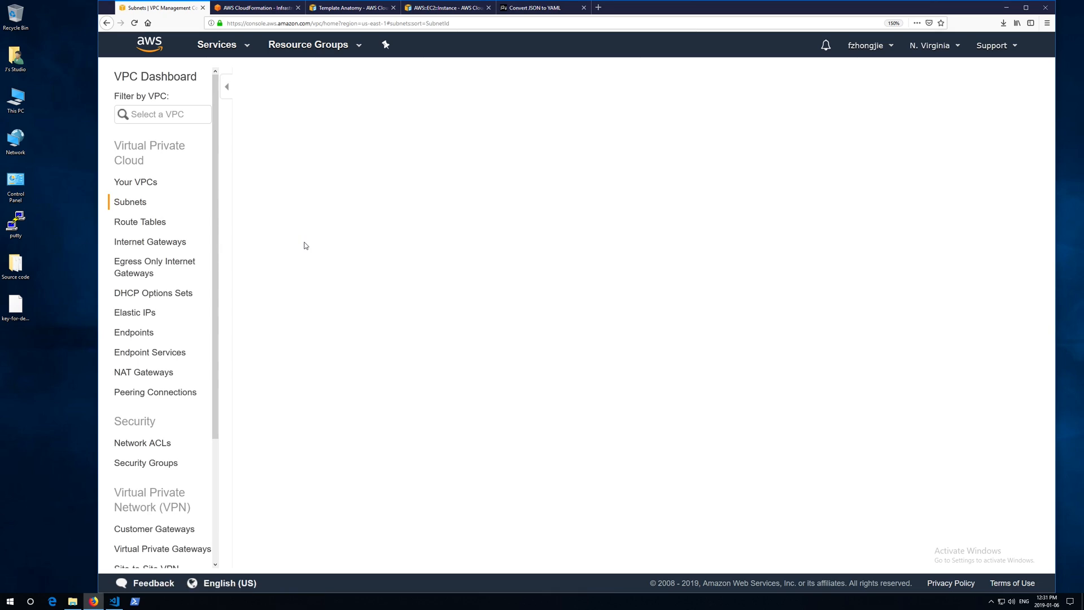
pyautogui.click(130, 202)
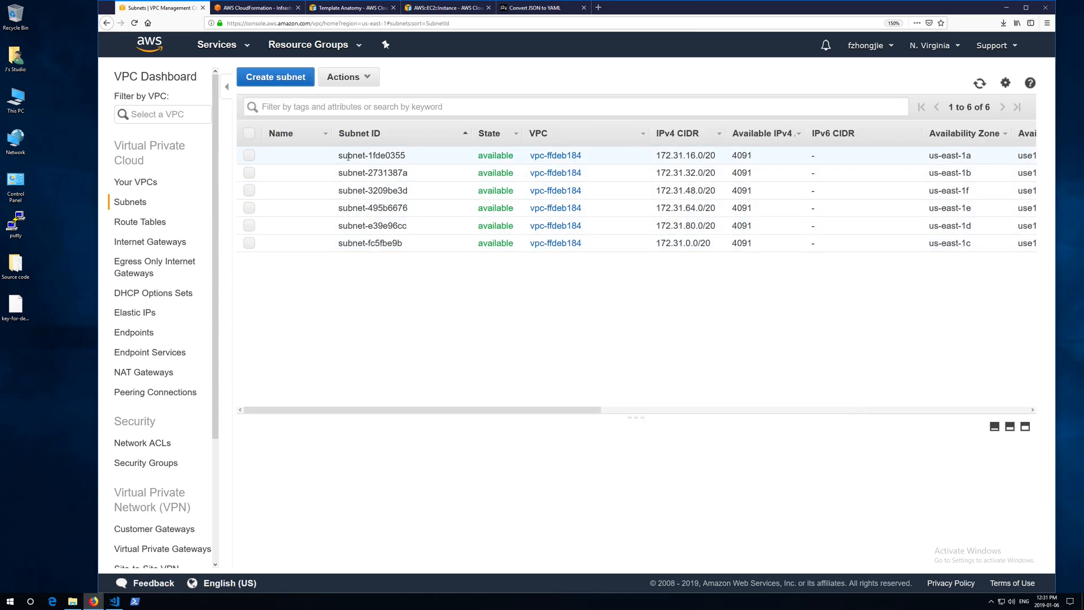
pyautogui.click(249, 155)
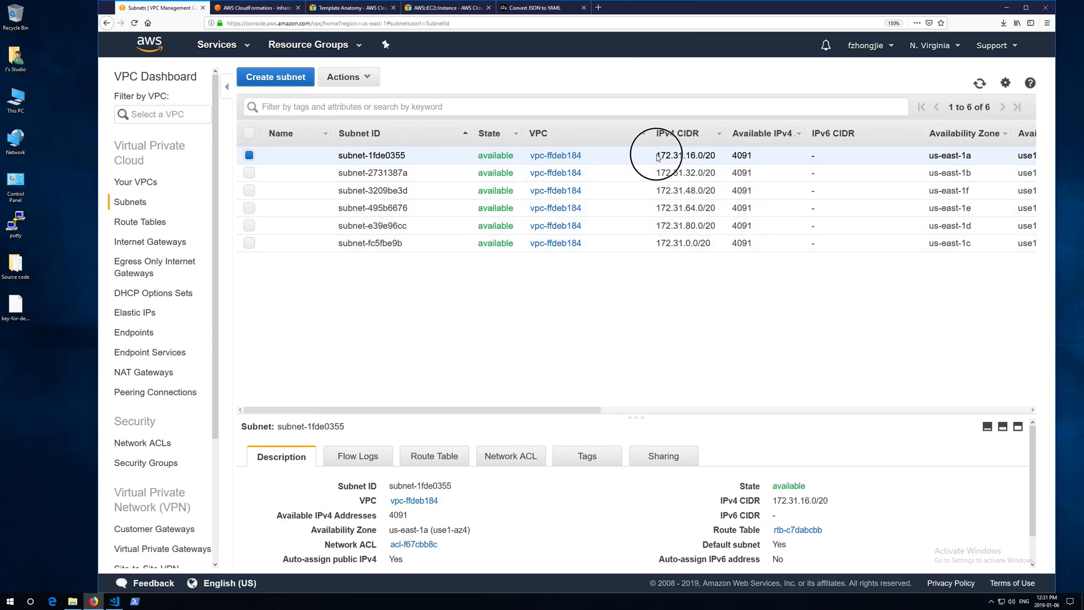
pyautogui.doubleClick(683, 154)
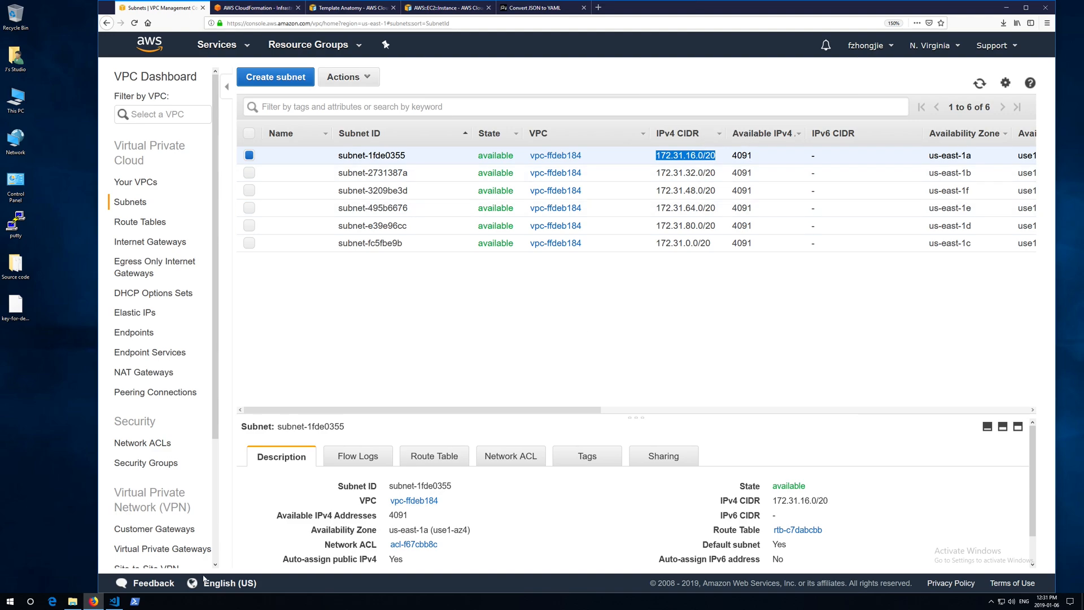
pyautogui.click(112, 601)
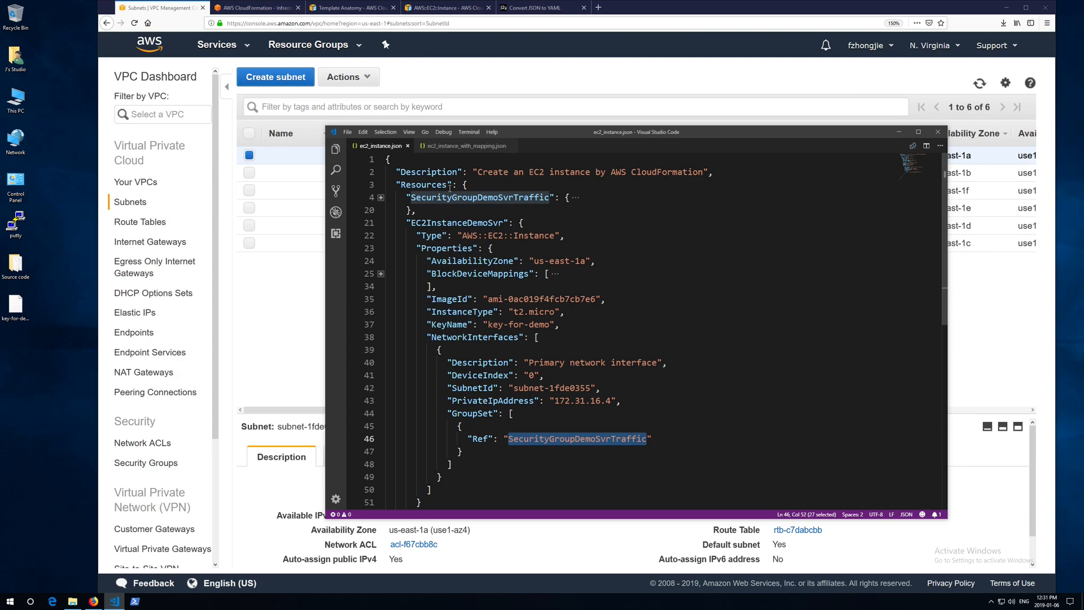
pyautogui.doubleClick(479, 197)
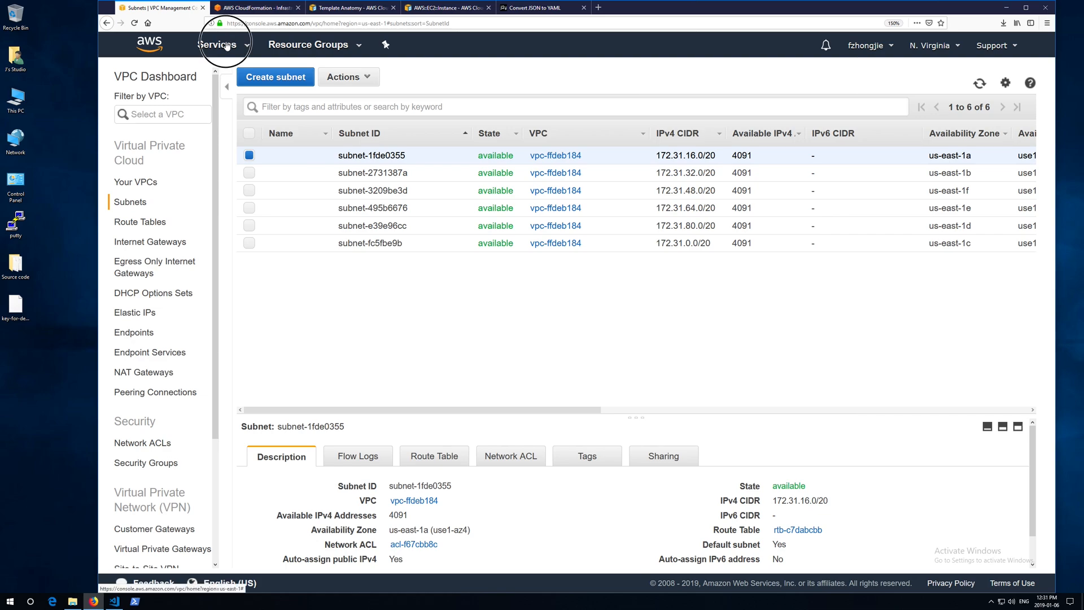
# Step: Start a new CloudFormation stack and upload ec2_instance.json from the Source code folder
pyautogui.click(218, 44)
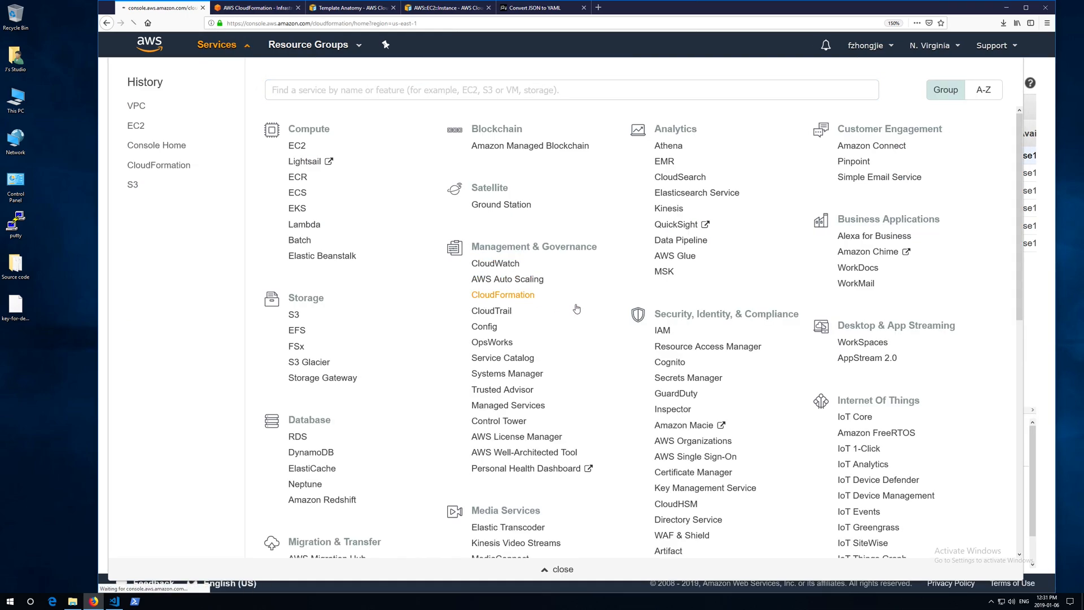
pyautogui.click(502, 295)
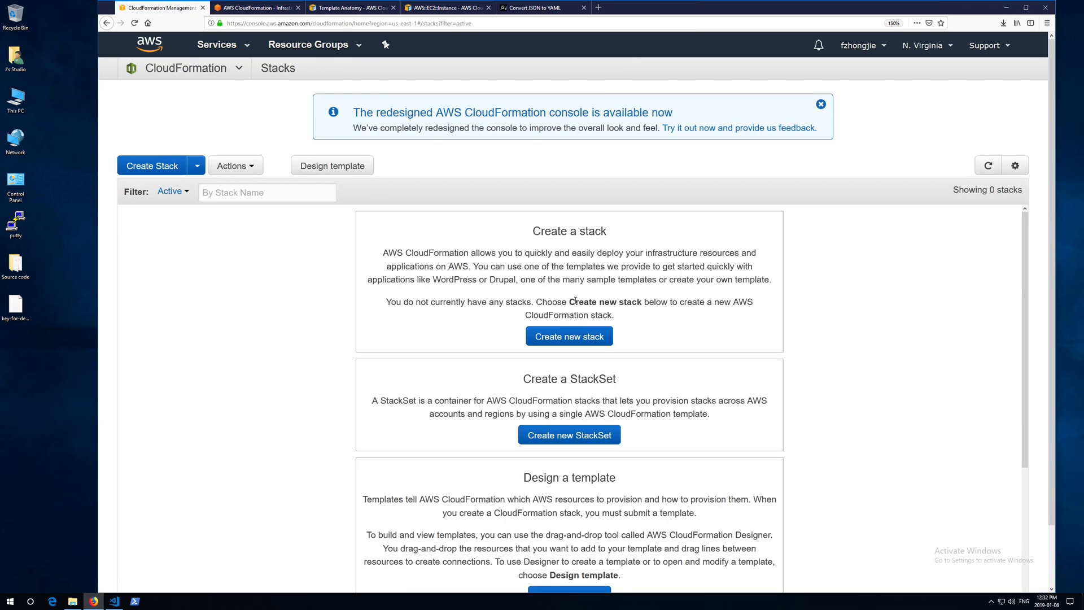
pyautogui.click(569, 335)
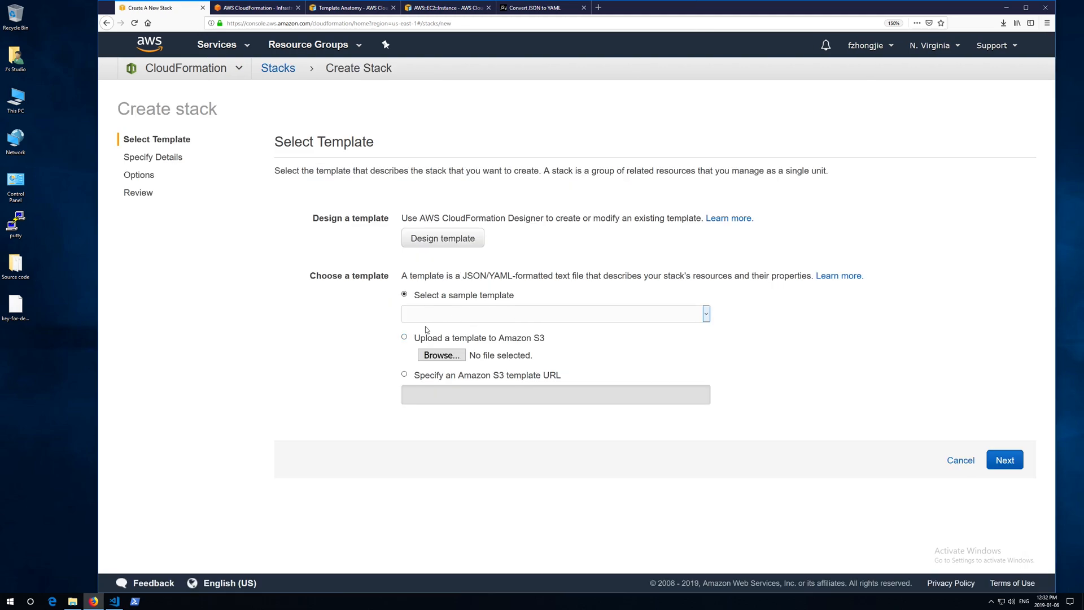
pyautogui.click(441, 355)
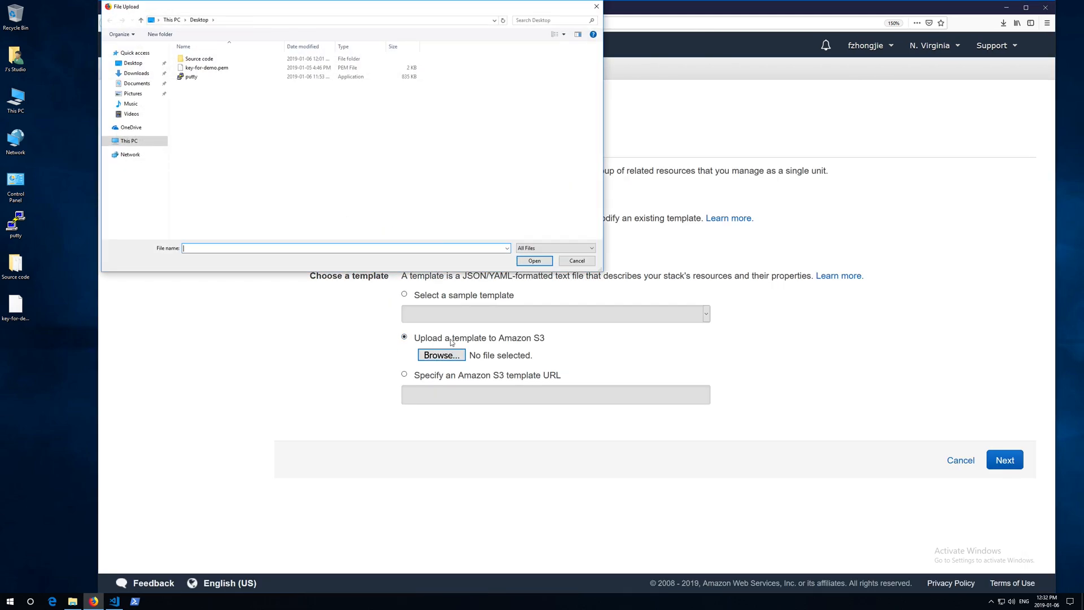
pyautogui.doubleClick(200, 58)
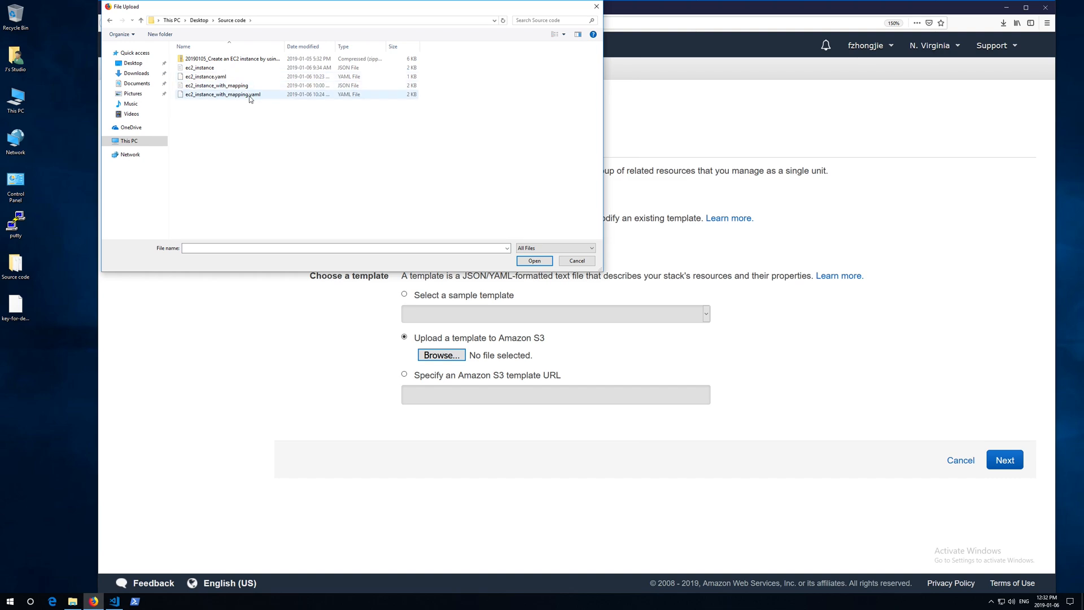
pyautogui.click(201, 67)
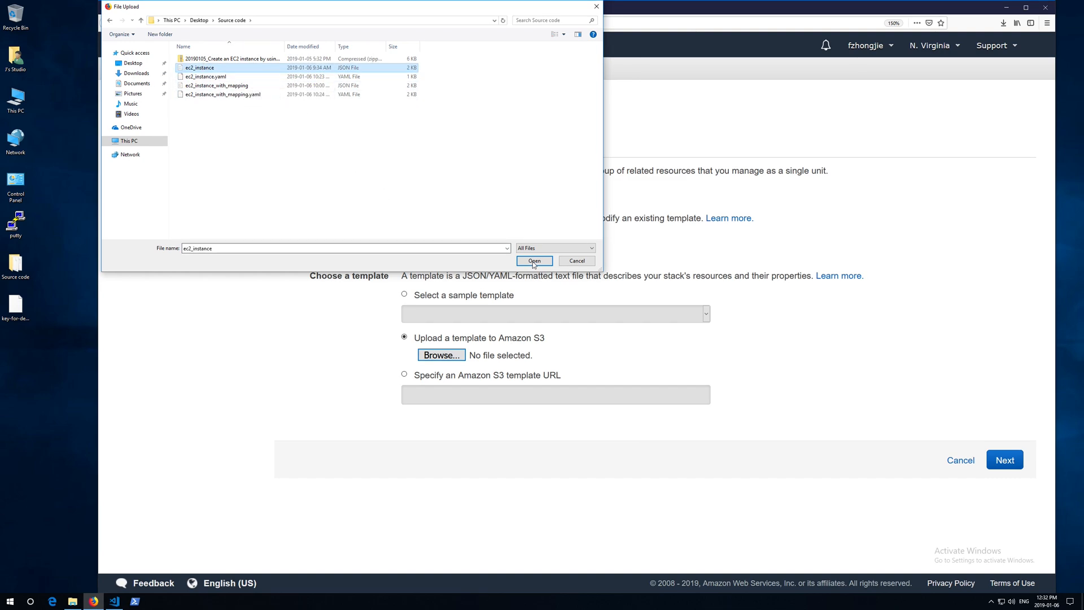
pyautogui.click(534, 261)
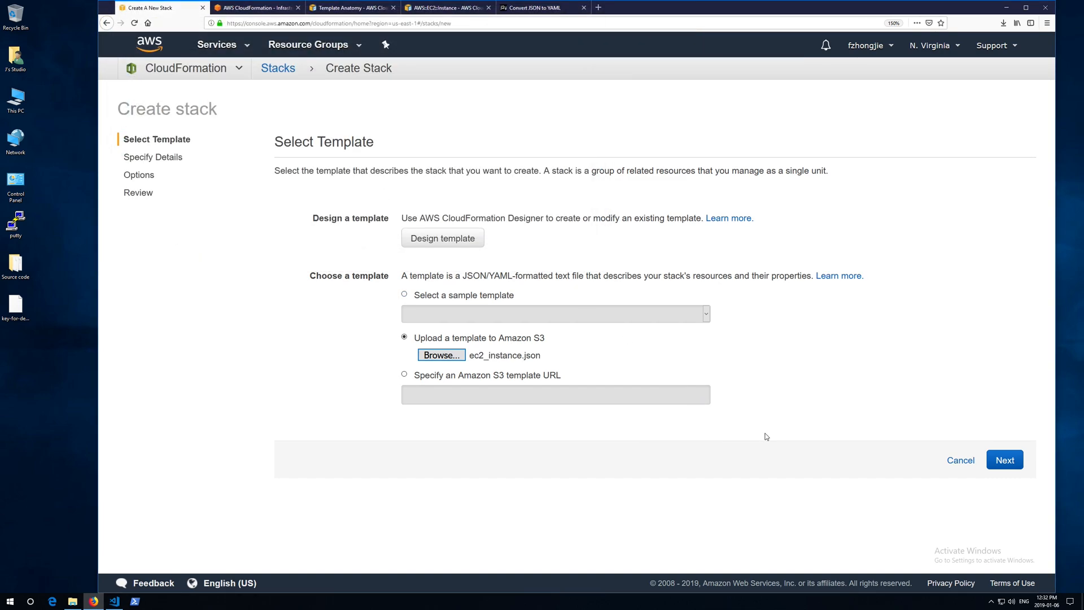
# Step: Name the stack demo-stack, continue through Review and launch its creation
pyautogui.click(1004, 459)
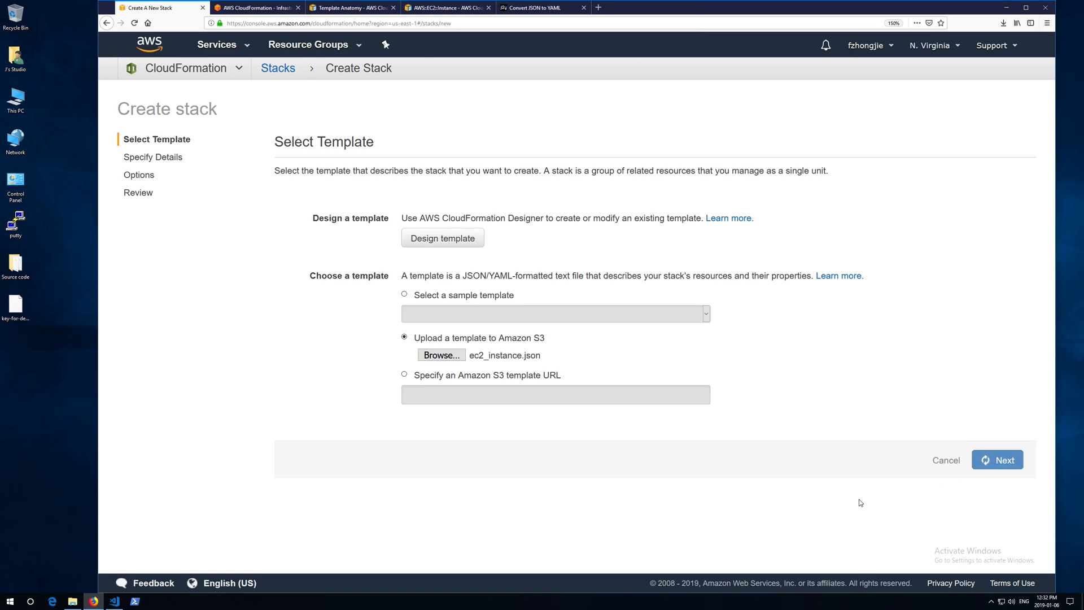
pyautogui.click(997, 459)
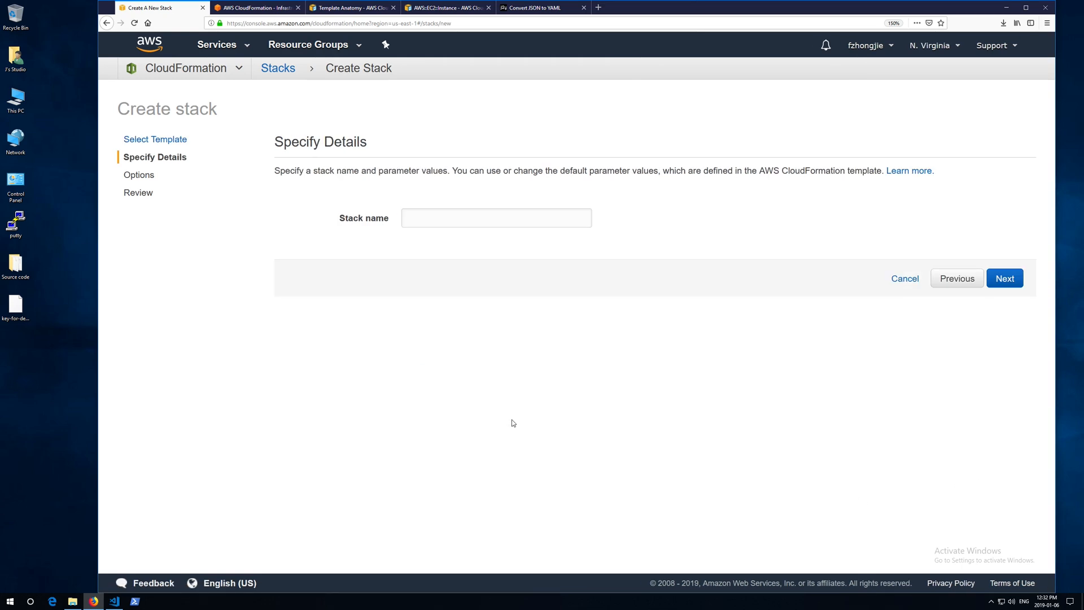
pyautogui.write('d')
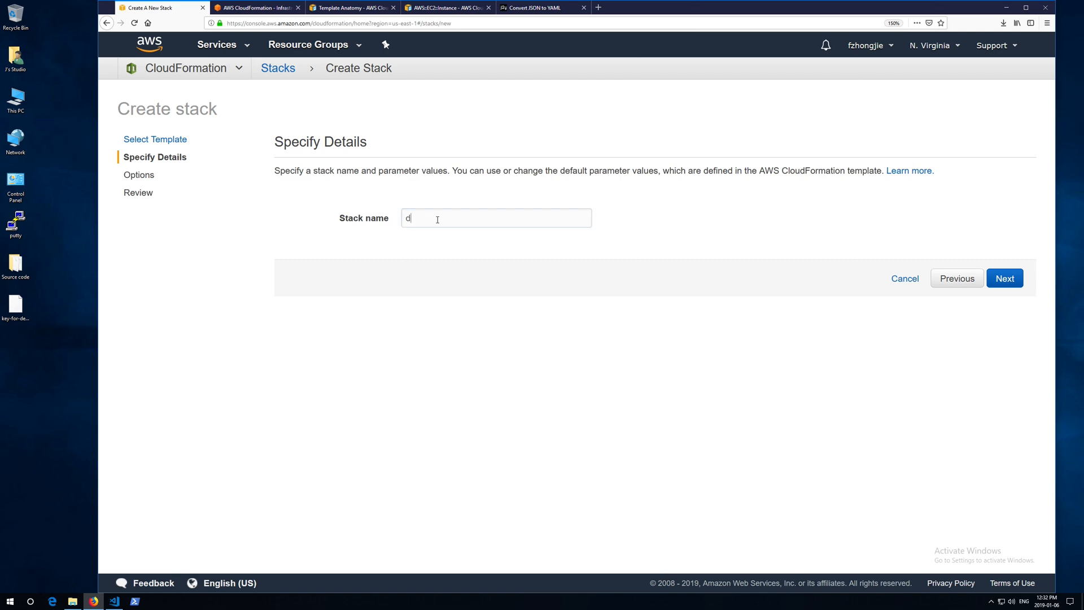
pyautogui.write('emo-sta')
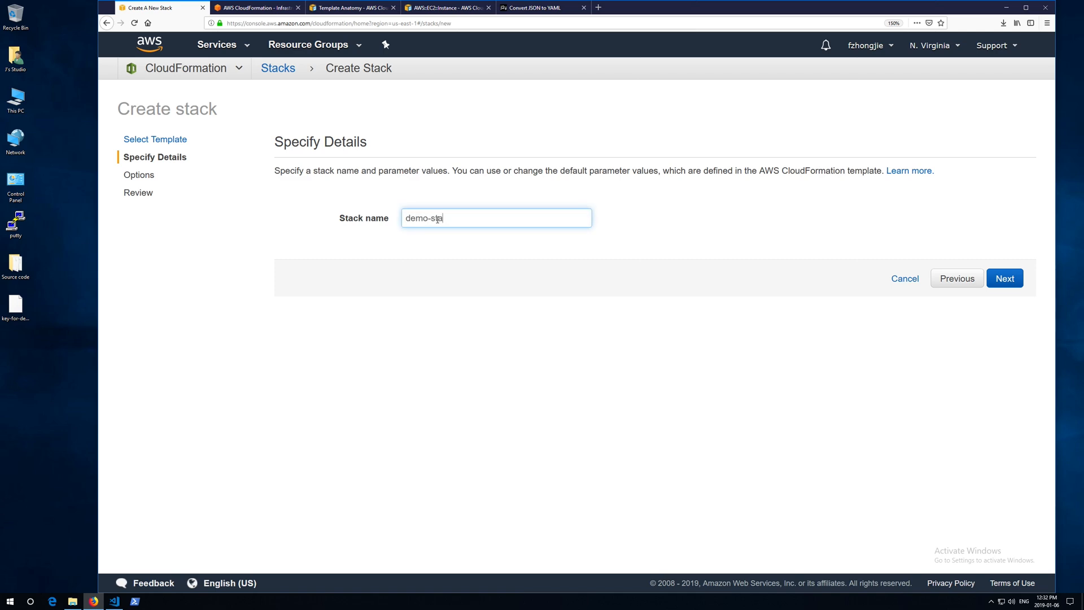
pyautogui.write('ck')
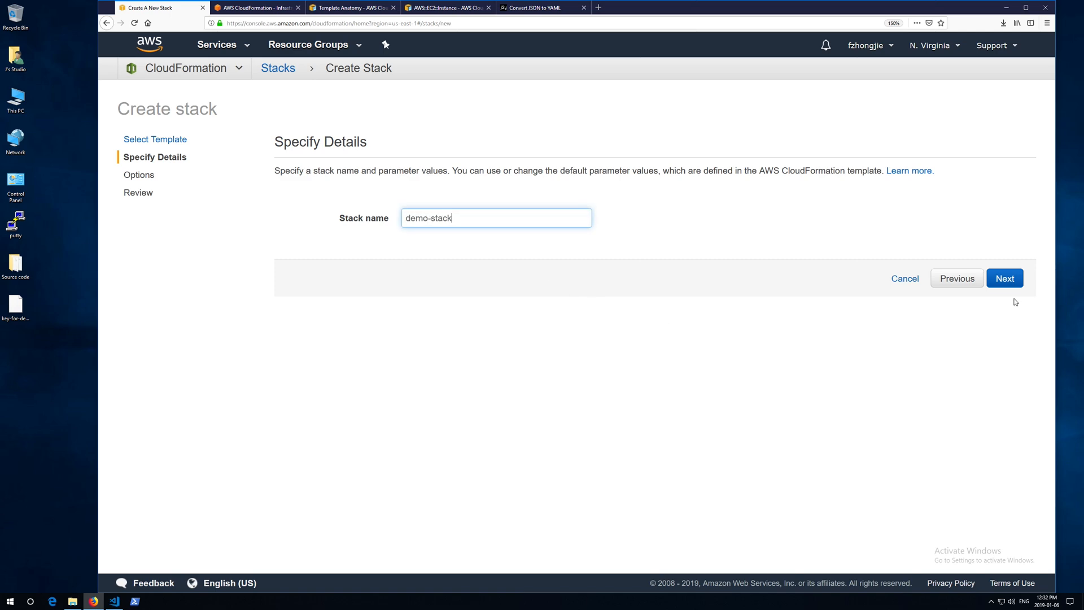
pyautogui.scroll(-3)
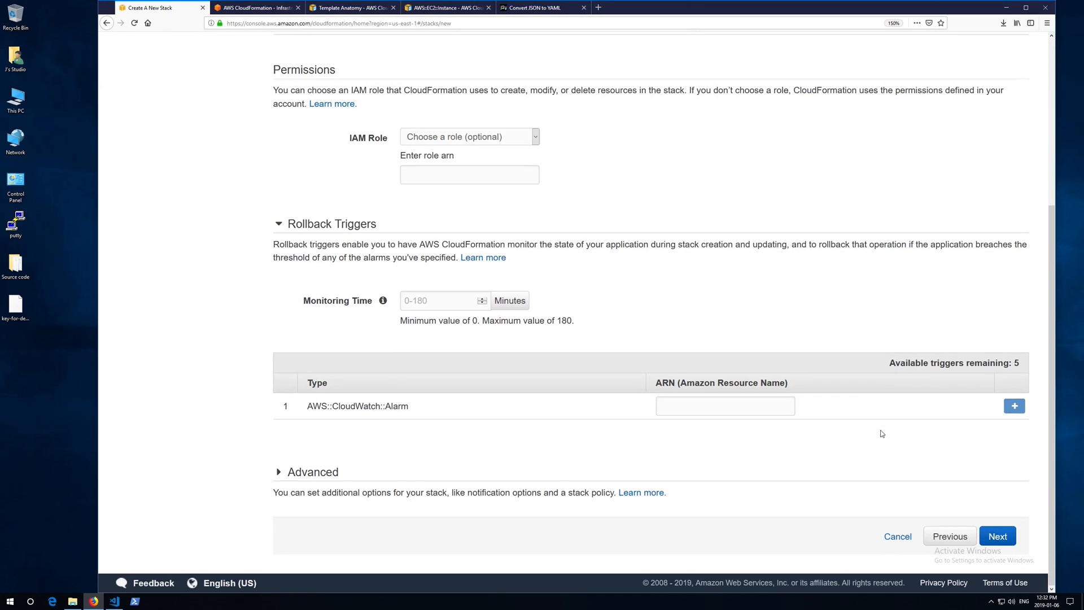
pyautogui.click(997, 536)
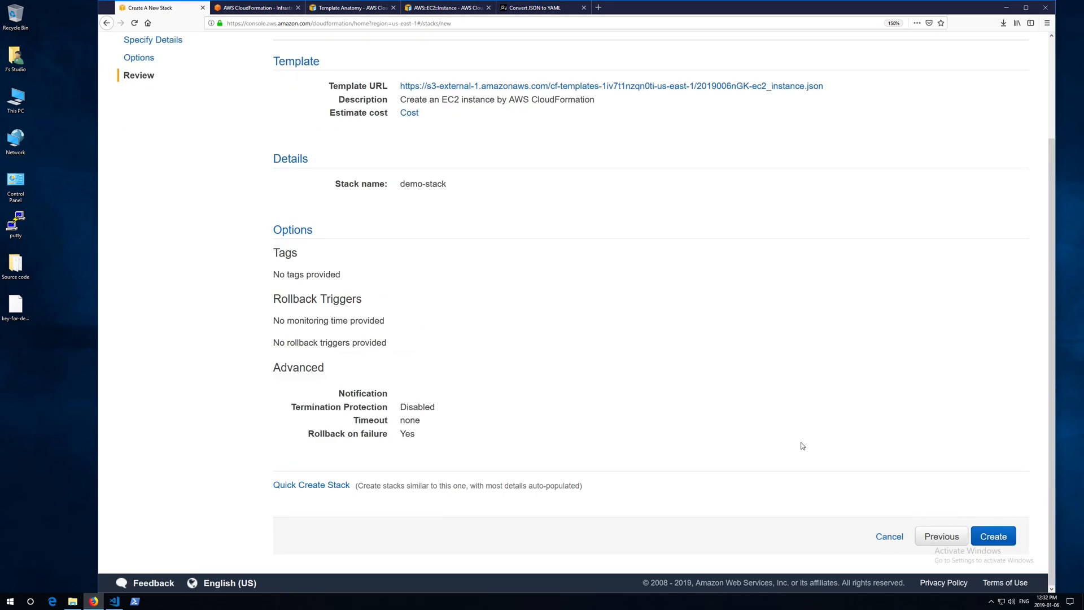
pyautogui.click(992, 536)
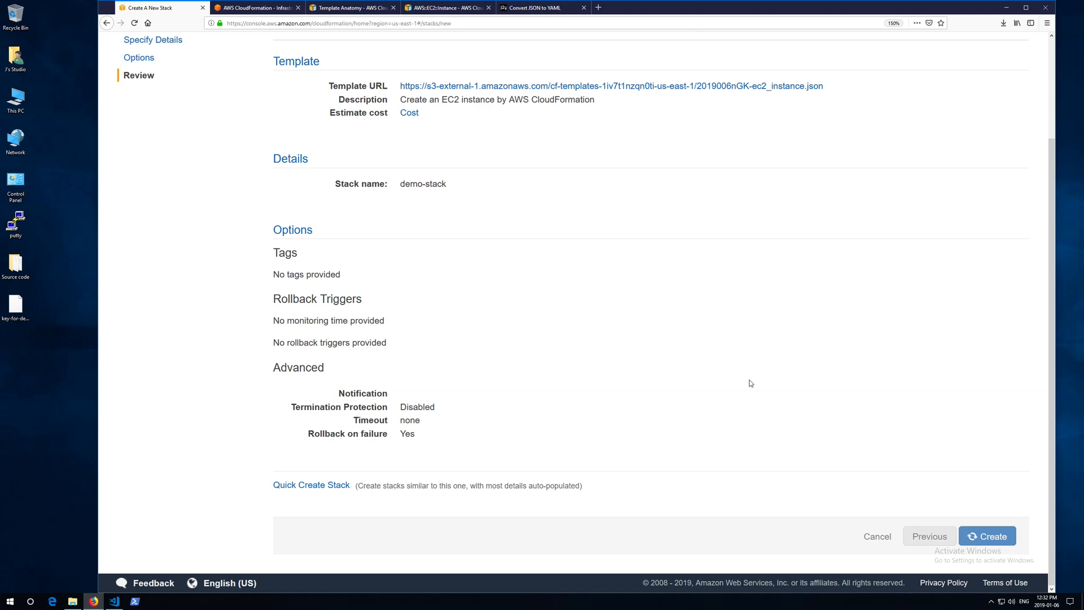
# Step: Refresh demo-stack's events until its status shows CREATE_COMPLETE
pyautogui.click(986, 536)
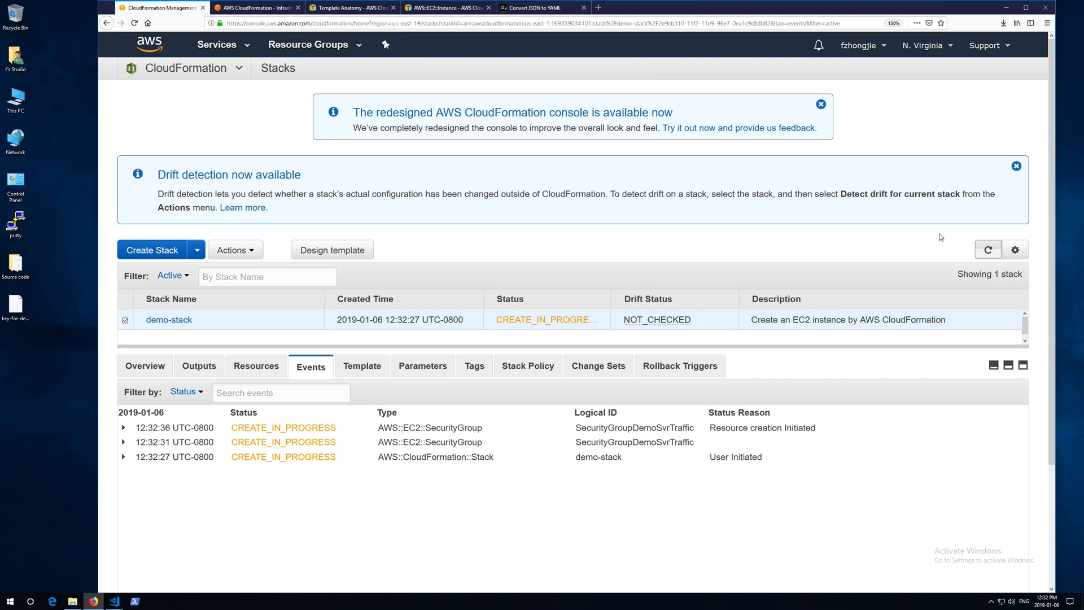
pyautogui.click(1016, 165)
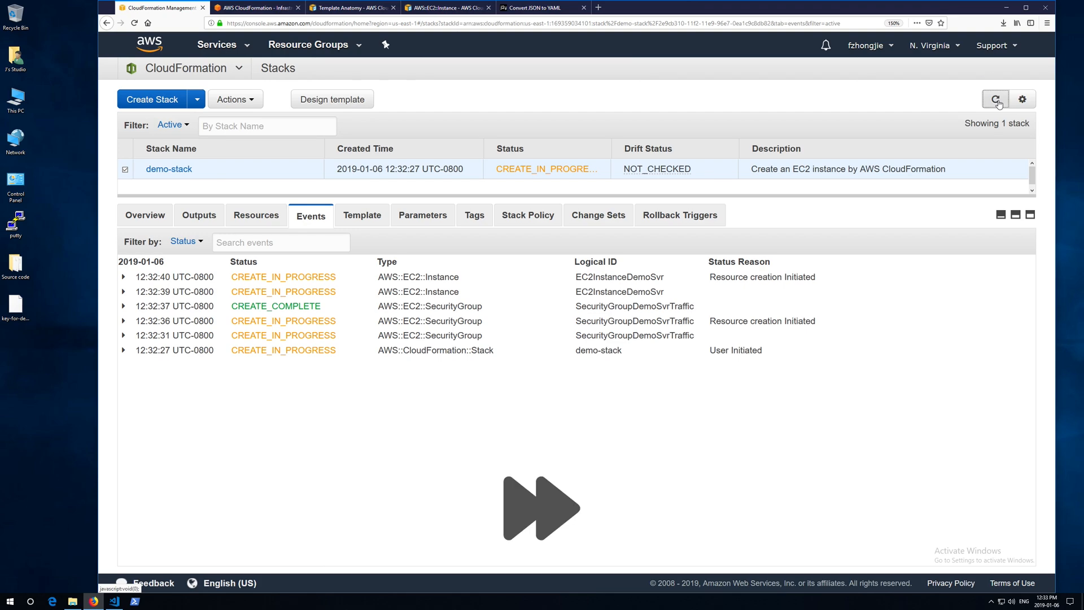
pyautogui.moveTo(975, 108)
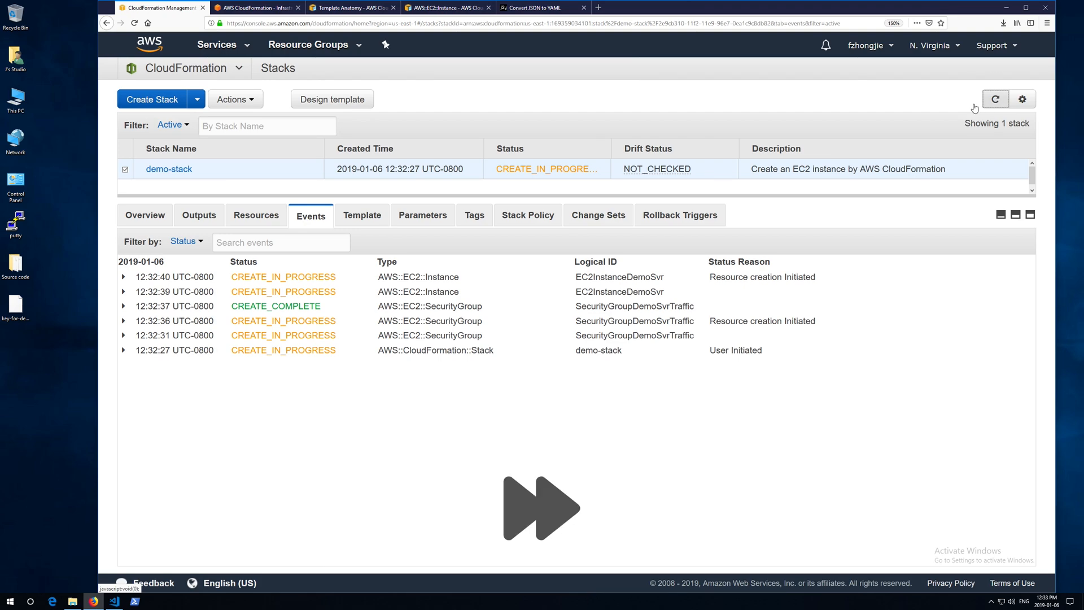
pyautogui.click(995, 99)
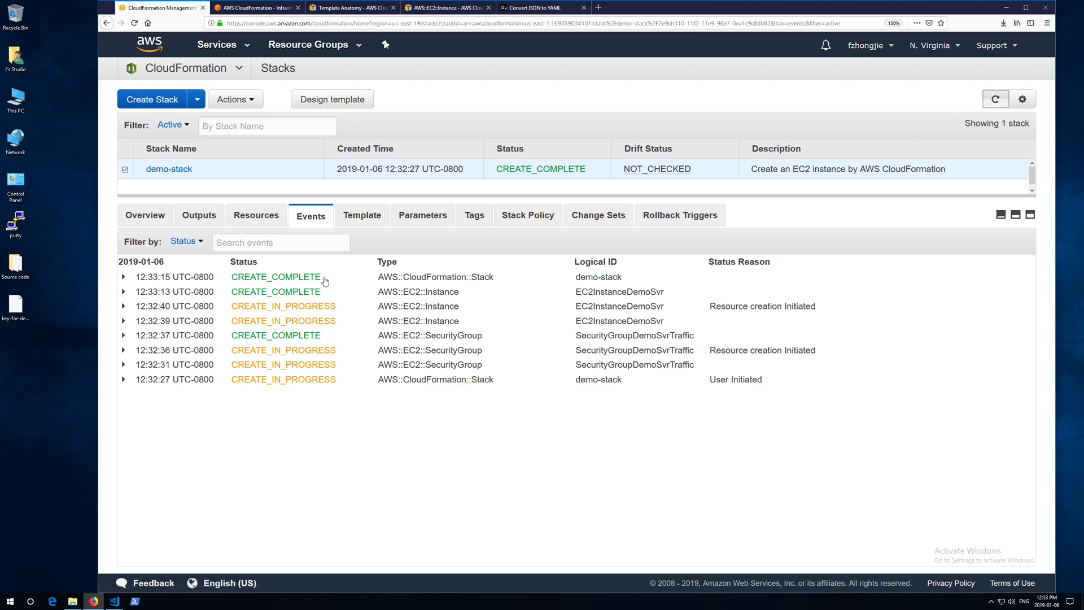
pyautogui.doubleClick(275, 277)
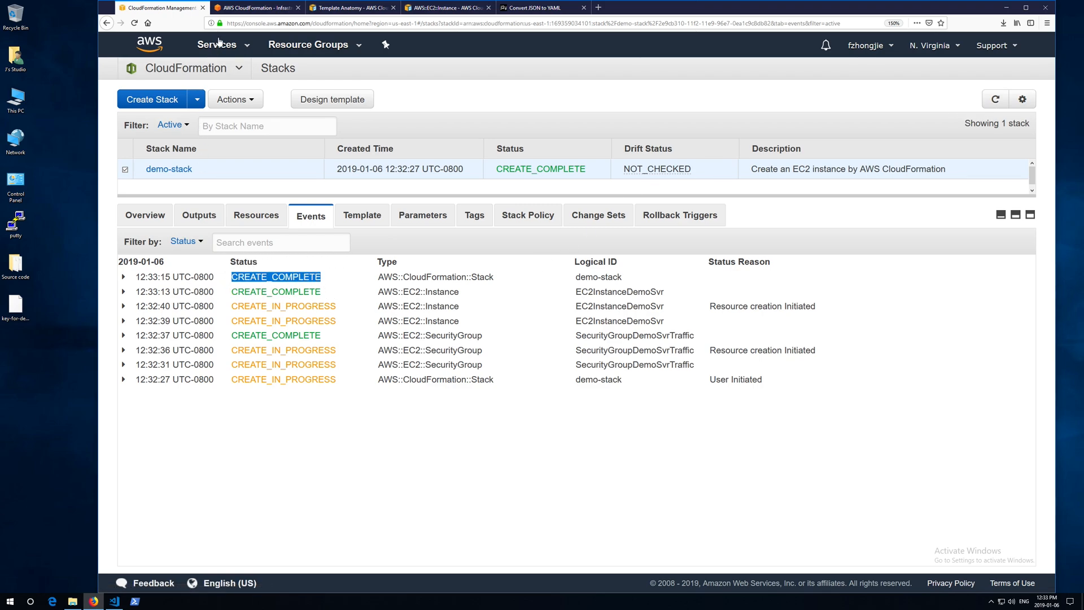
# Step: Go to EC2 and review the stack's running instance and its 8 GiB volume
pyautogui.click(216, 44)
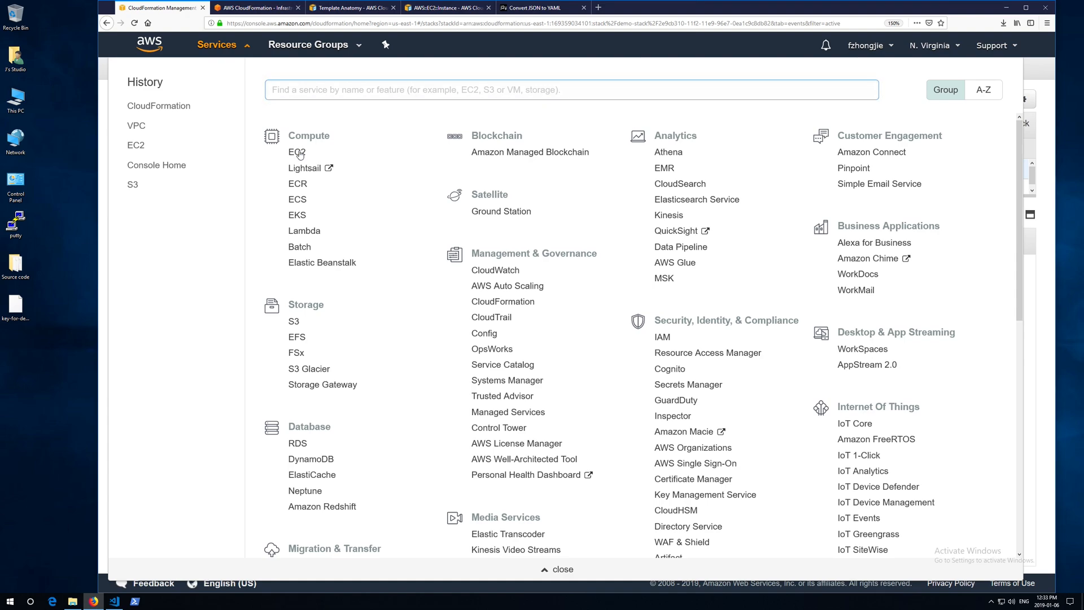
pyautogui.click(296, 152)
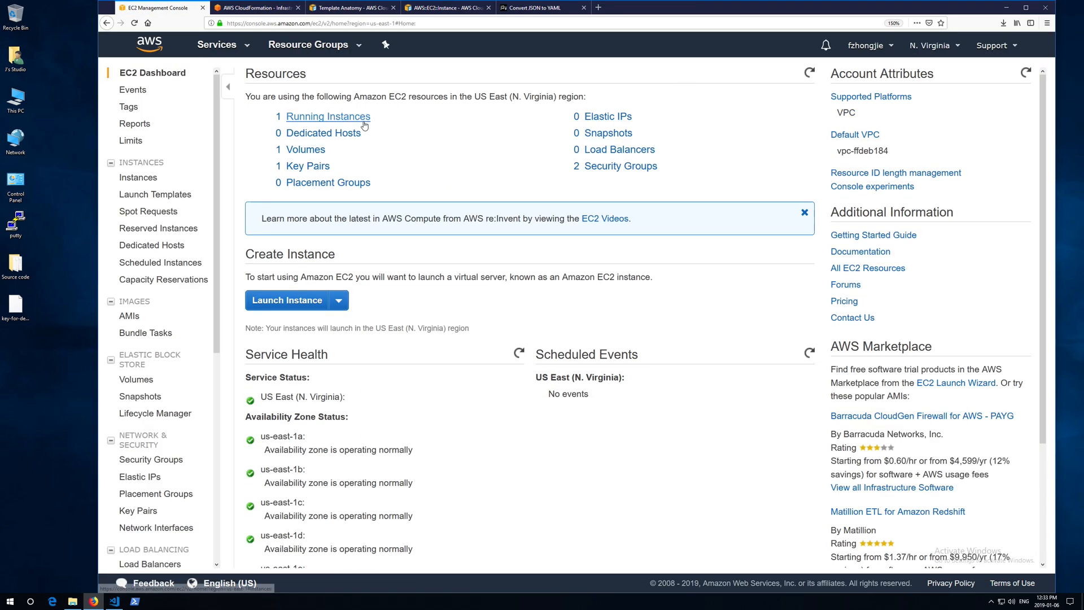
pyautogui.click(329, 117)
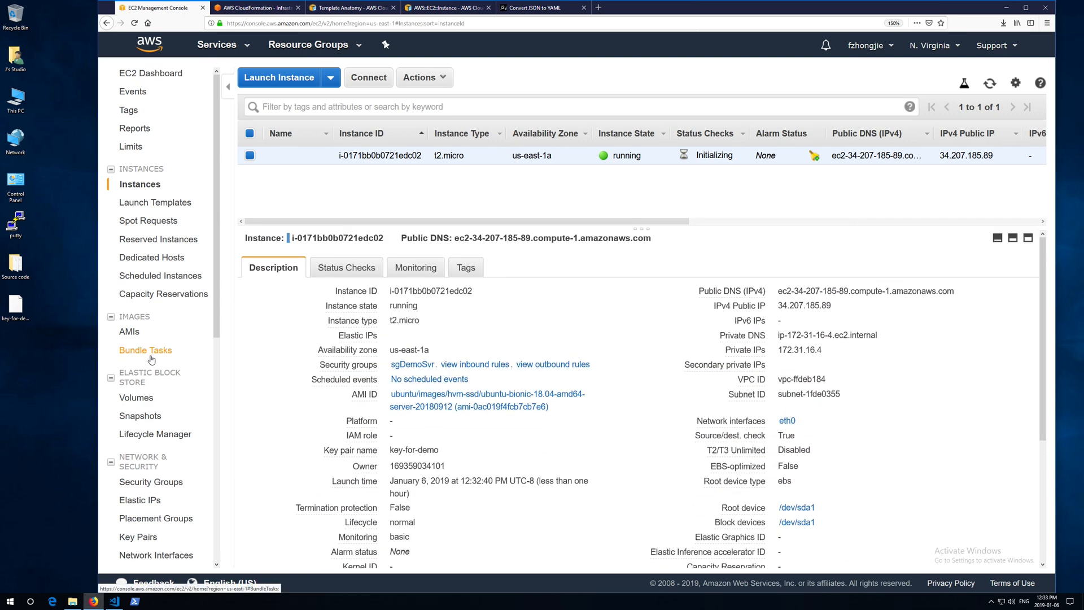
pyautogui.click(137, 397)
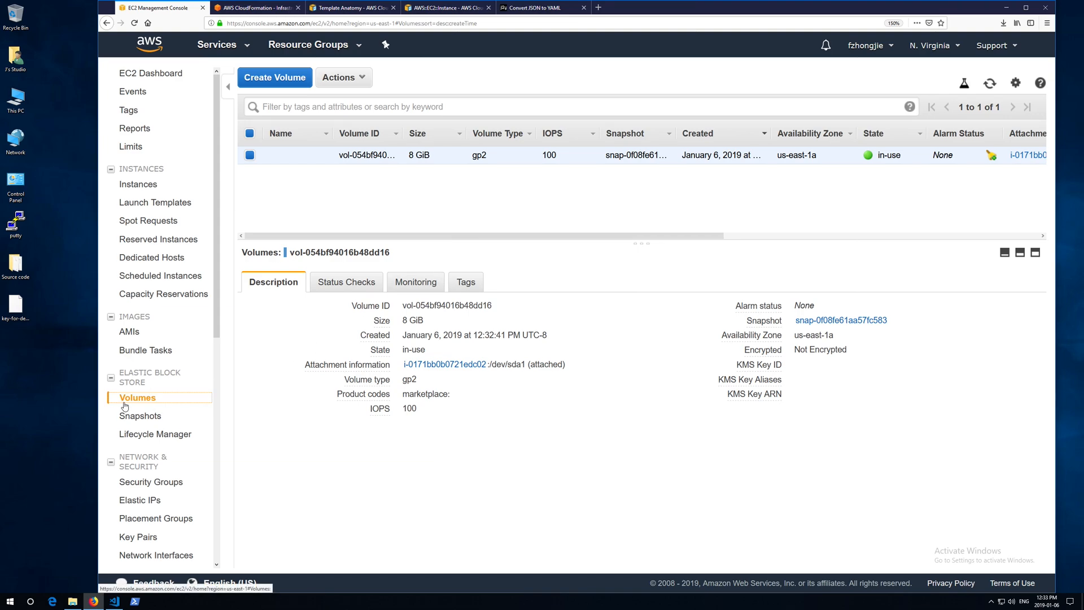
# Step: Review the sgDemoSvr security group and the 172.31.16.4 network interface details
pyautogui.click(154, 482)
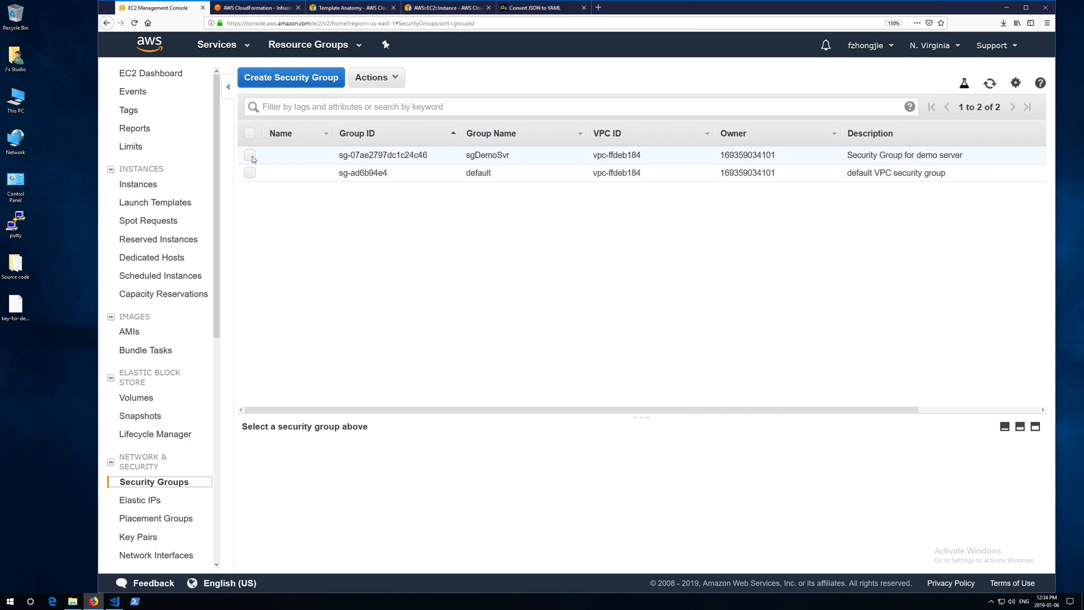
pyautogui.click(249, 155)
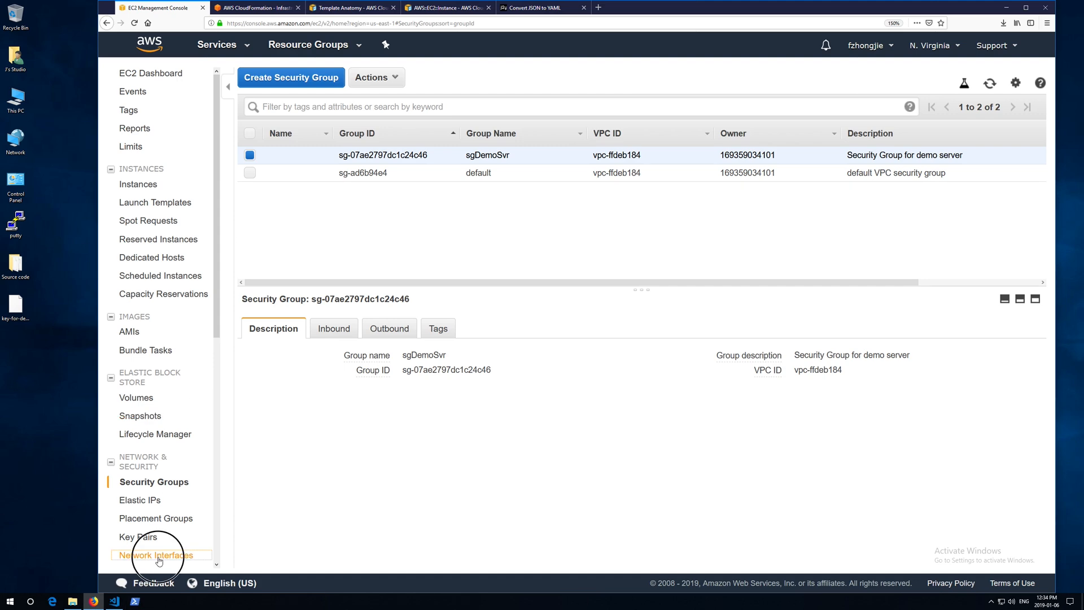
pyautogui.click(158, 554)
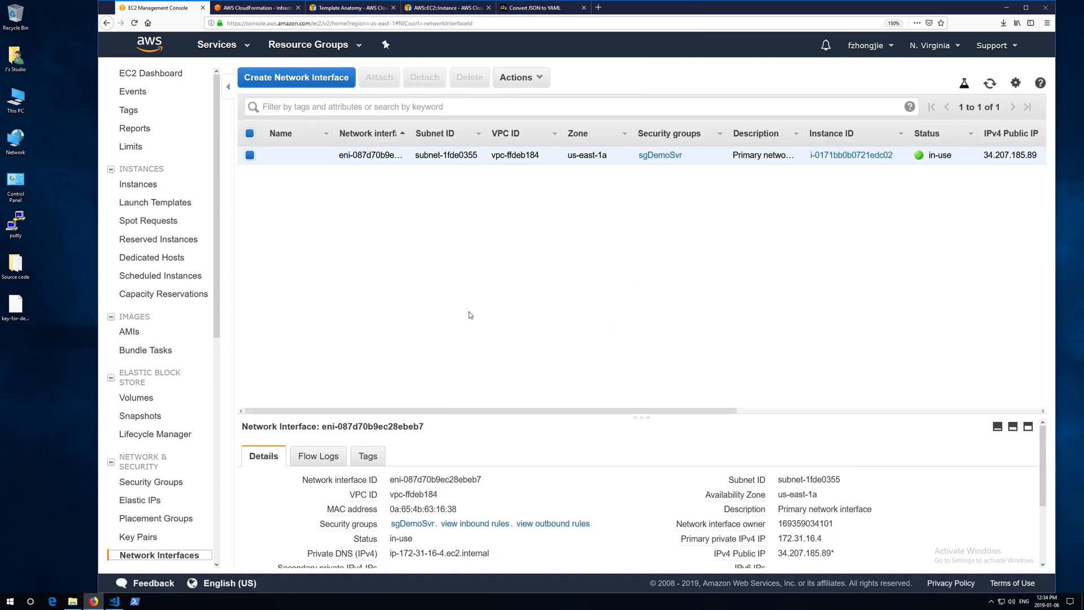
pyautogui.moveTo(441, 416); pyautogui.dragTo(441, 305)
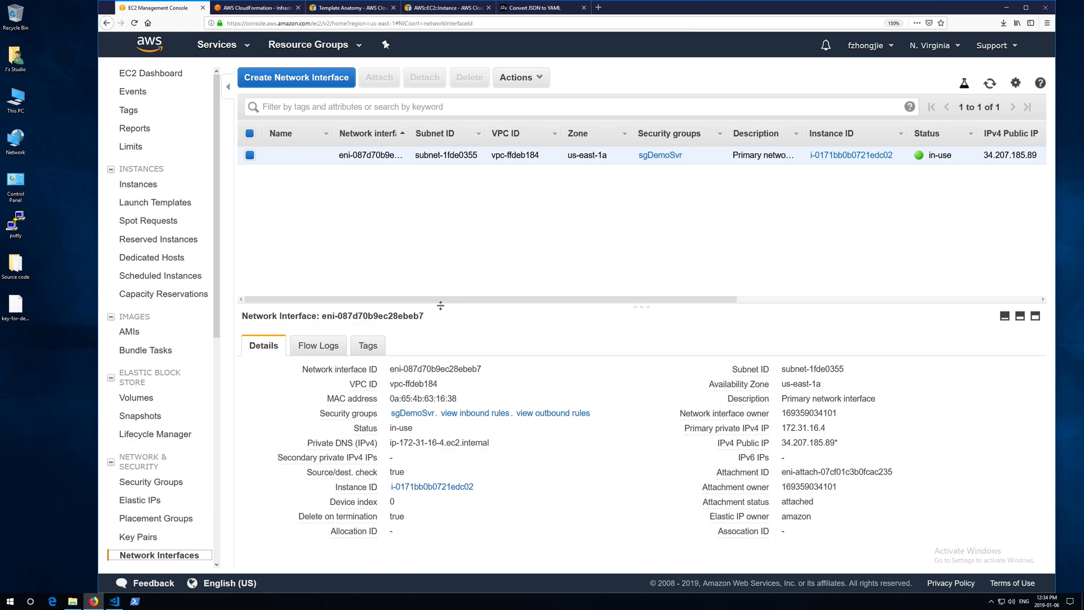
pyautogui.moveTo(447, 321)
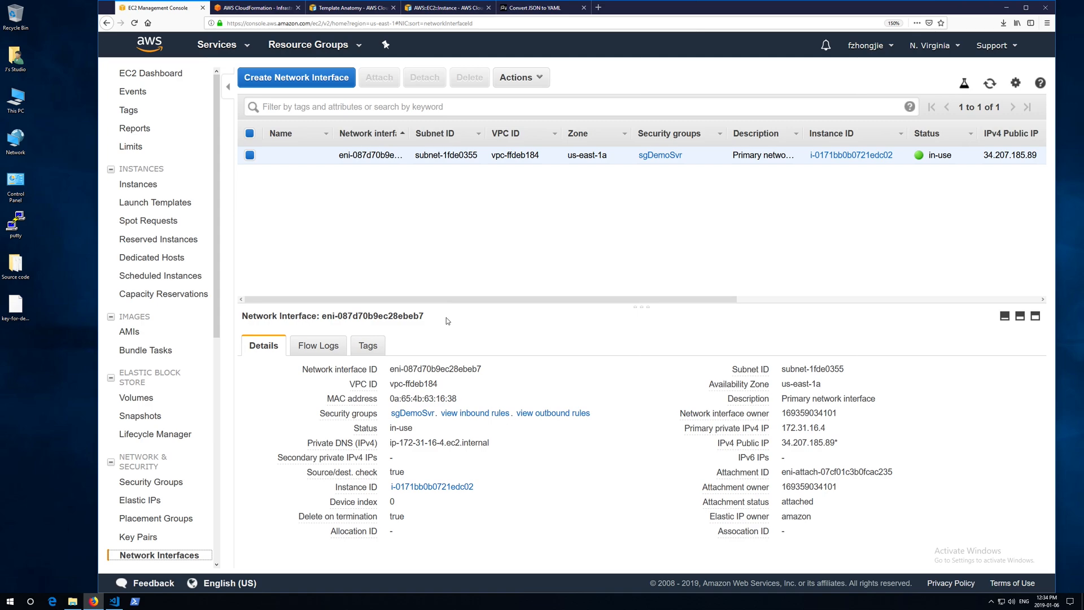
pyautogui.moveTo(458, 364)
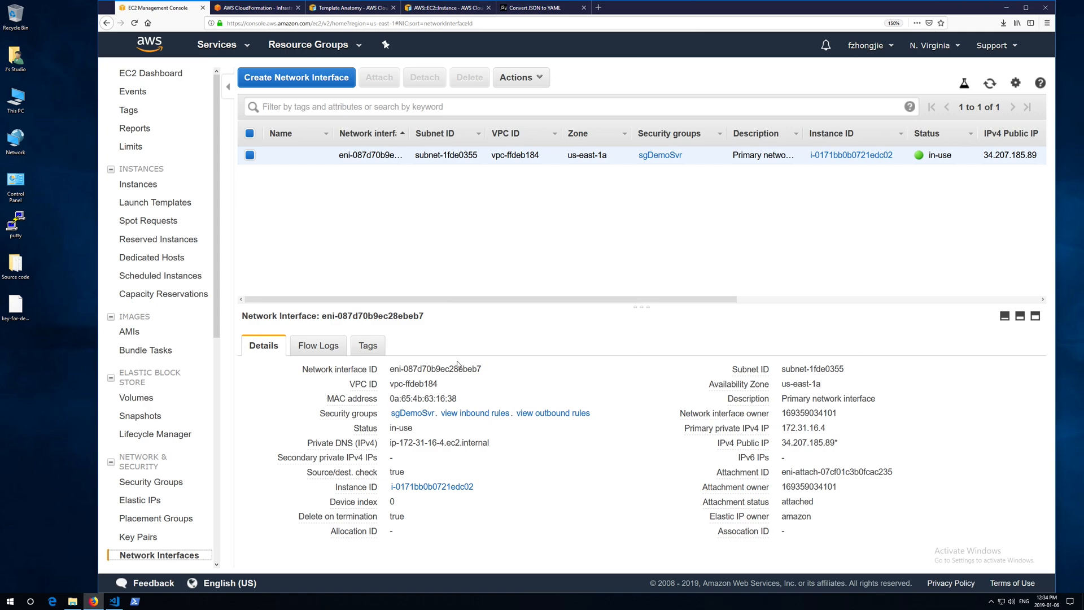
pyautogui.click(216, 44)
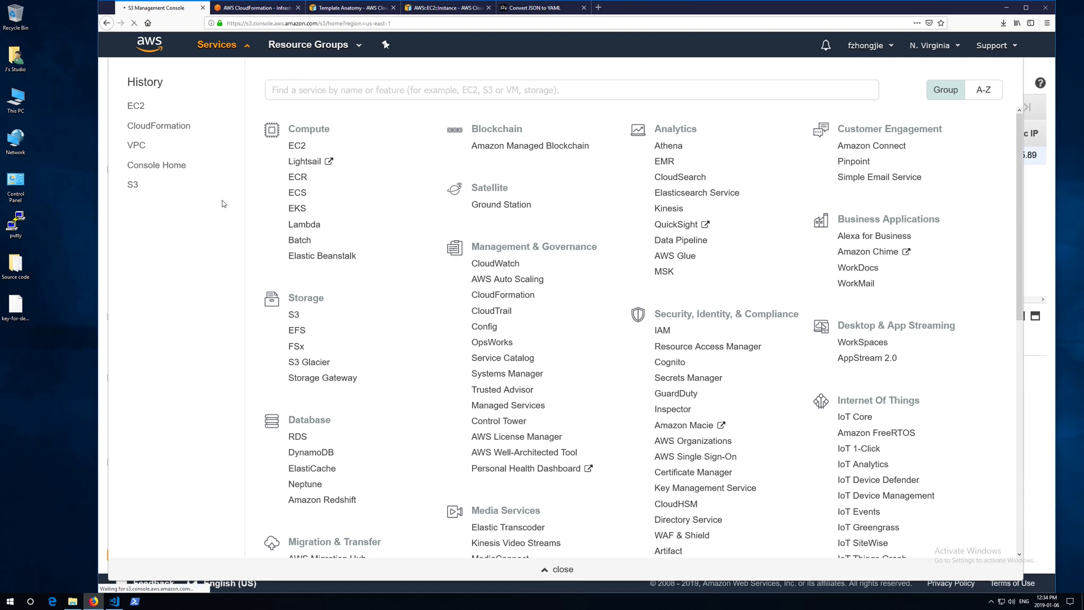
# Step: In S3, show the uploaded 2019006nGK-ec2_instance.json object's properties in the cf-templates bucket
pyautogui.click(133, 184)
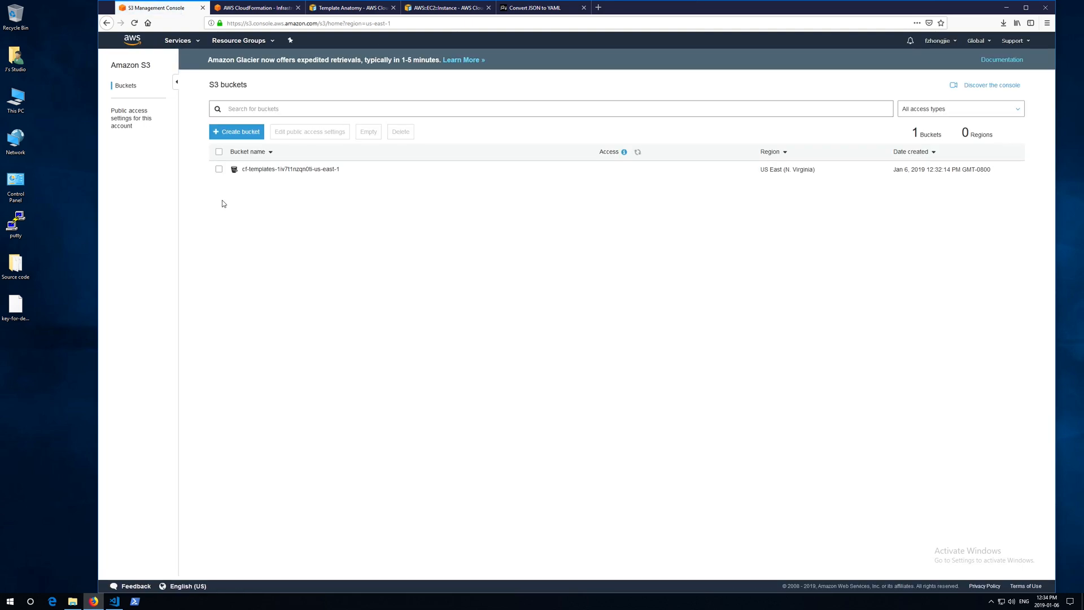
pyautogui.click(218, 169)
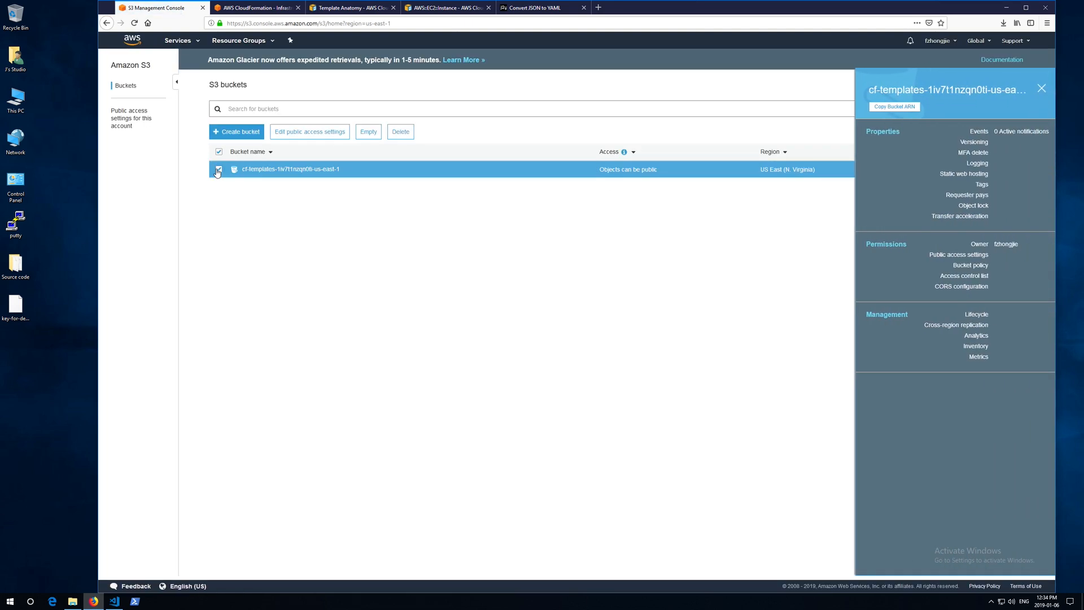
pyautogui.click(289, 169)
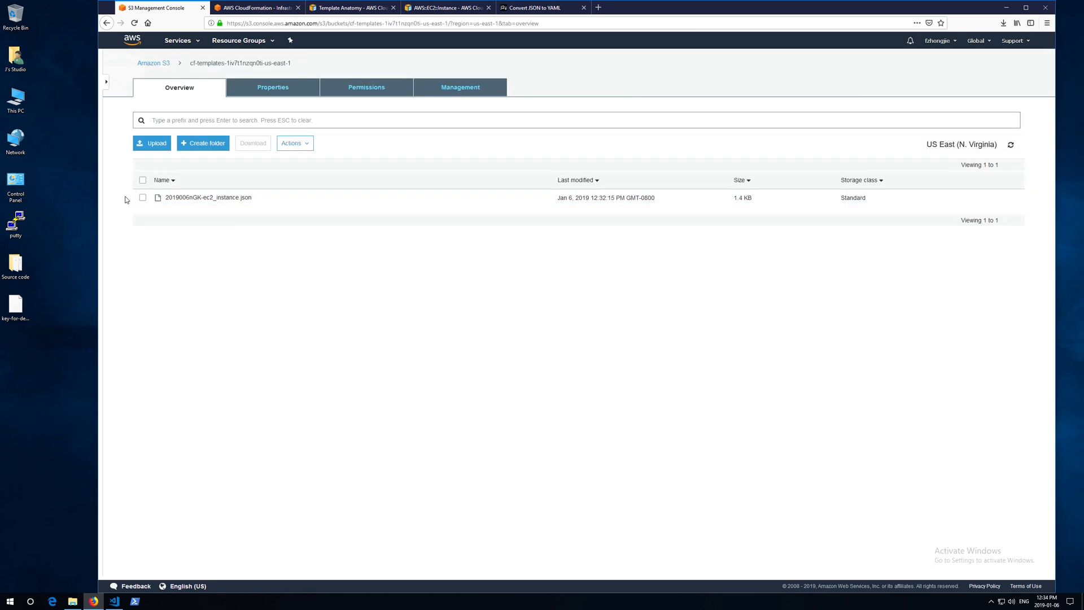
pyautogui.click(209, 197)
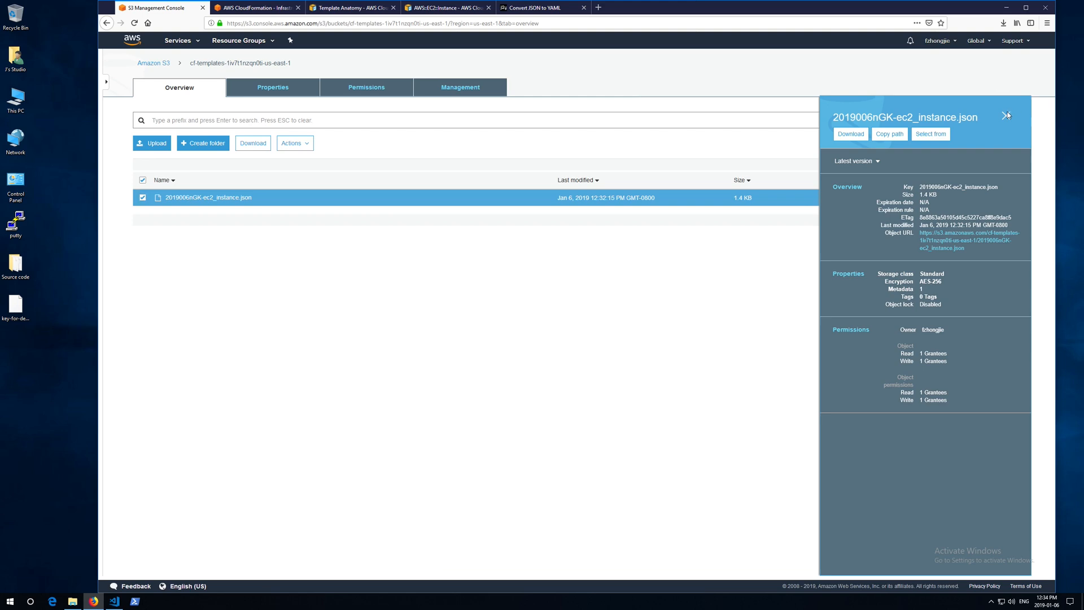
pyautogui.click(1008, 116)
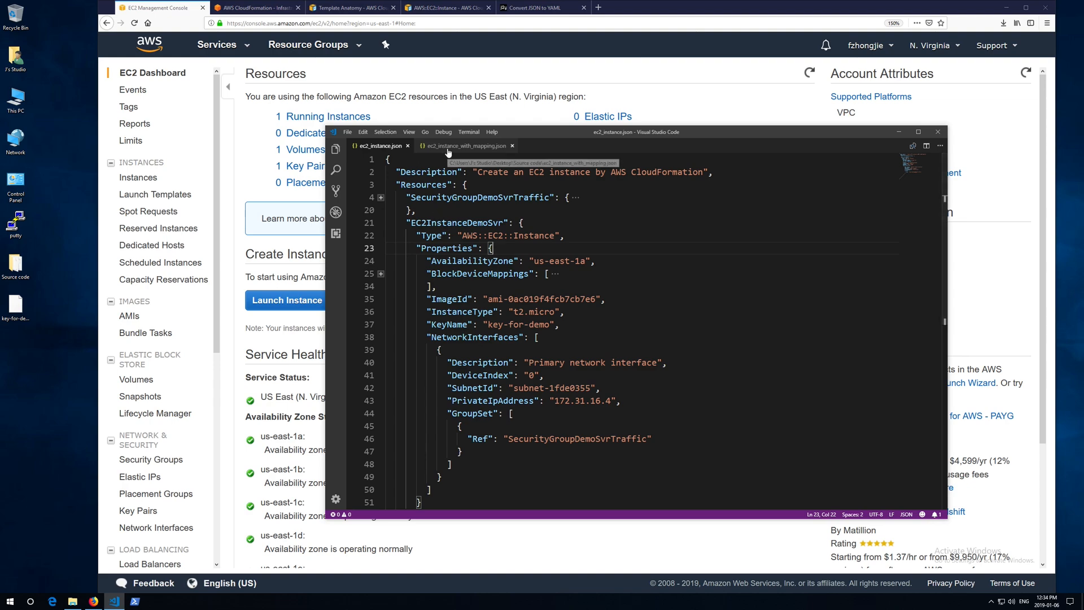
# Step: Highlight the Mappings section (AmiMap, KeyPair) in ec2_instance_with_mapping.json, folding and expanding it
pyautogui.click(464, 145)
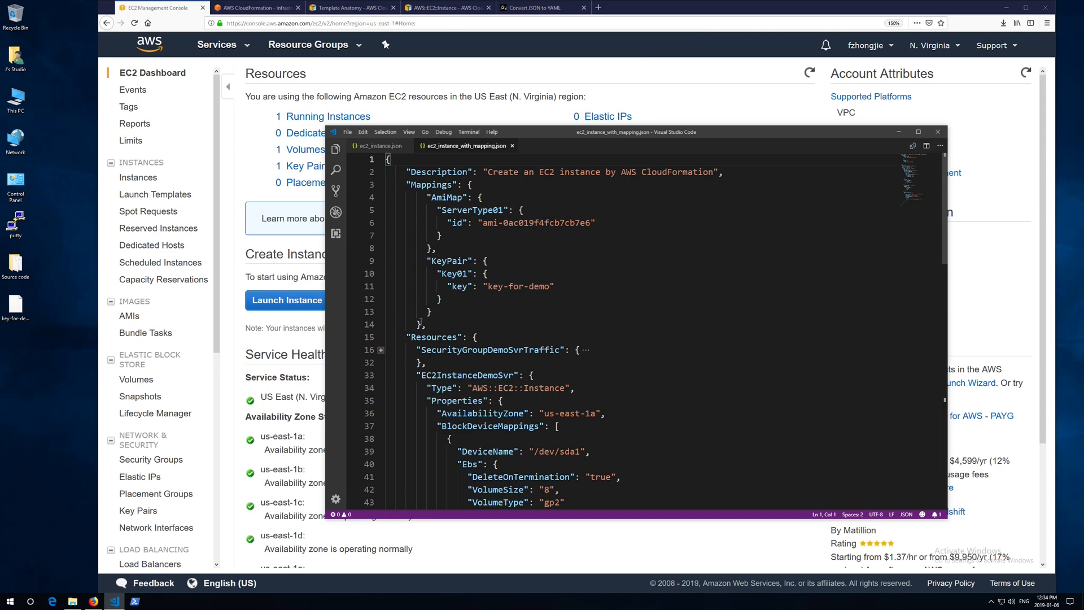
pyautogui.moveTo(406, 185); pyautogui.dragTo(421, 324)
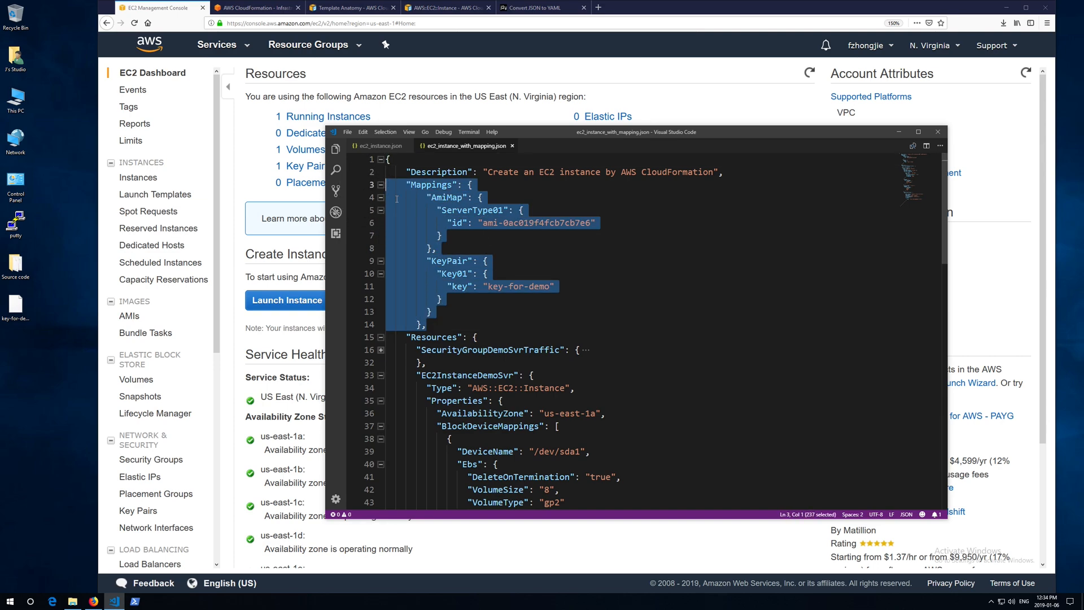
pyautogui.click(380, 185)
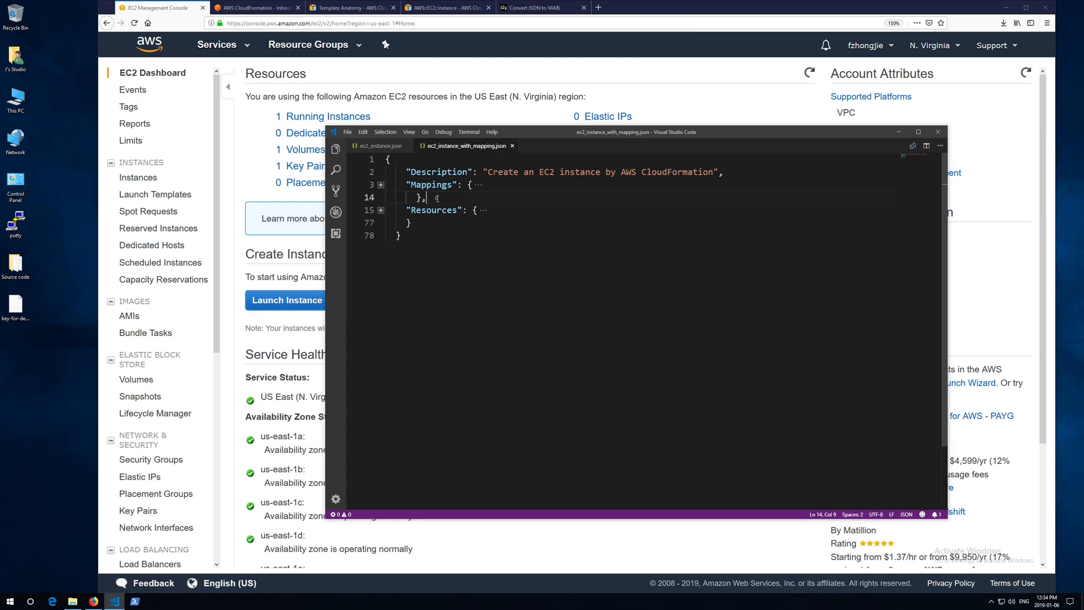
pyautogui.click(380, 184)
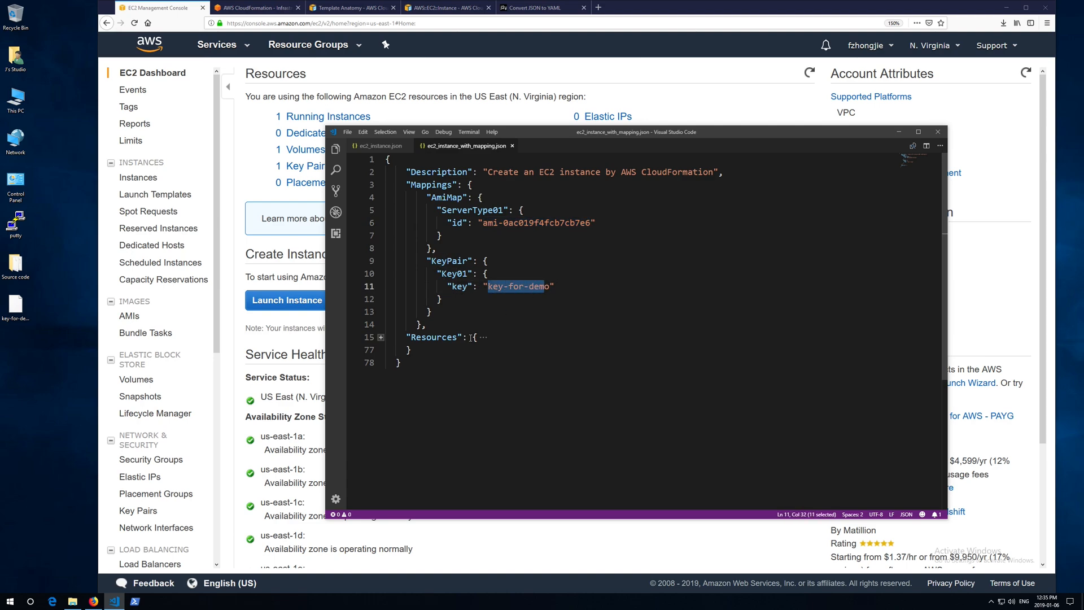
# Step: Review the Fn::FindInMap lookups for ImageId and KeyName, then put the editor away
pyautogui.scroll(-3)
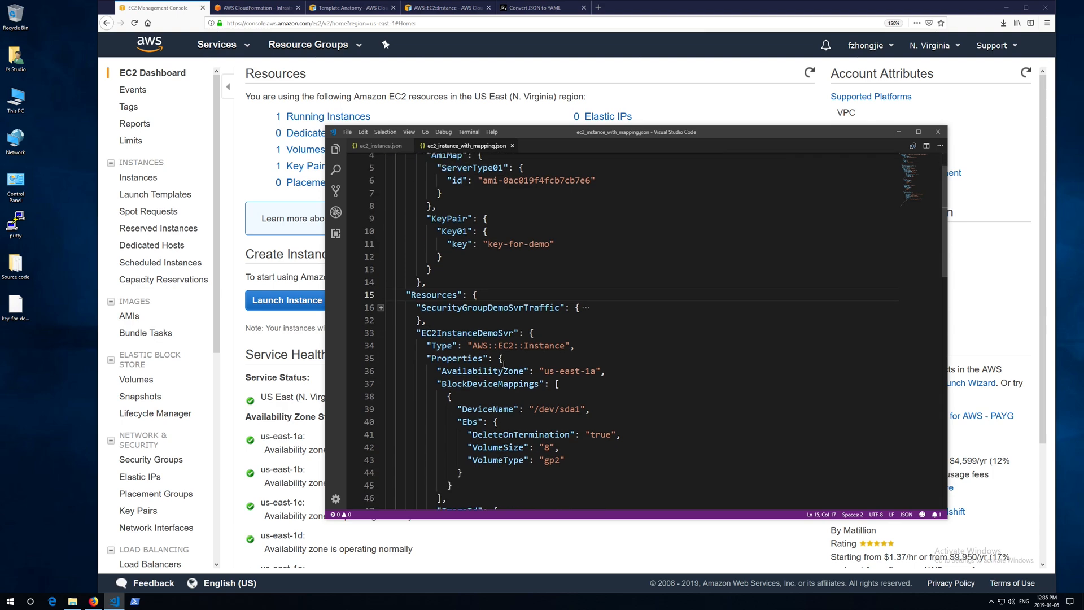
pyautogui.scroll(-3)
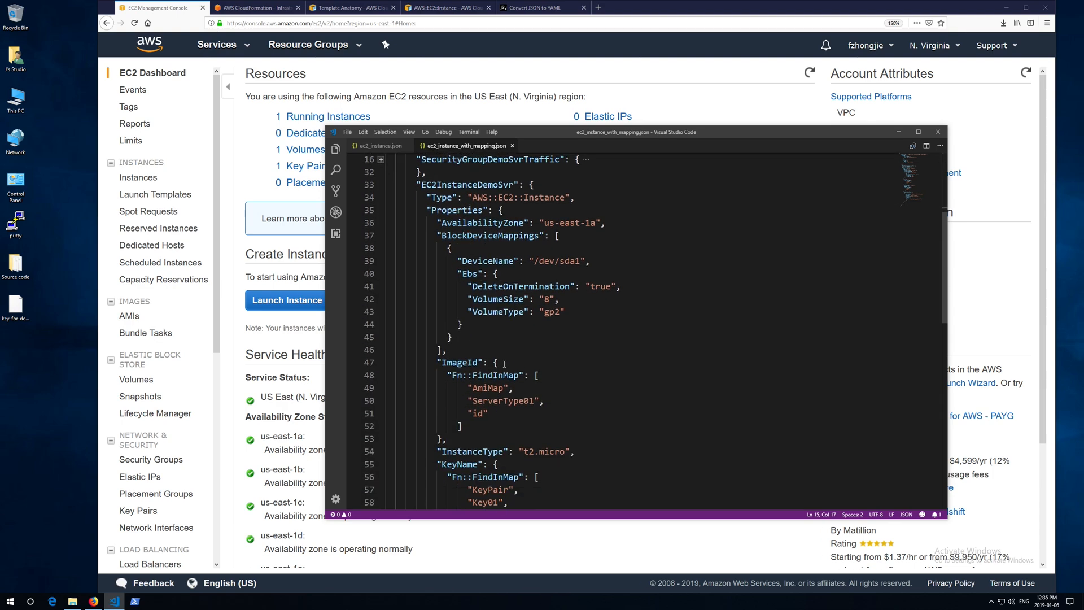
pyautogui.scroll(-3)
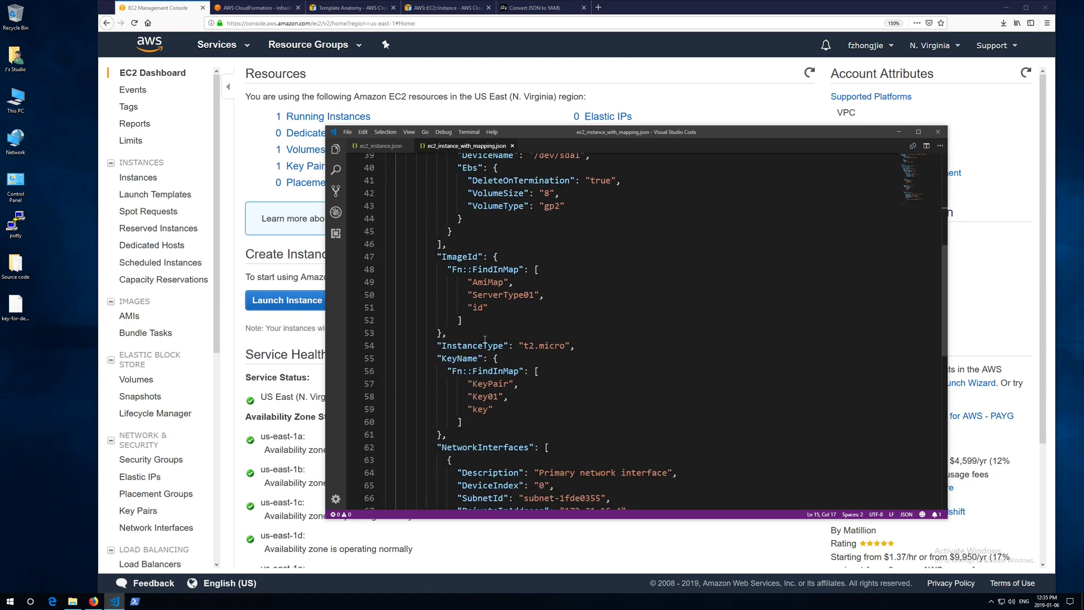
pyautogui.moveTo(498, 256); pyautogui.dragTo(446, 333)
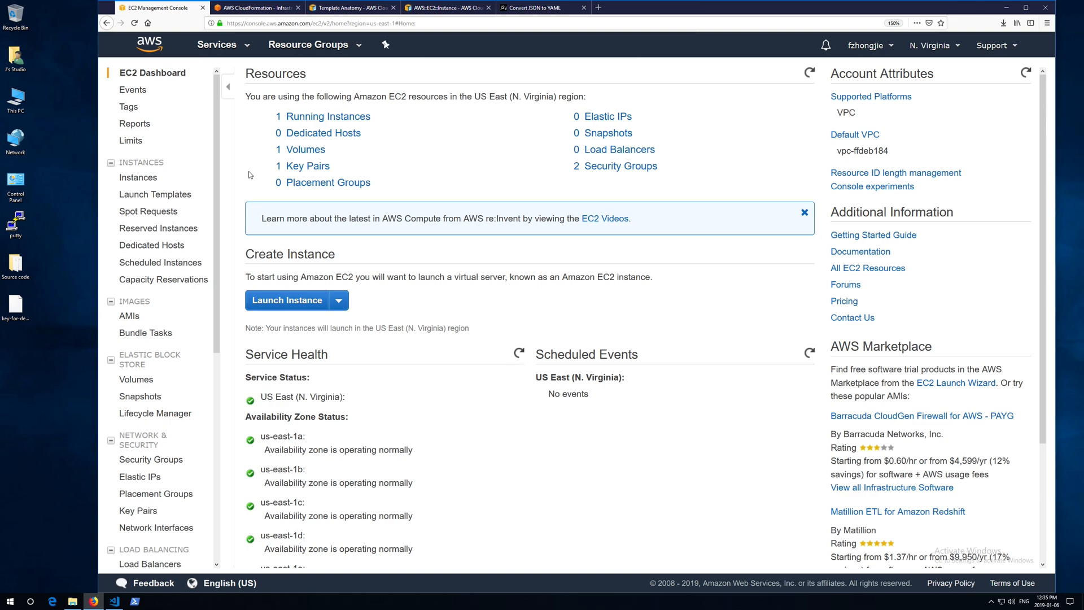
# Step: Look over the running instance's state options in EC2, then go to the CloudFormation stacks list
pyautogui.click(138, 177)
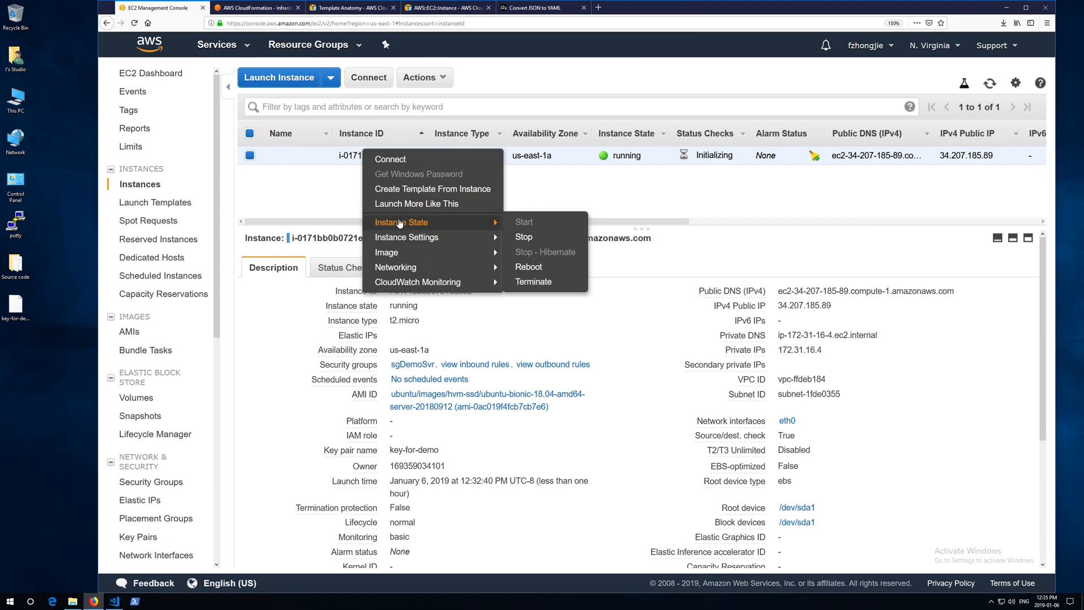
pyautogui.moveTo(533, 281)
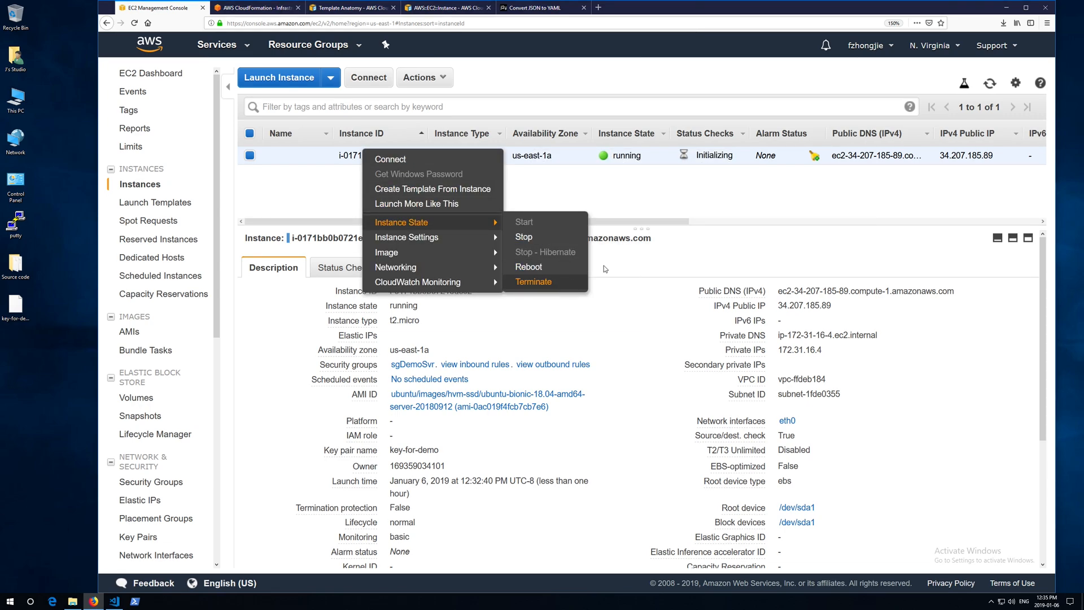
pyautogui.click(217, 45)
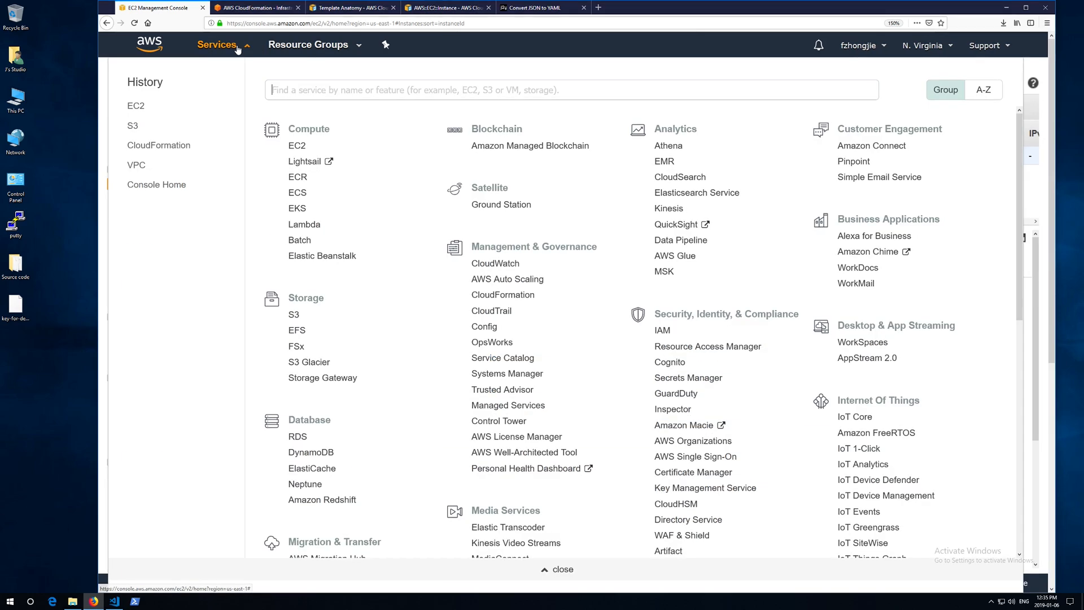
pyautogui.click(503, 293)
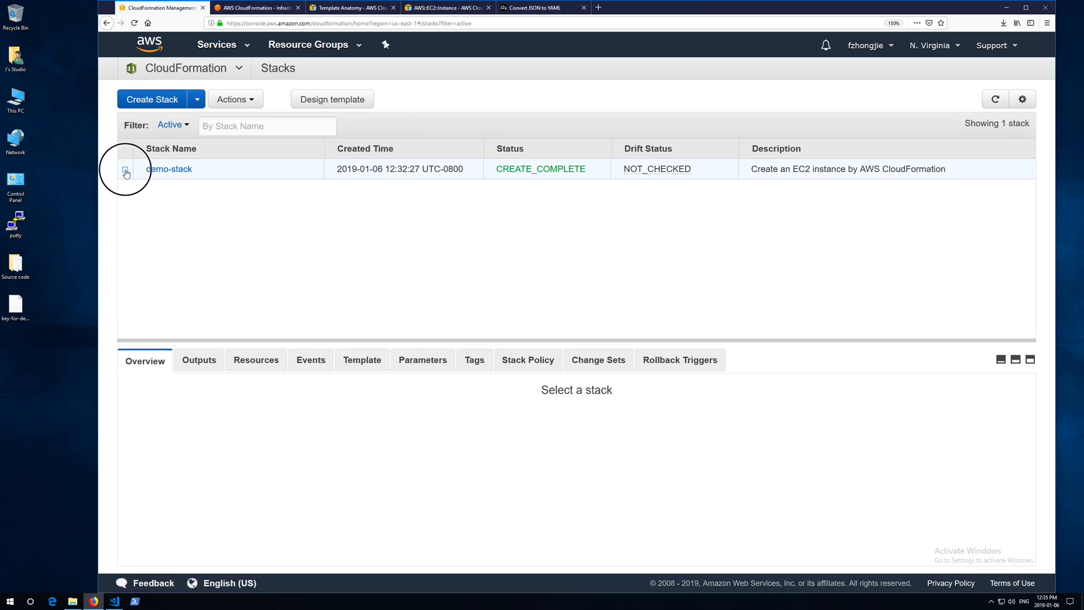
# Step: Delete demo-stack, confirm it, and watch its DELETE_IN_PROGRESS events
pyautogui.click(231, 99)
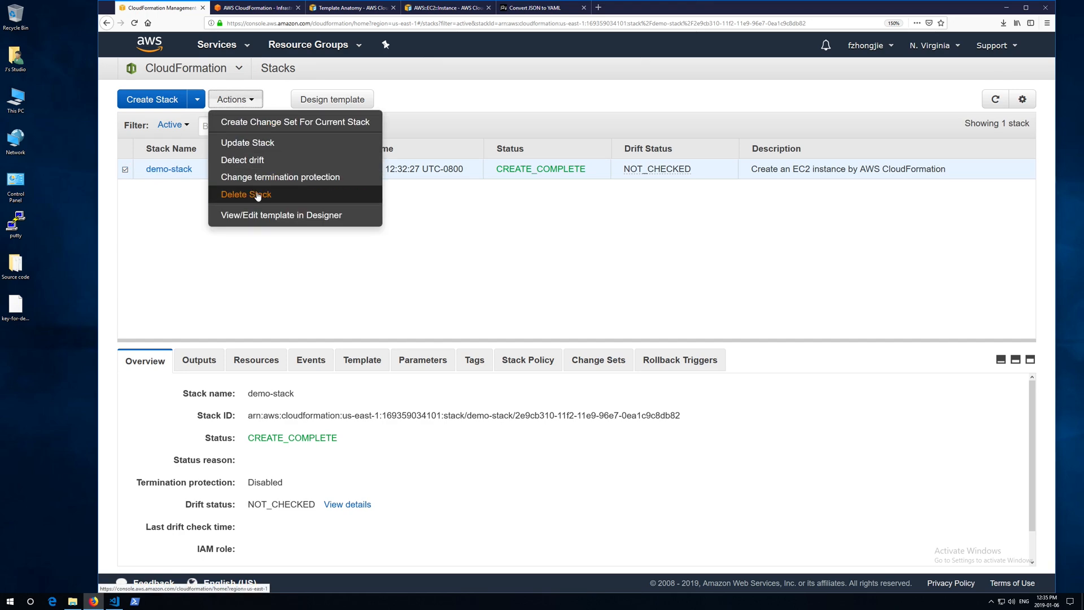
pyautogui.click(246, 194)
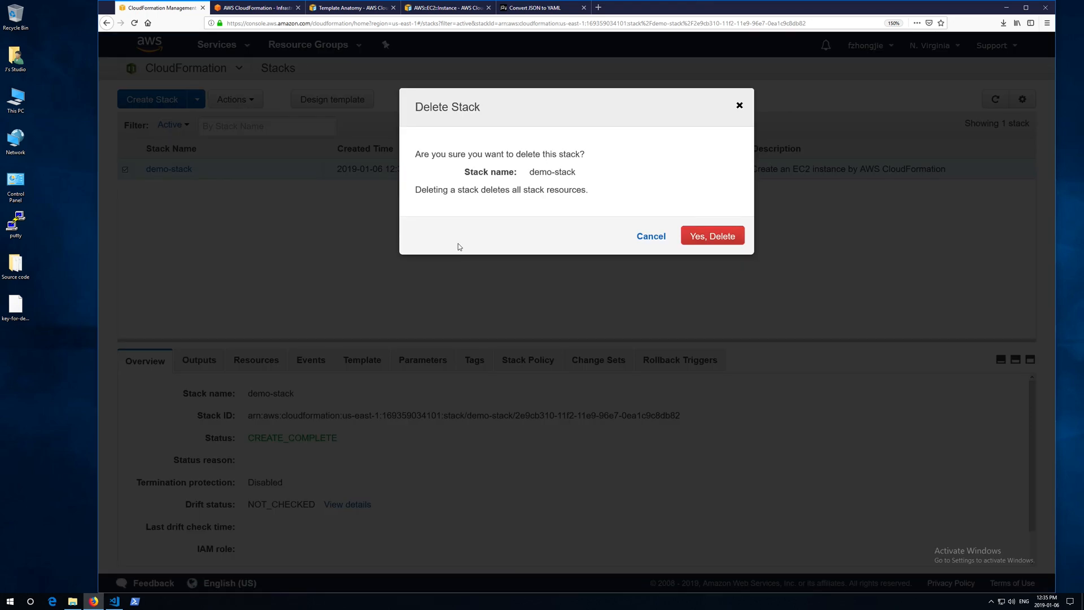
pyautogui.moveTo(711, 237)
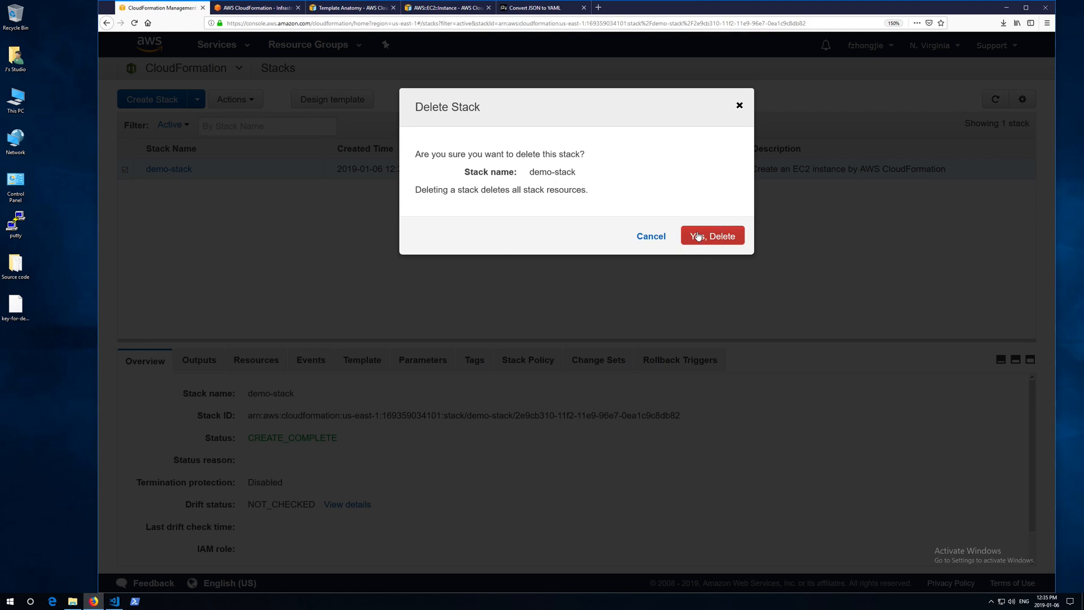
pyautogui.click(712, 236)
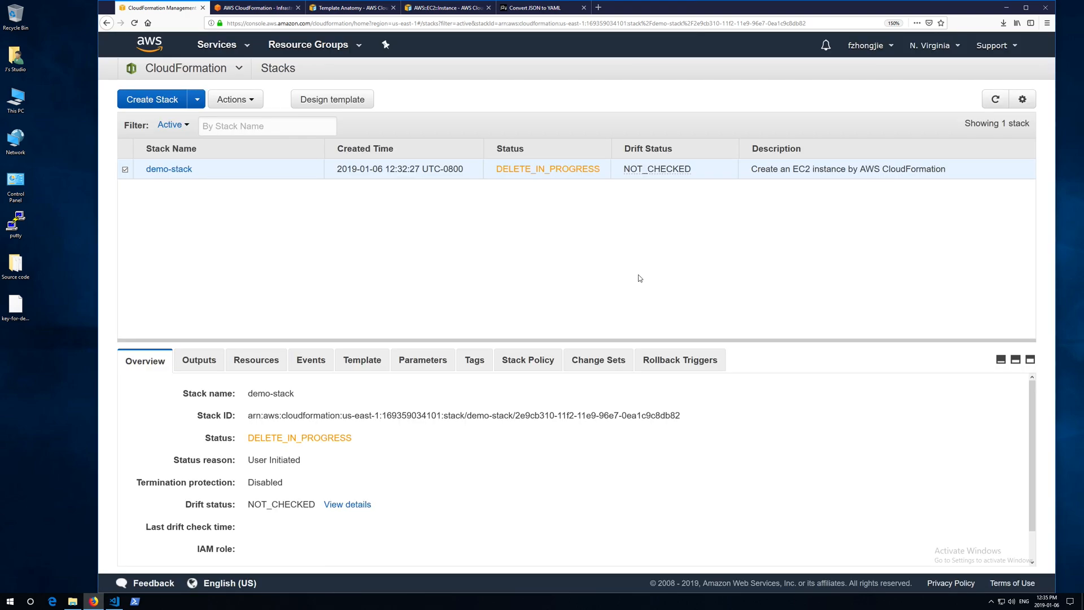
pyautogui.click(311, 359)
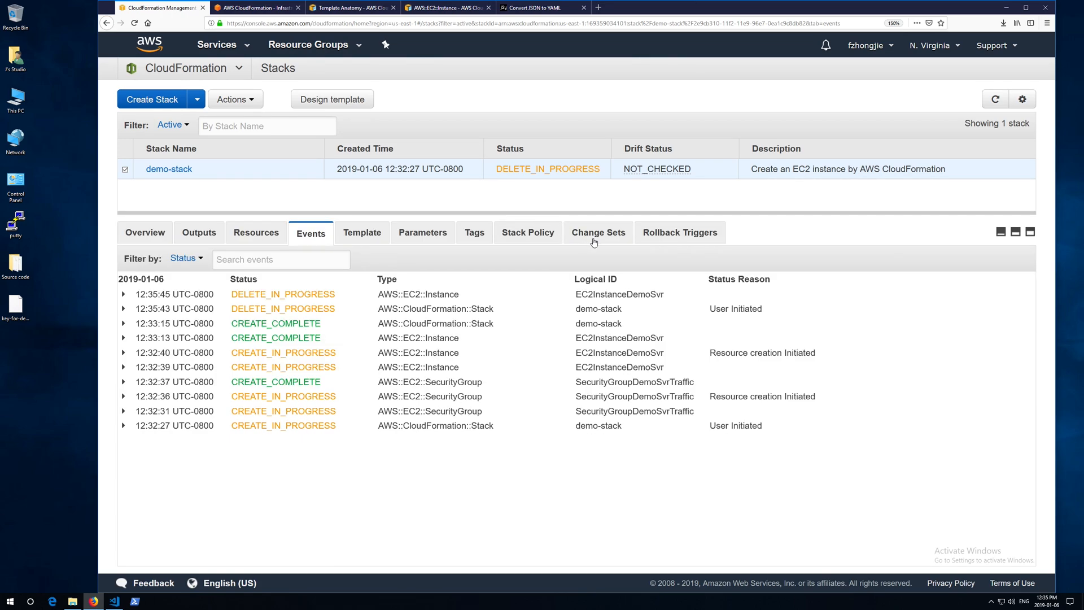
pyautogui.moveTo(939, 213)
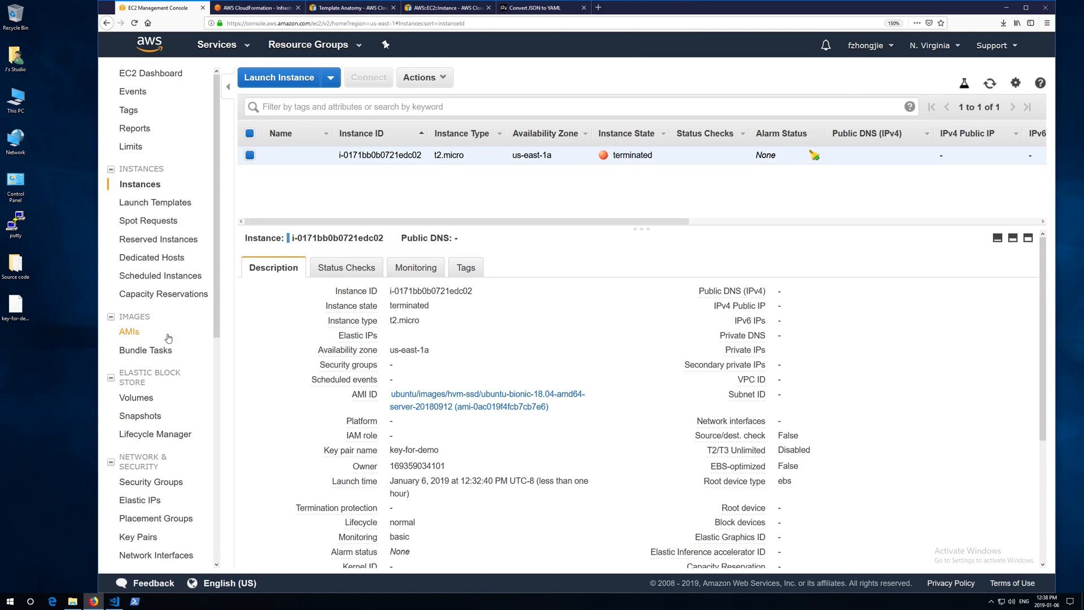
pyautogui.moveTo(144, 401)
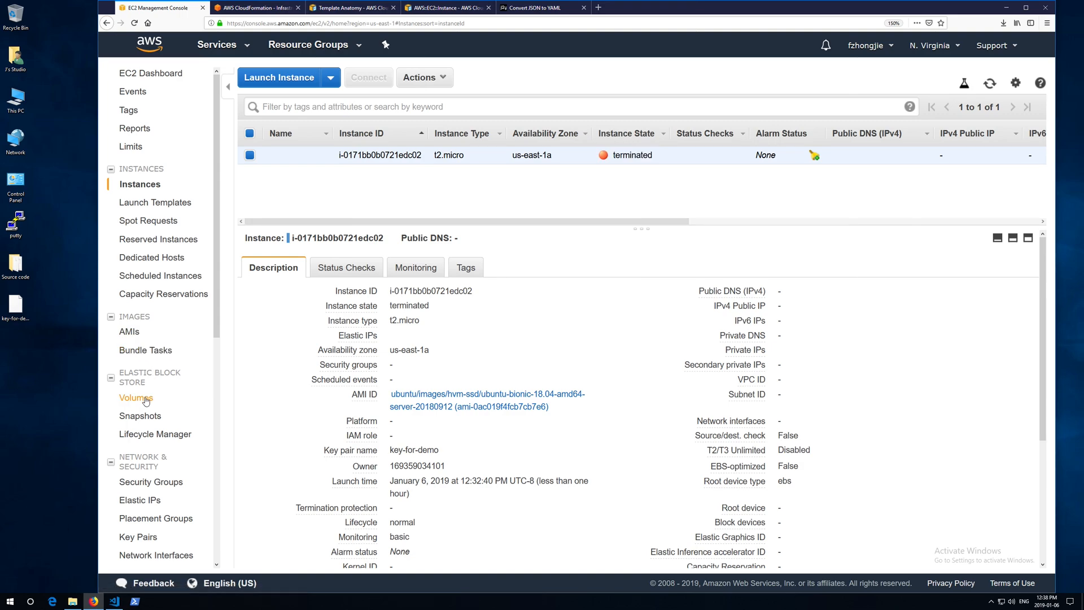
# Step: Check that no volumes remain, only the default security group, and no network interfaces
pyautogui.click(136, 398)
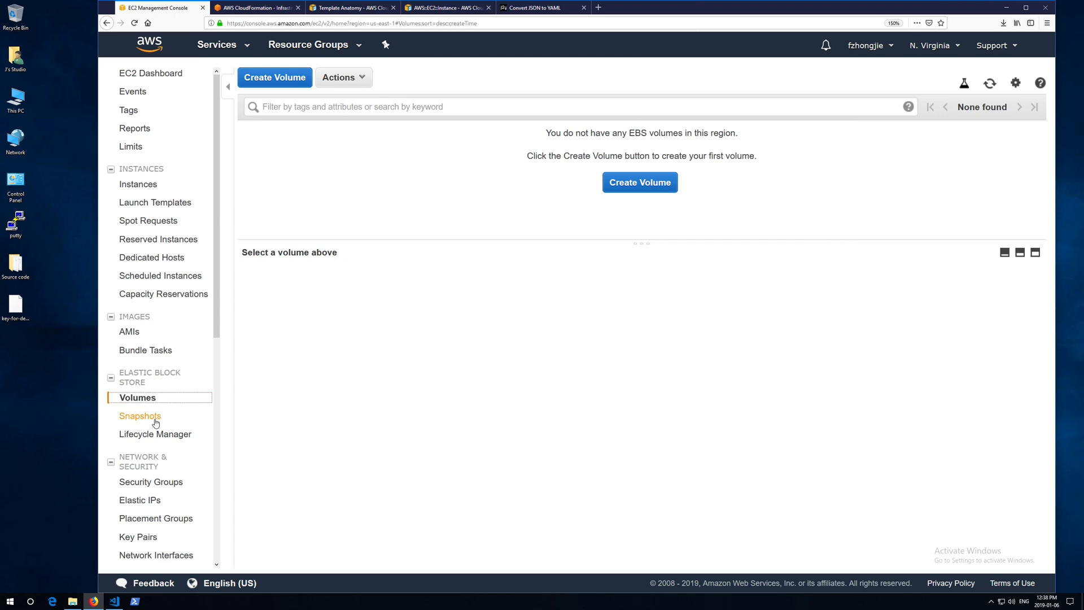
pyautogui.click(151, 482)
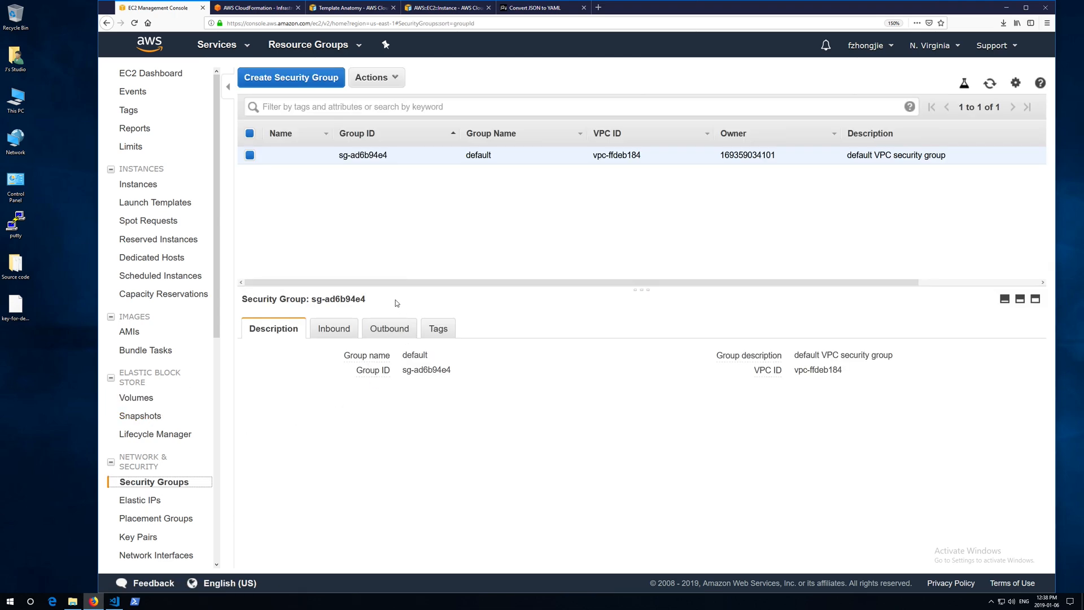
pyautogui.moveTo(548, 268)
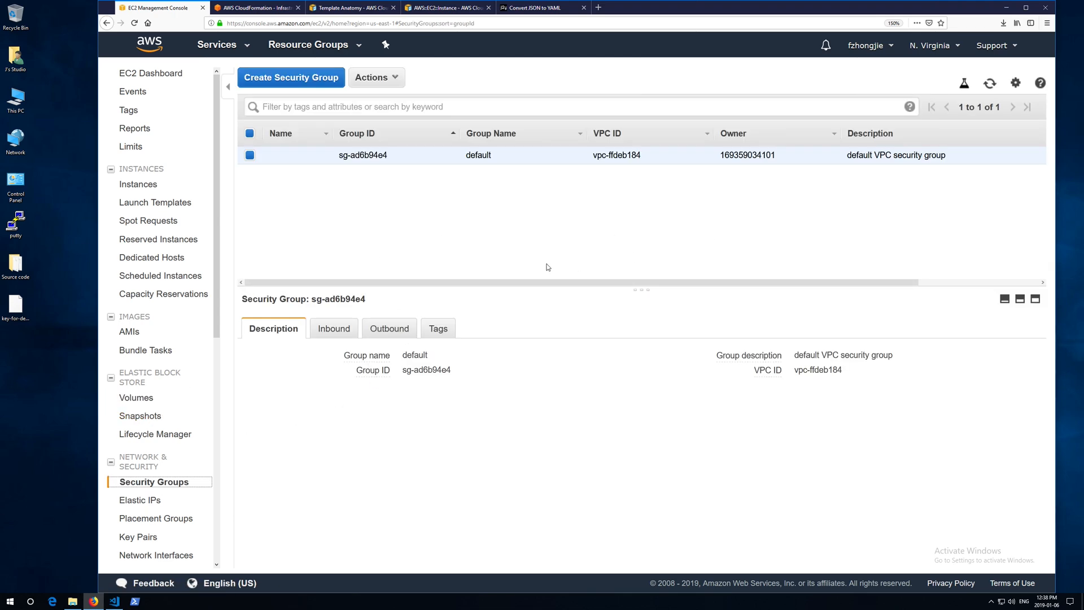
pyautogui.moveTo(156, 555)
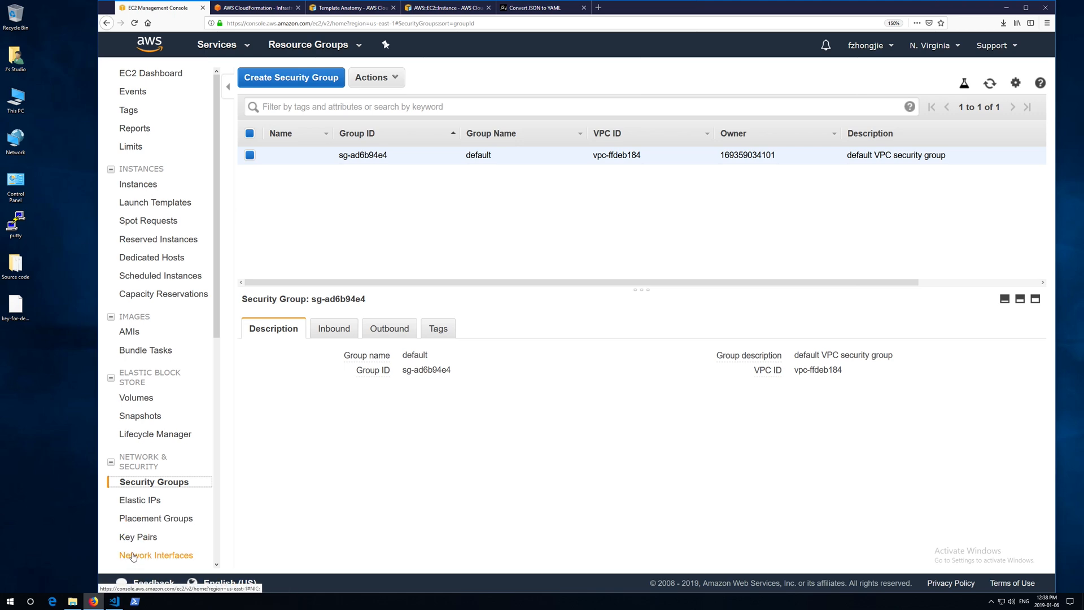
pyautogui.click(156, 555)
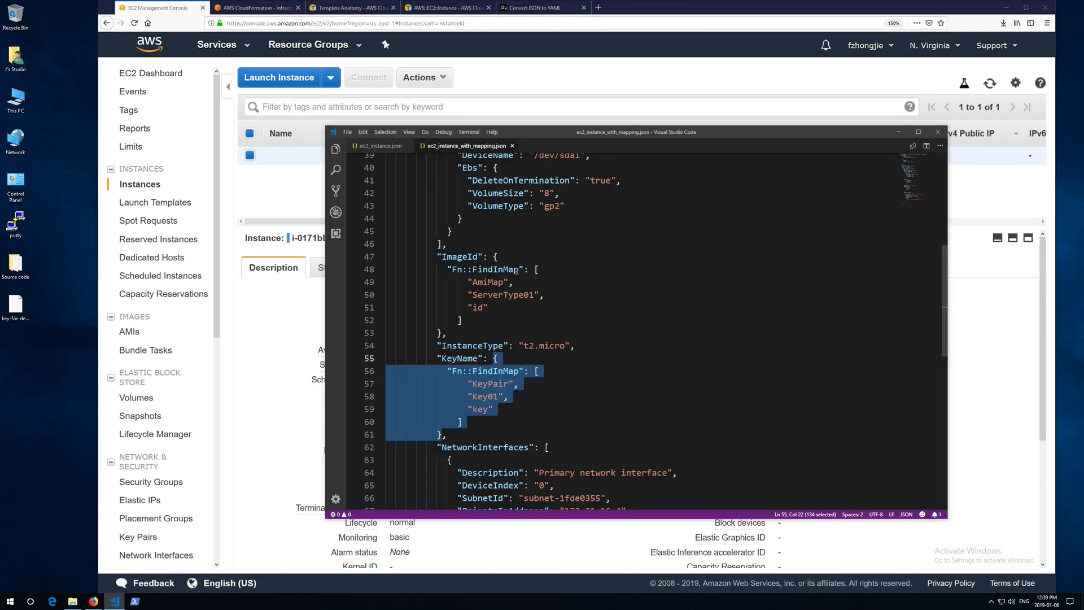
# Step: Review ec2_instance.yaml in VS Code, then switch to the Convert JSON to YAML browser tab
pyautogui.click(486, 269)
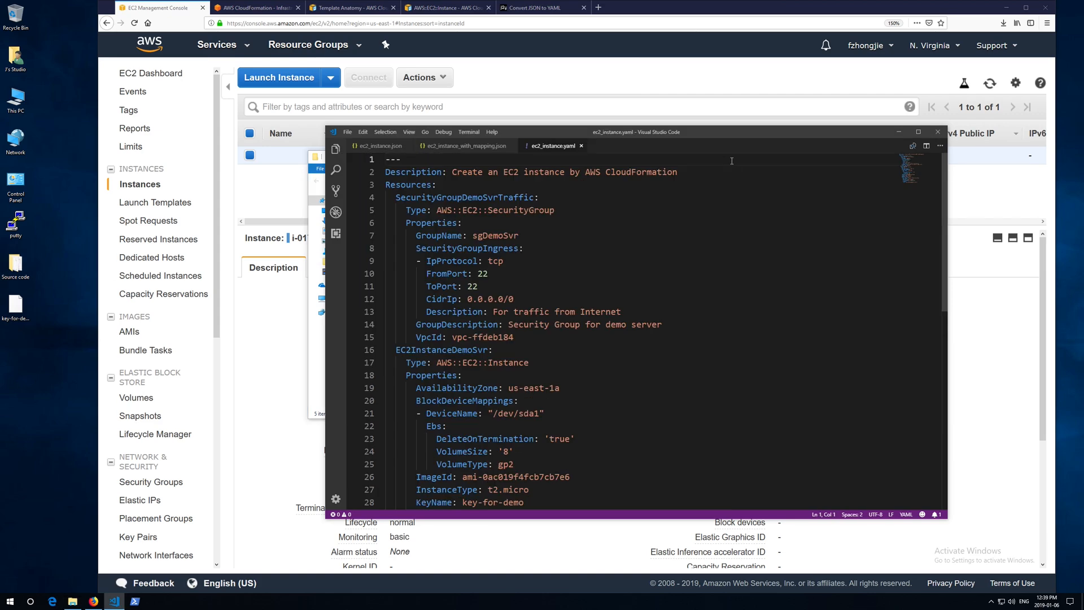
pyautogui.scroll(-3)
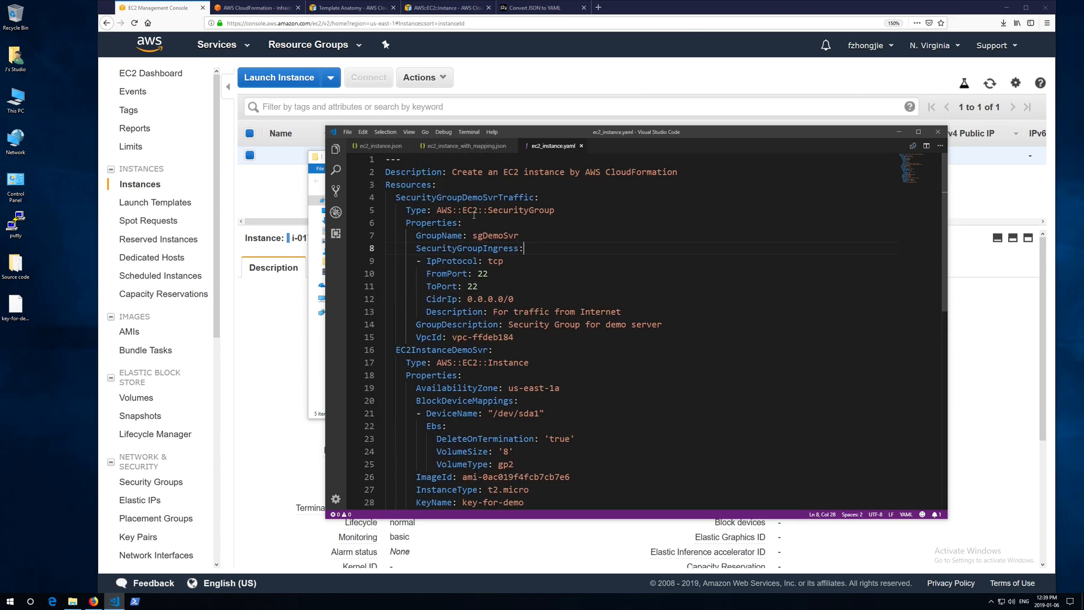
pyautogui.click(378, 145)
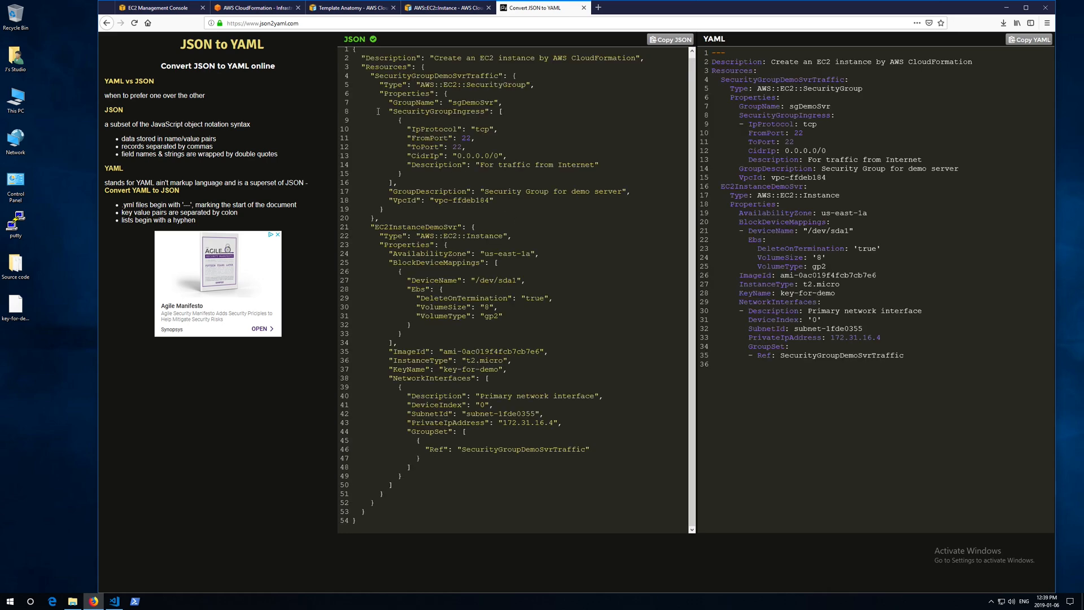
# Step: Mark the GroupSet Ref to SecurityGroupDemoSvrTraffic in the YAML, then return to the CloudFormation tab
pyautogui.click(262, 23)
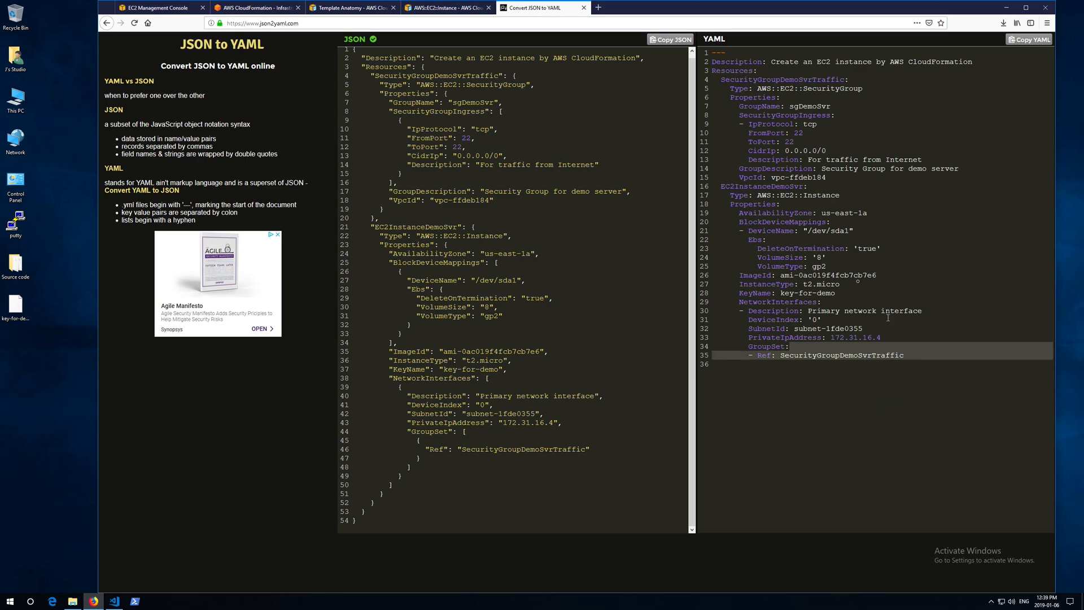
pyautogui.click(256, 8)
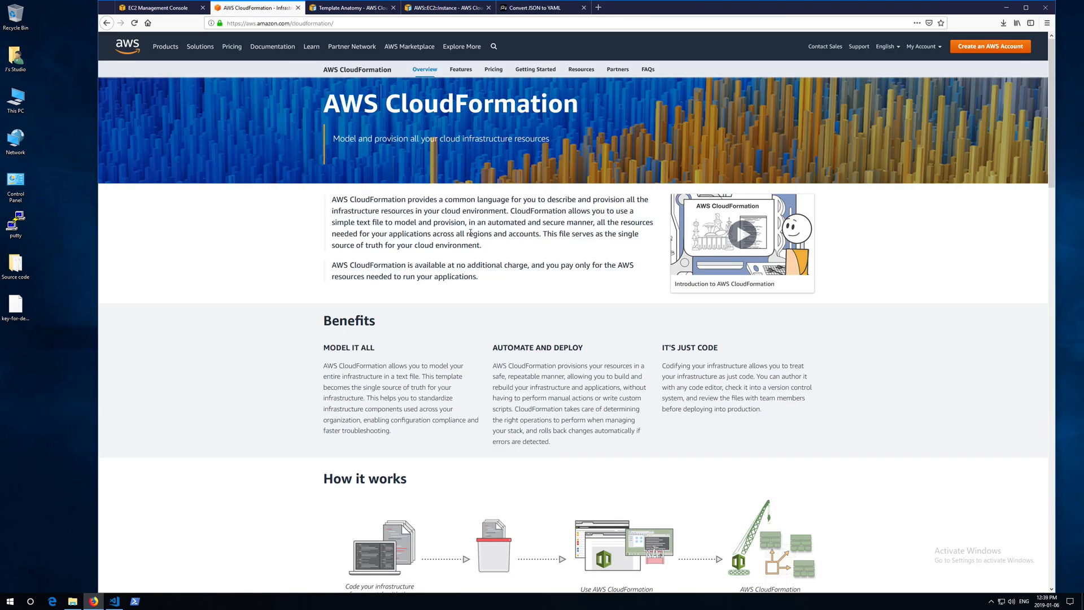